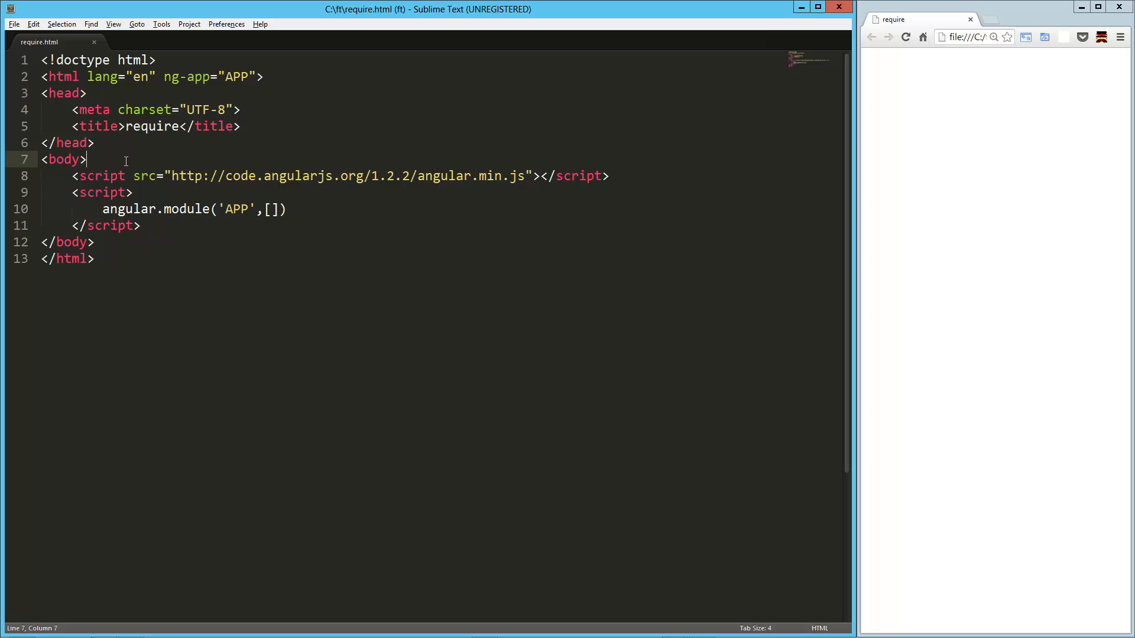
Add a <car model="A"> element and start a 'car' directive function returning an object
type("<car ></car>")
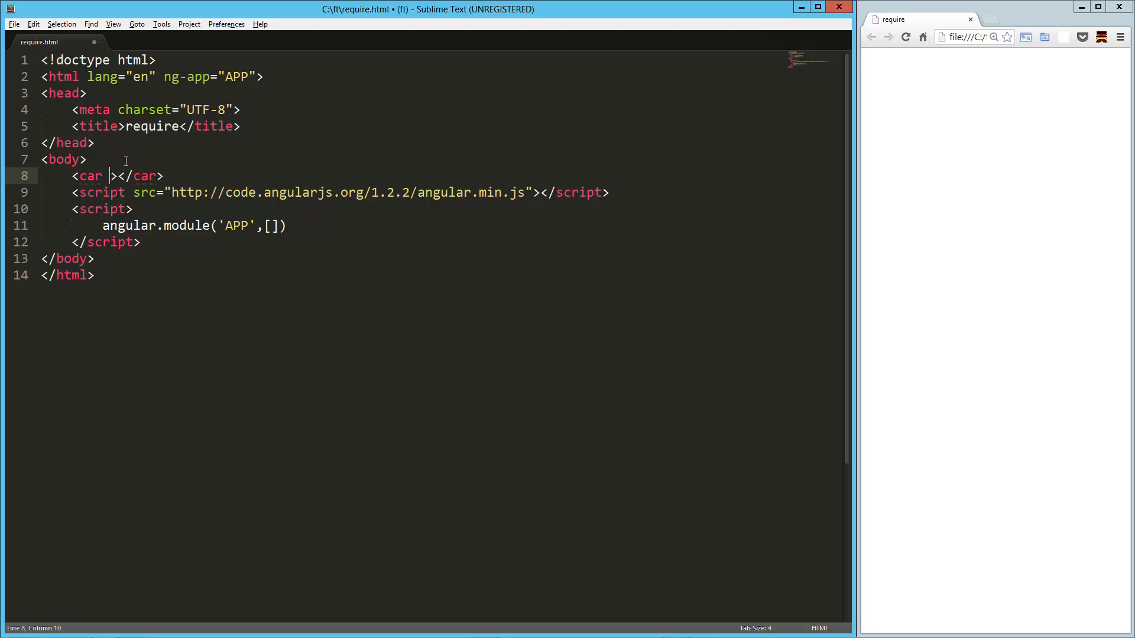
type("model=\"\"")
left_click(441, 225)
type(".")
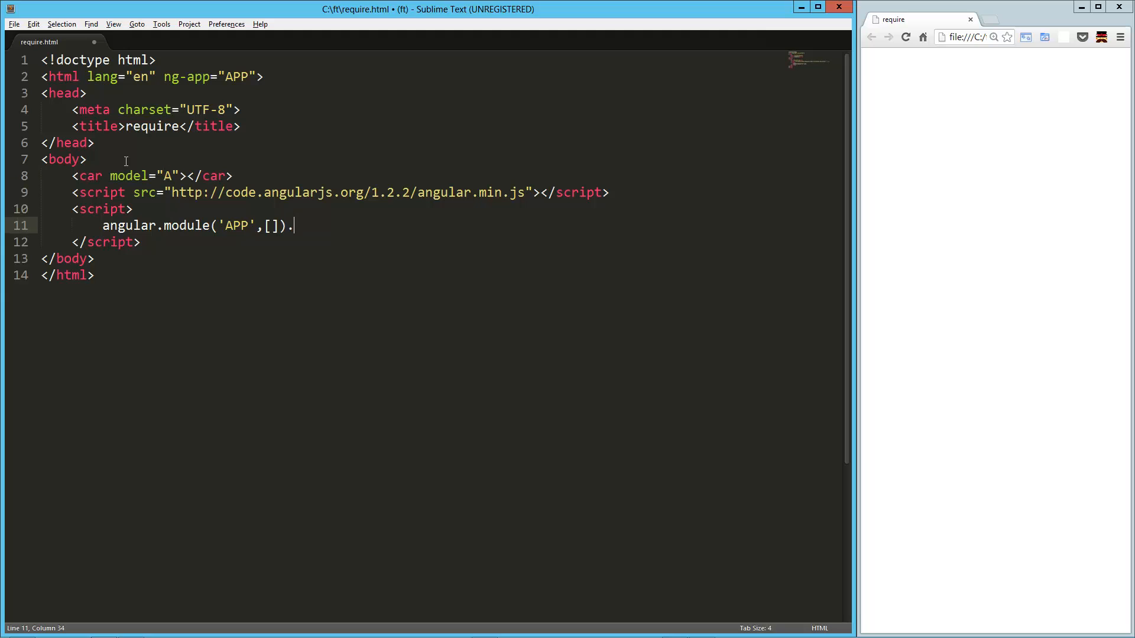
type("directive")
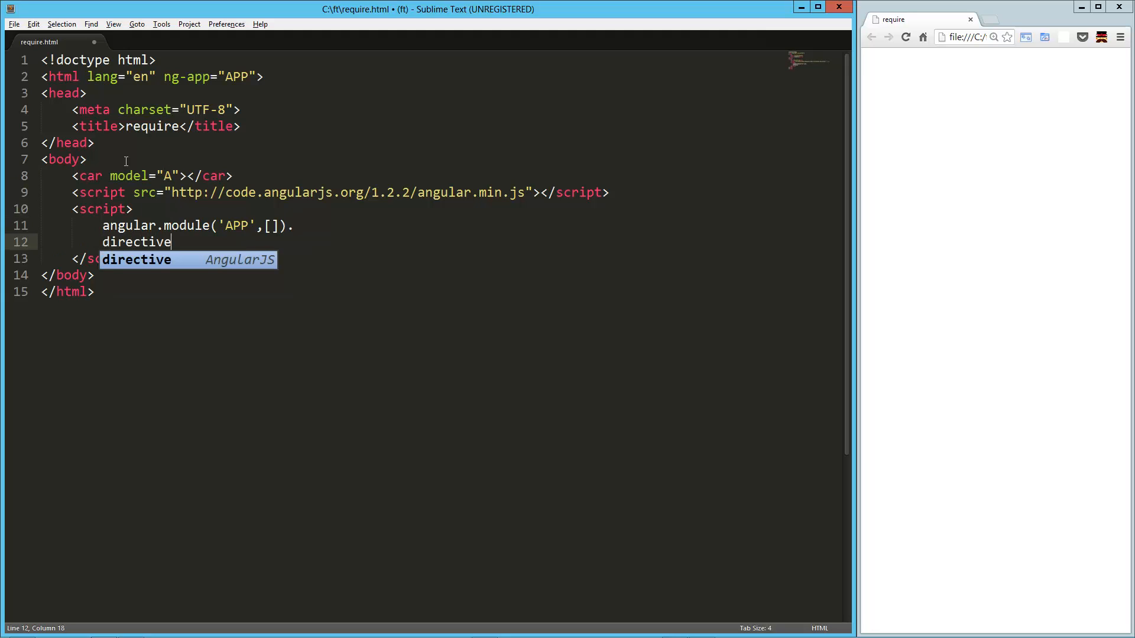
type("('car',")
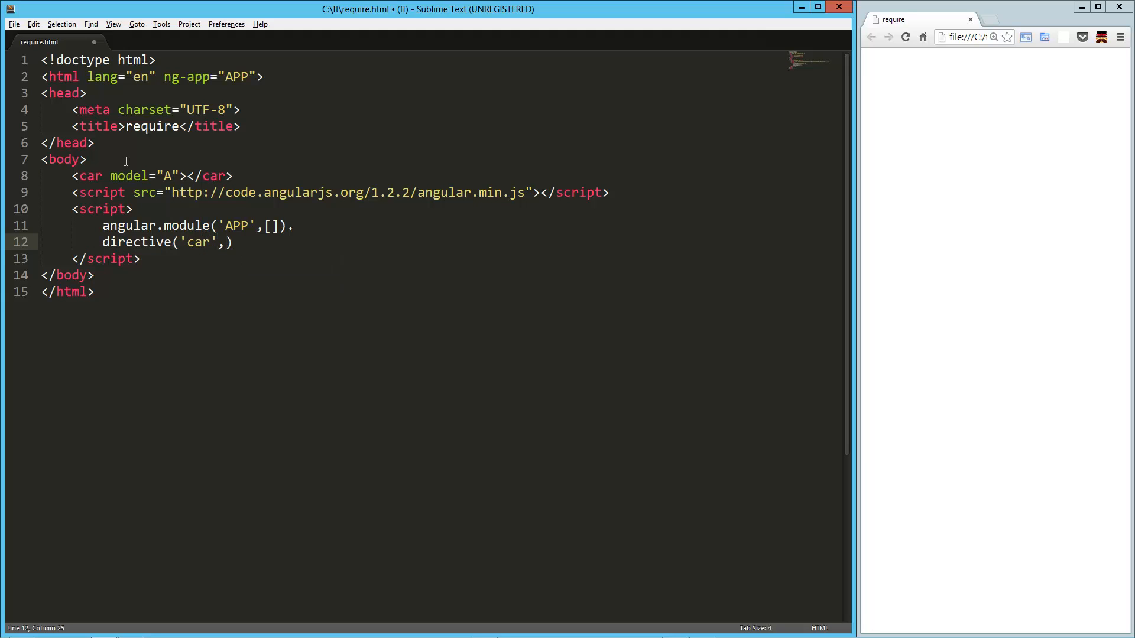
type("function(")
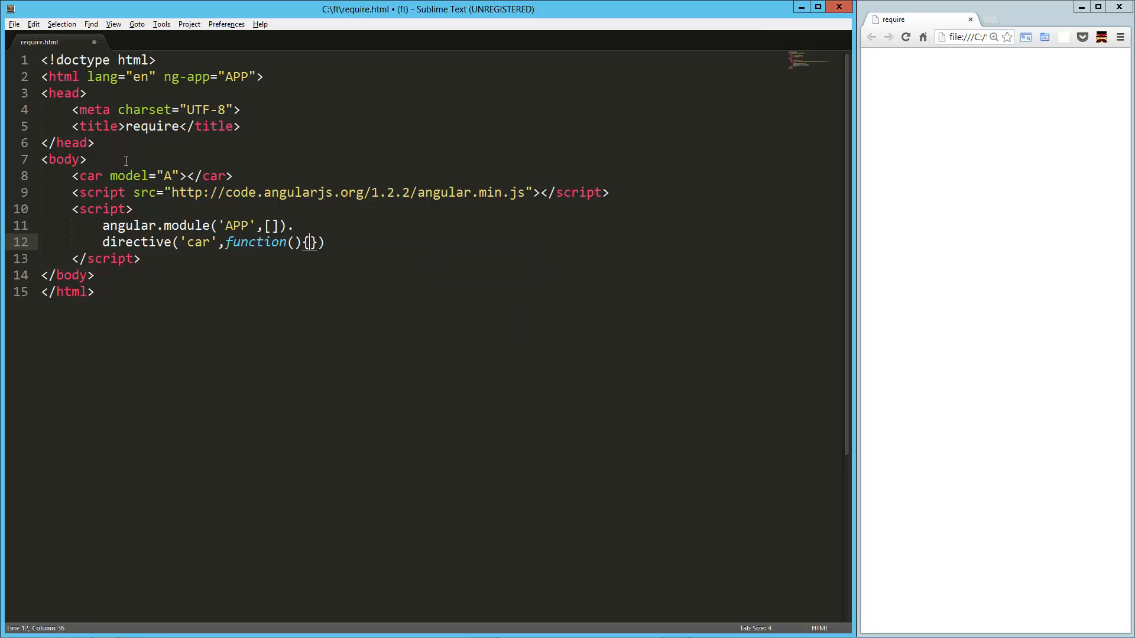
type("retu")
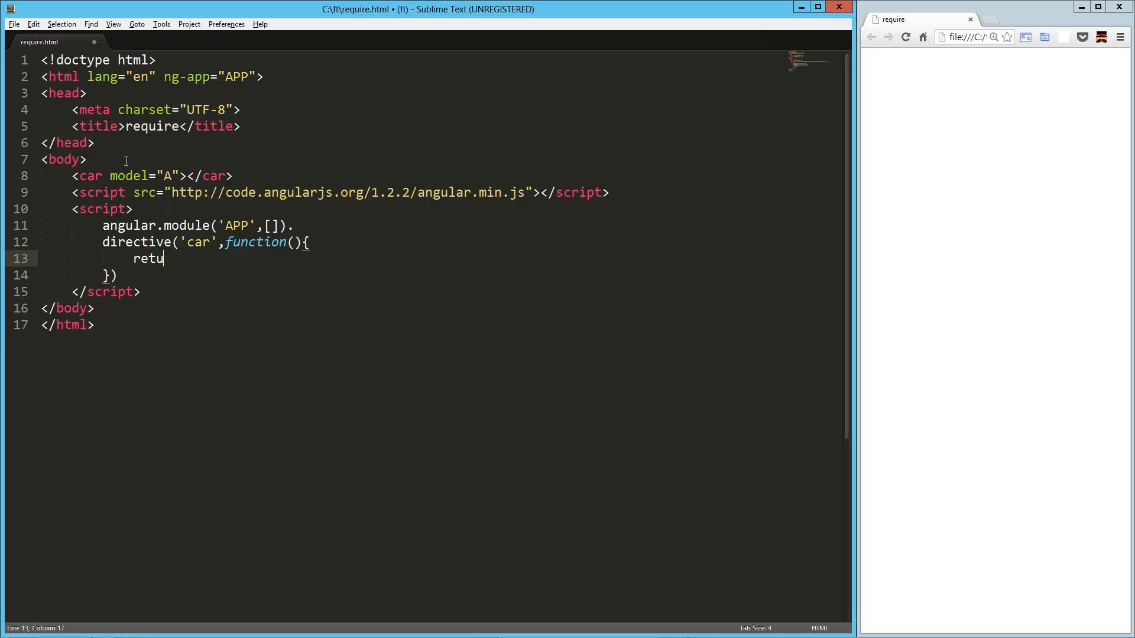
type("rn {}")
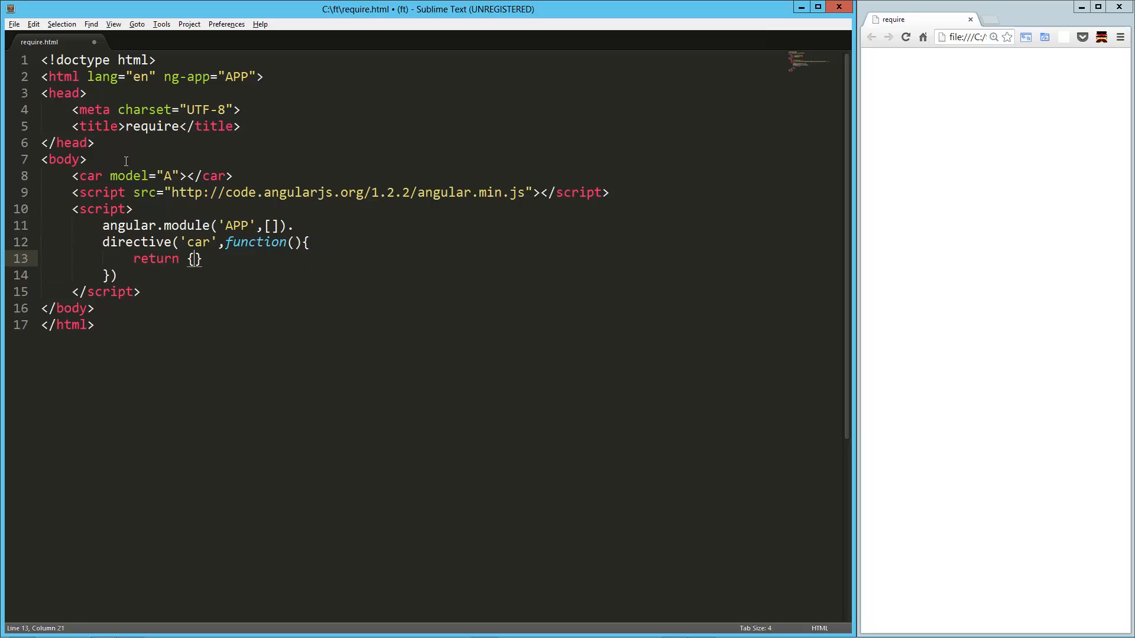
Give the car directive restrict 'E' and begin its link function
type("rest")
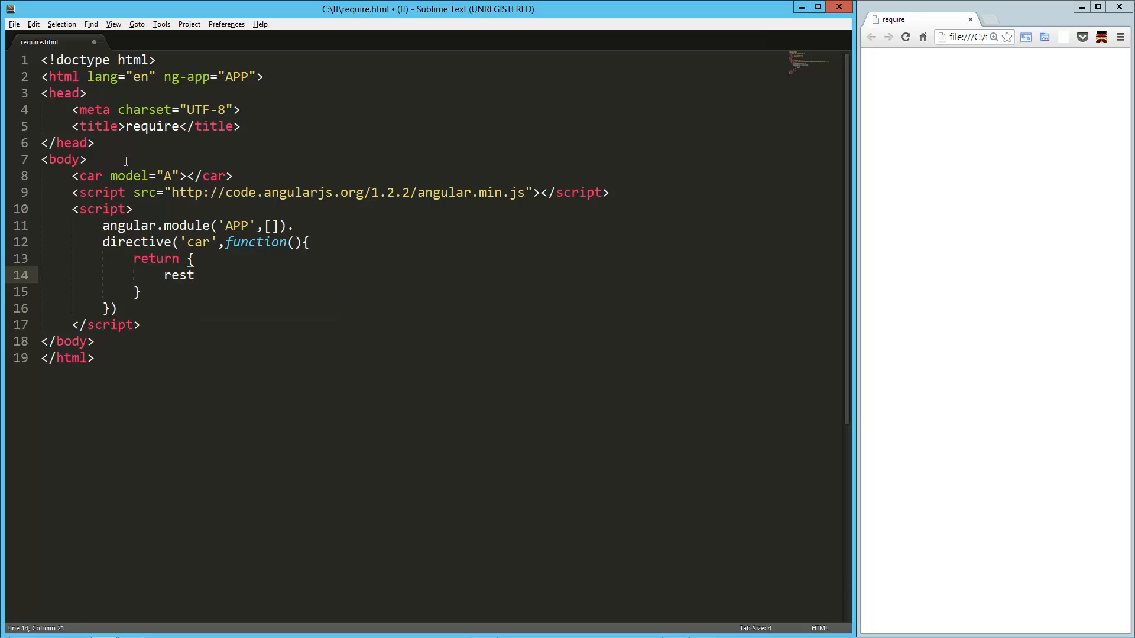
type("rict")
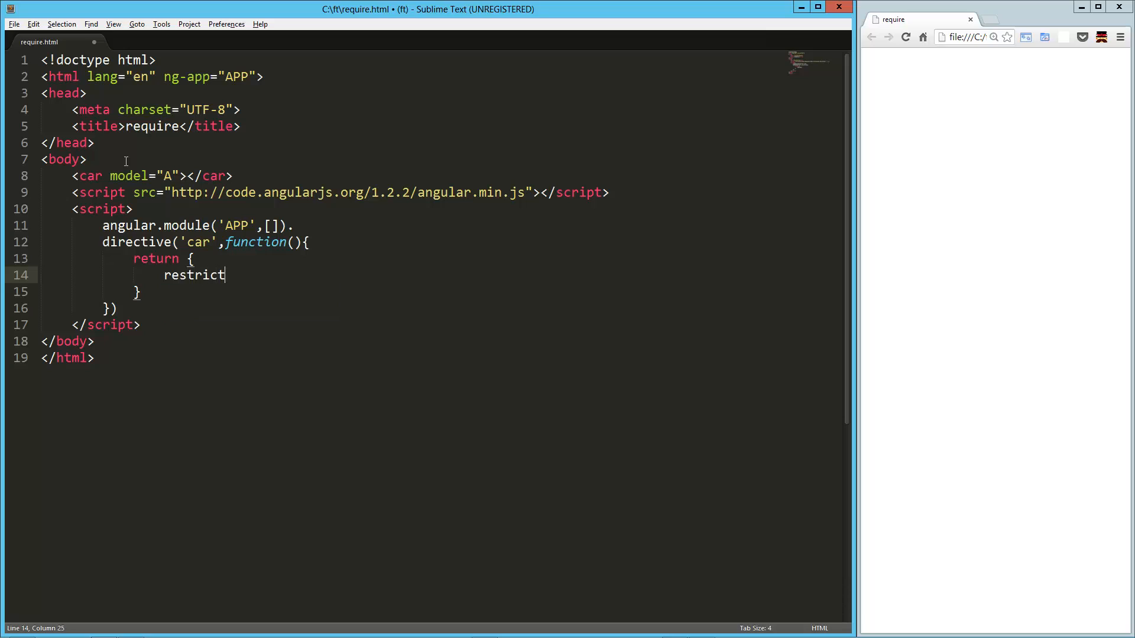
type(":'E'")
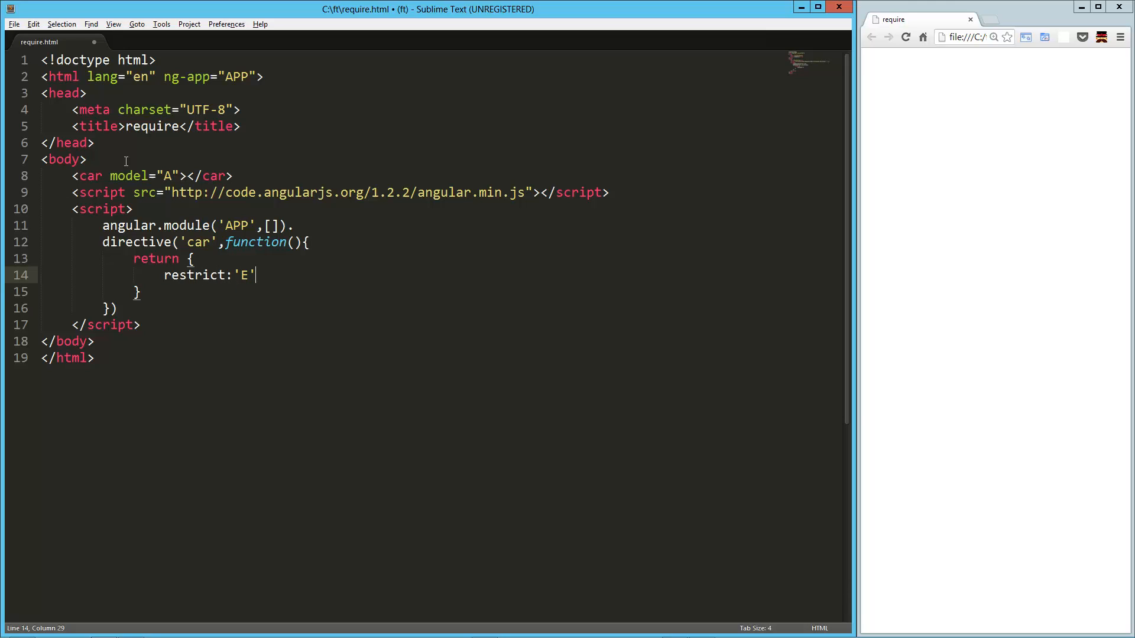
key("Enter")
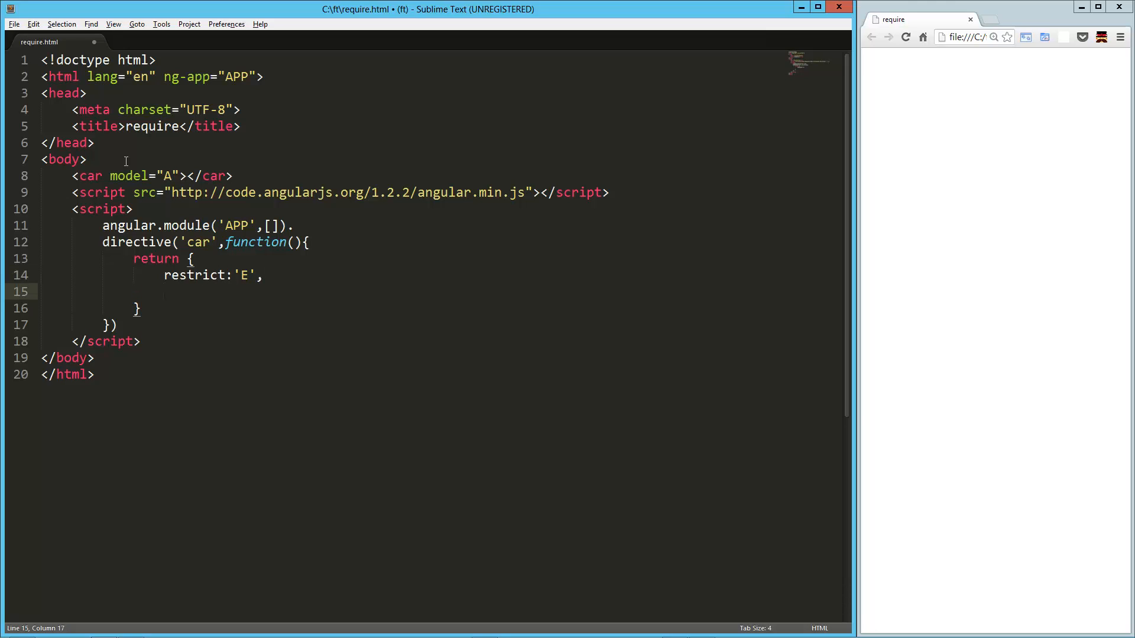
type("liunki")
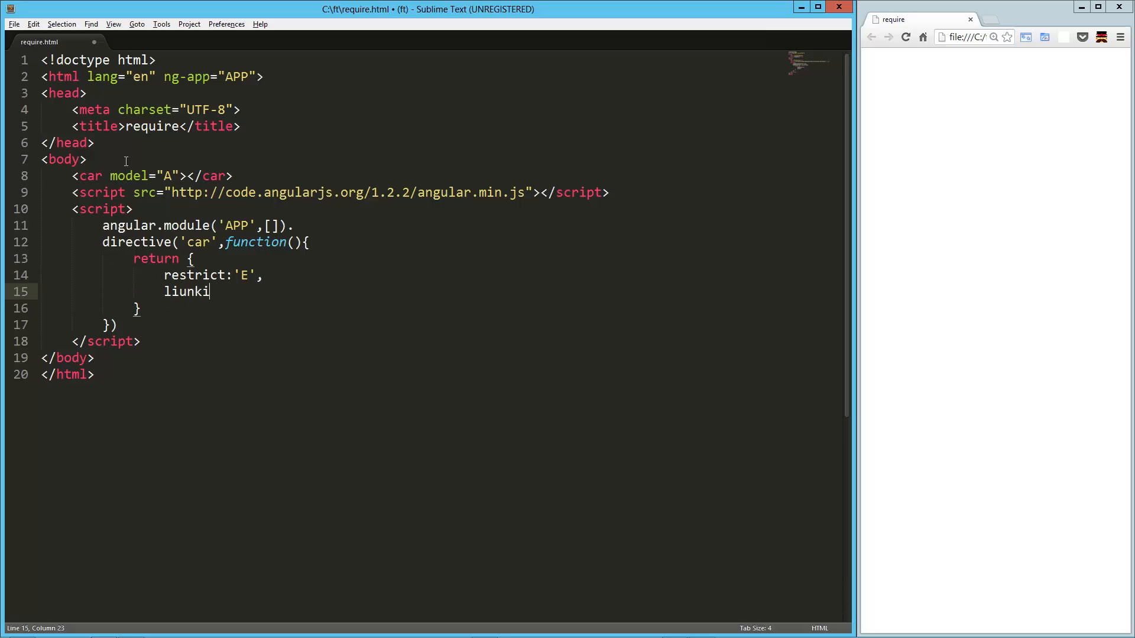
type("link:")
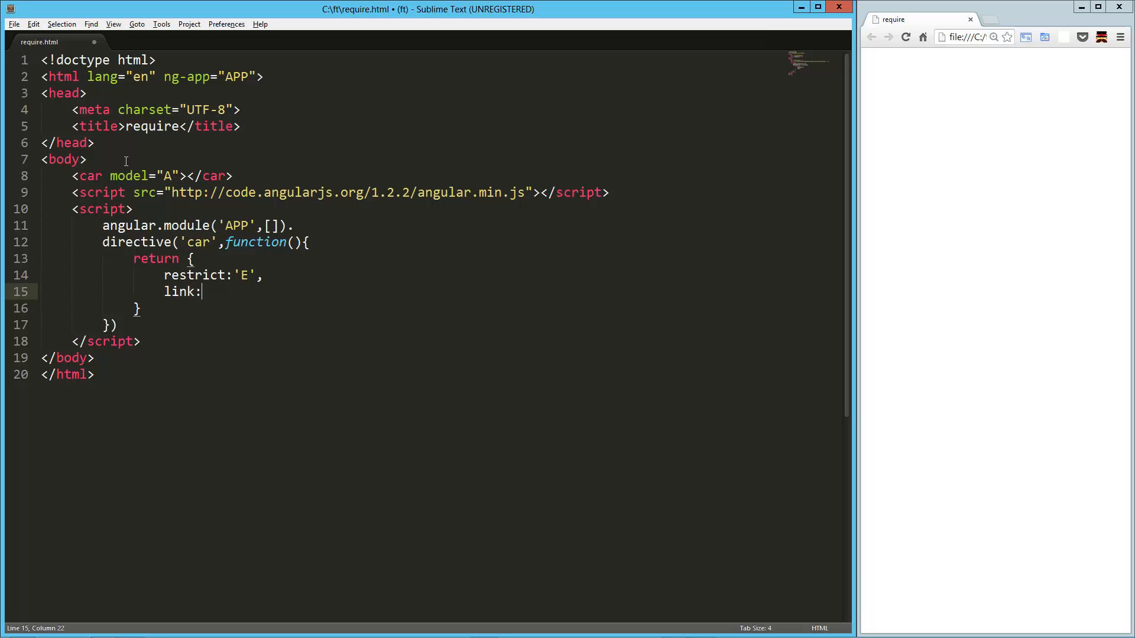
type("function()")
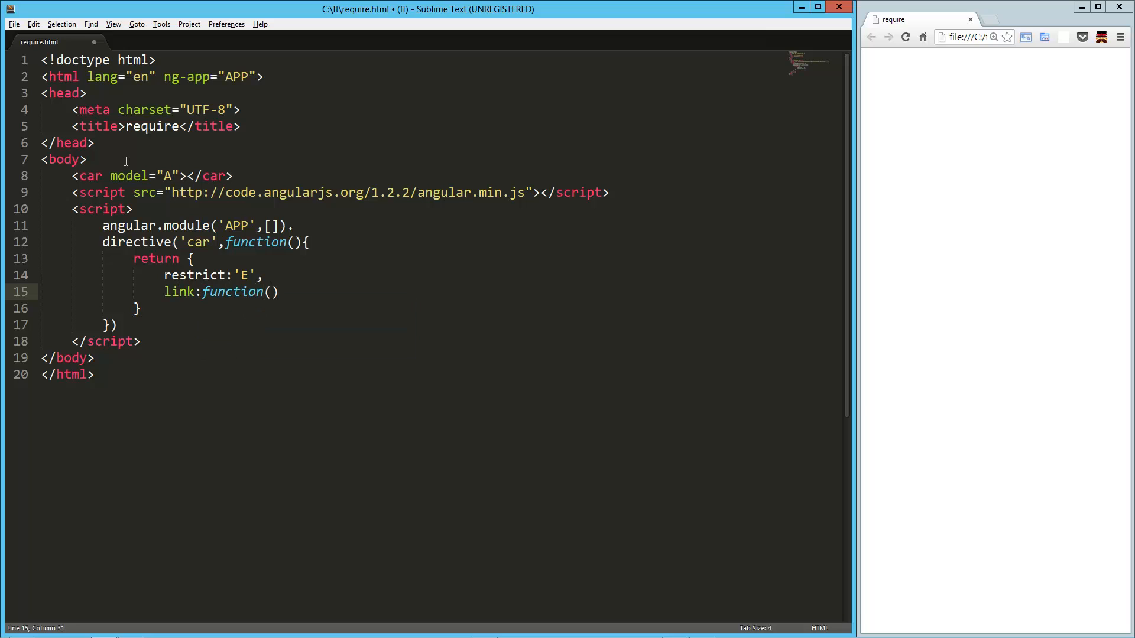
Fill the link function so scope.model is set from attrs.model
type("scope,element,attr")
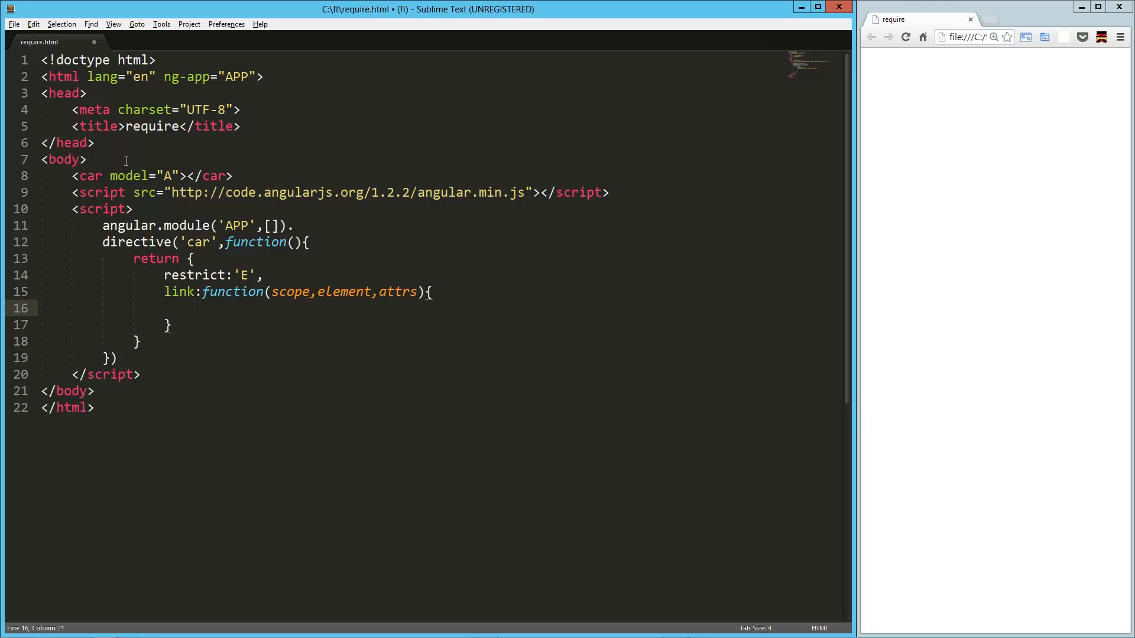
type("scope.m")
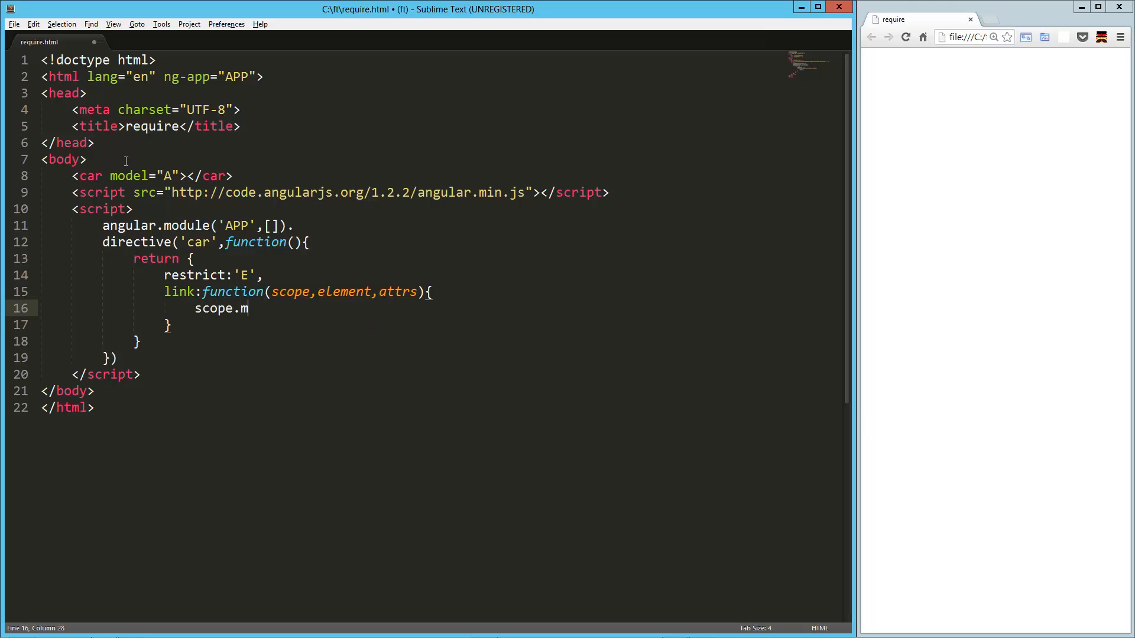
type("odel=")
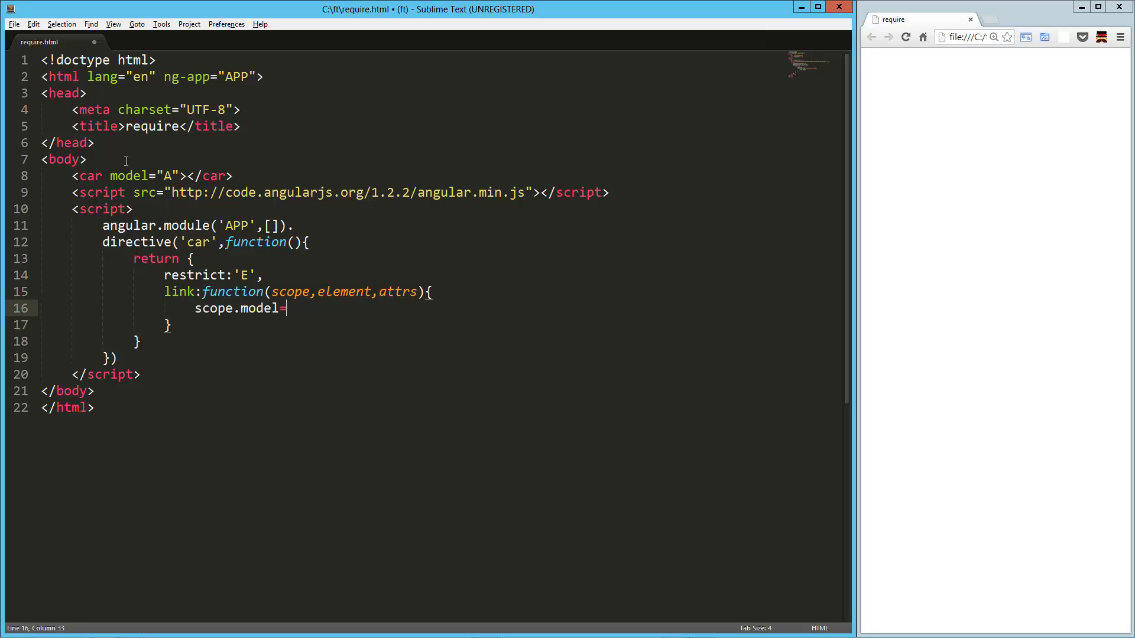
type("attrs.model")
left_click(439, 325)
type(",")
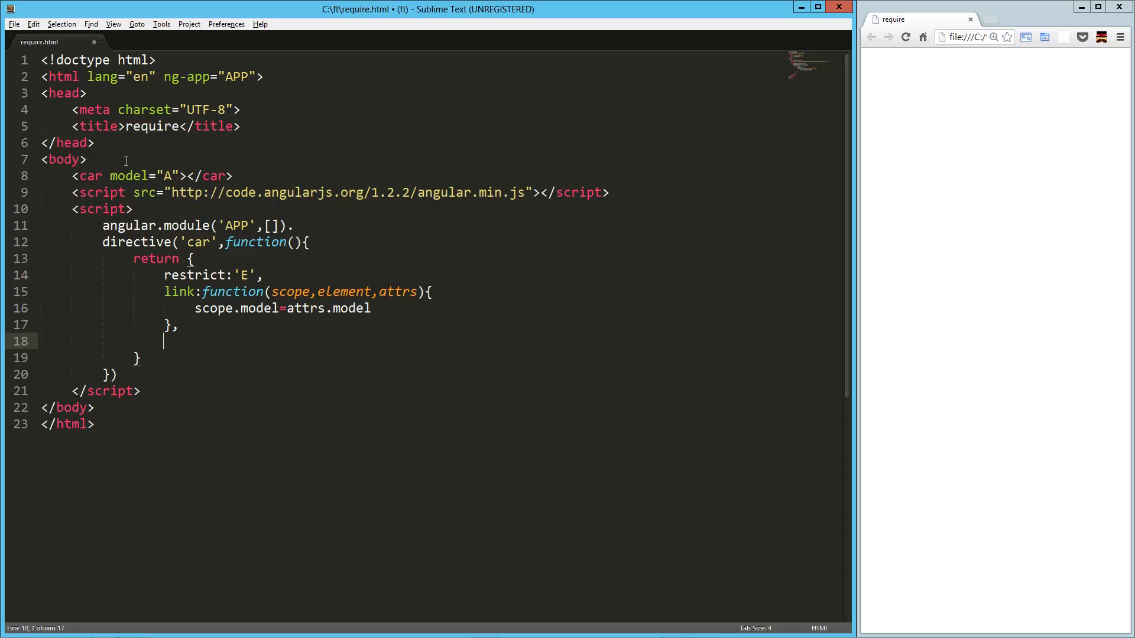
Add the template 'Model: {{model}}' and reload Chrome to see Model: A
type("template:''")
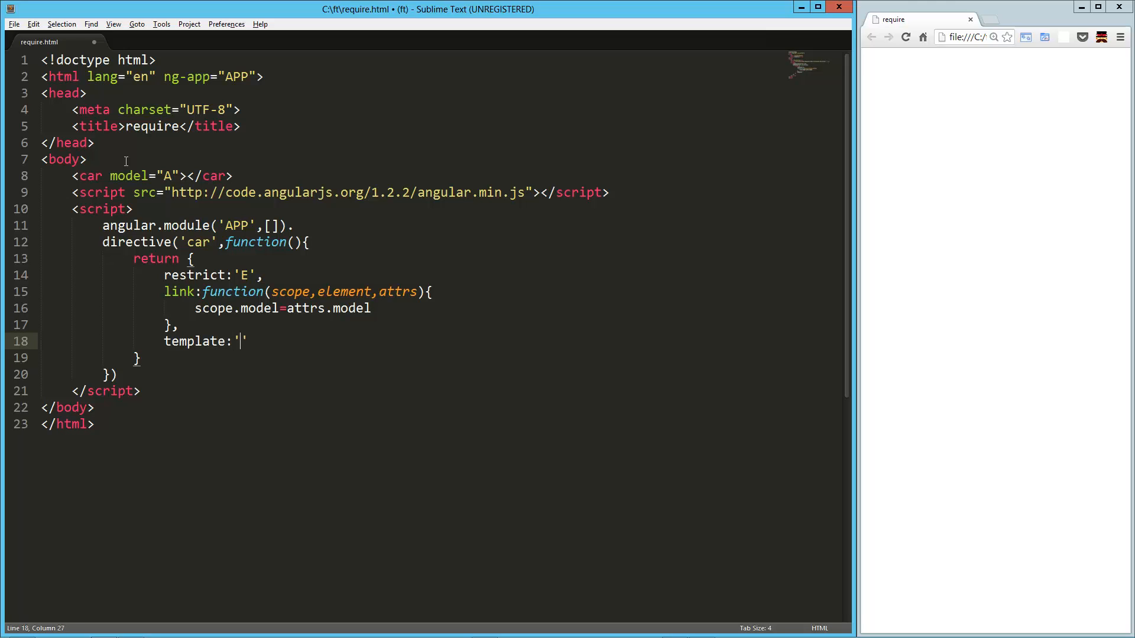
type("Model")
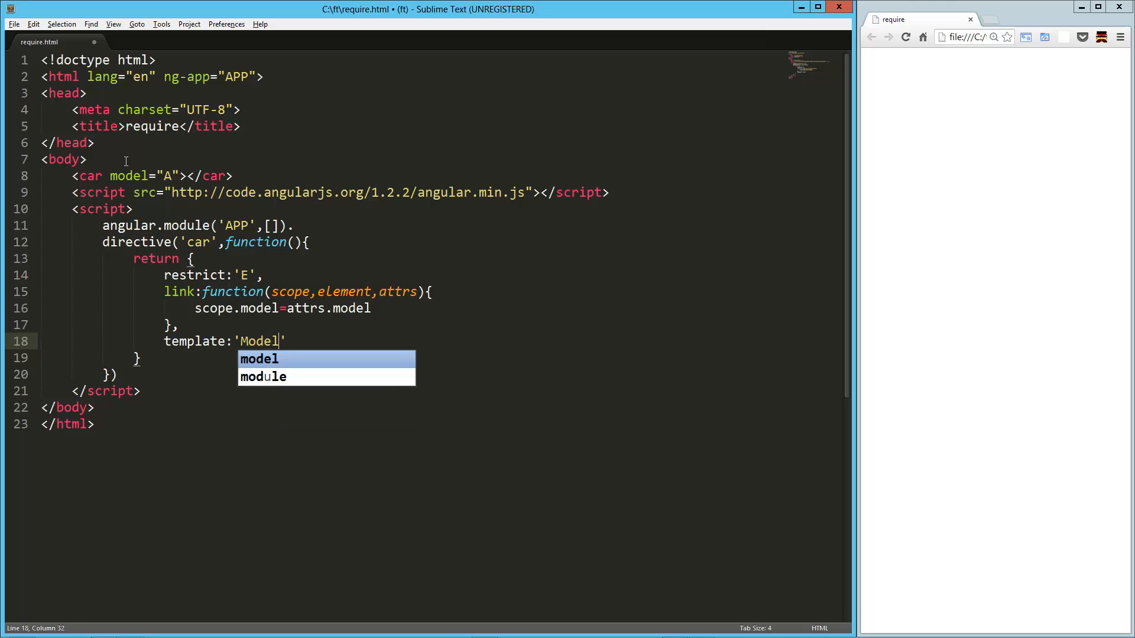
type(": {{}}")
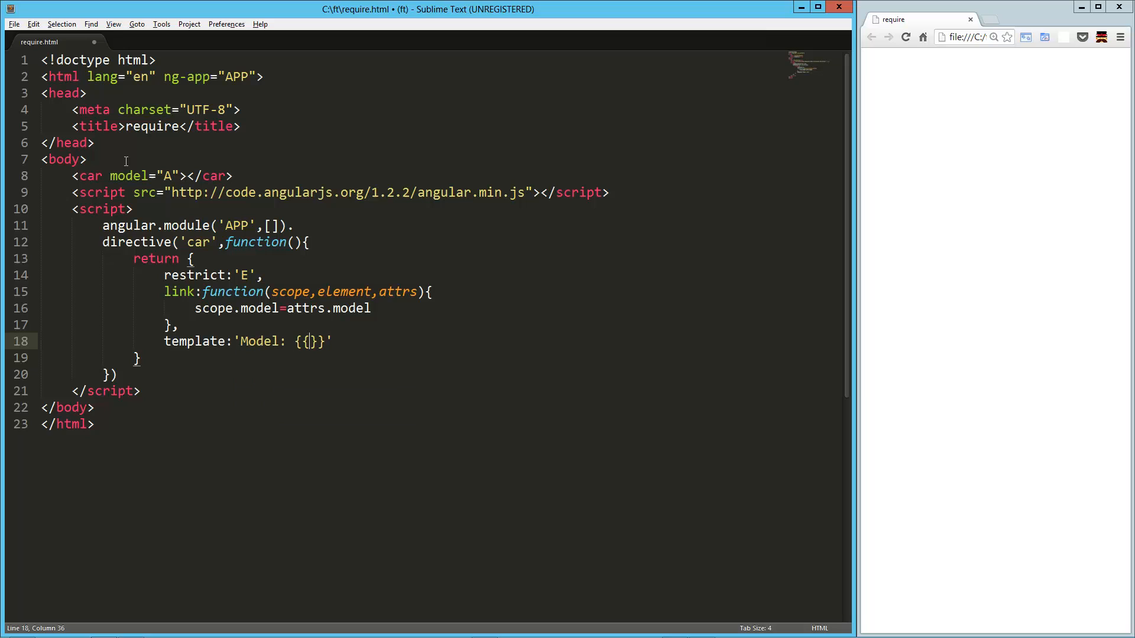
type("model")
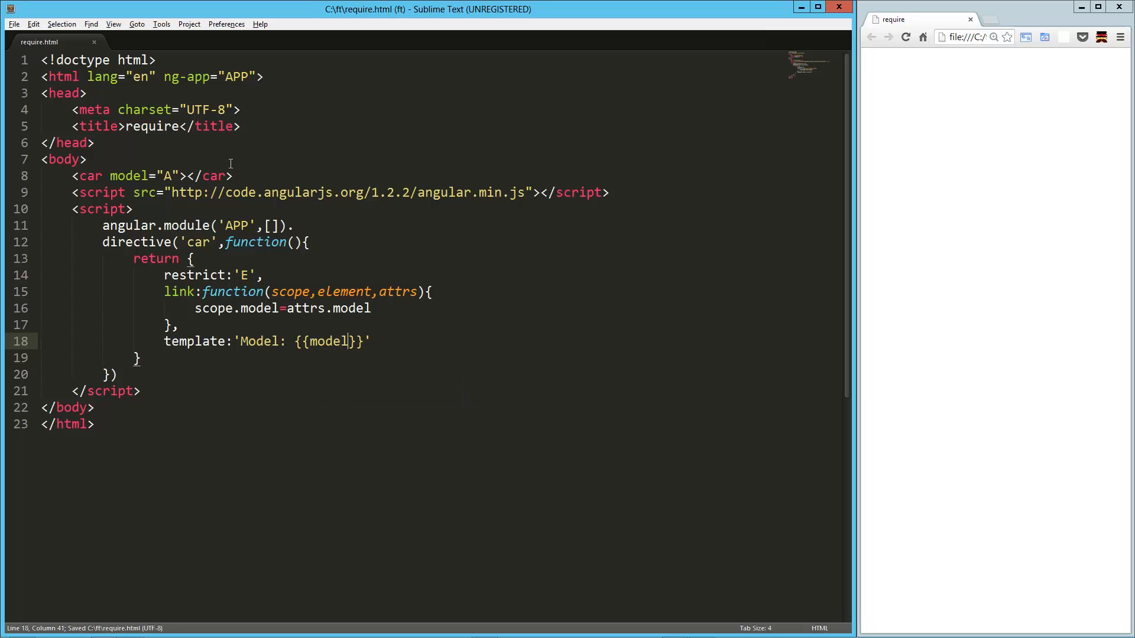
left_click(905, 36)
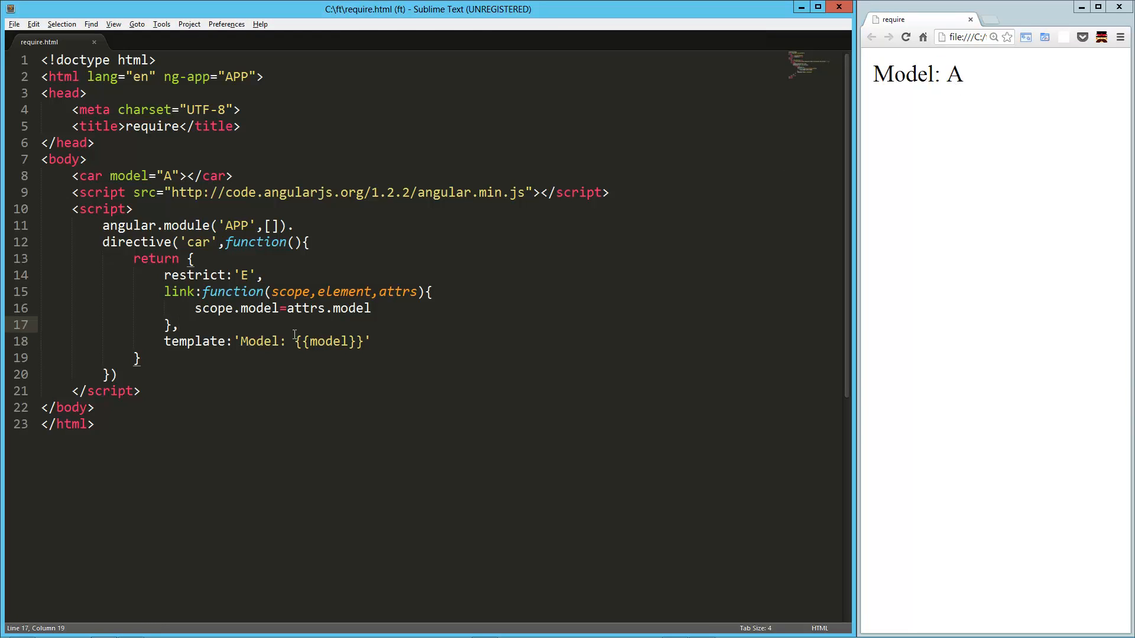
Insert controller:function(){} on a new line above the template property
key("enter")
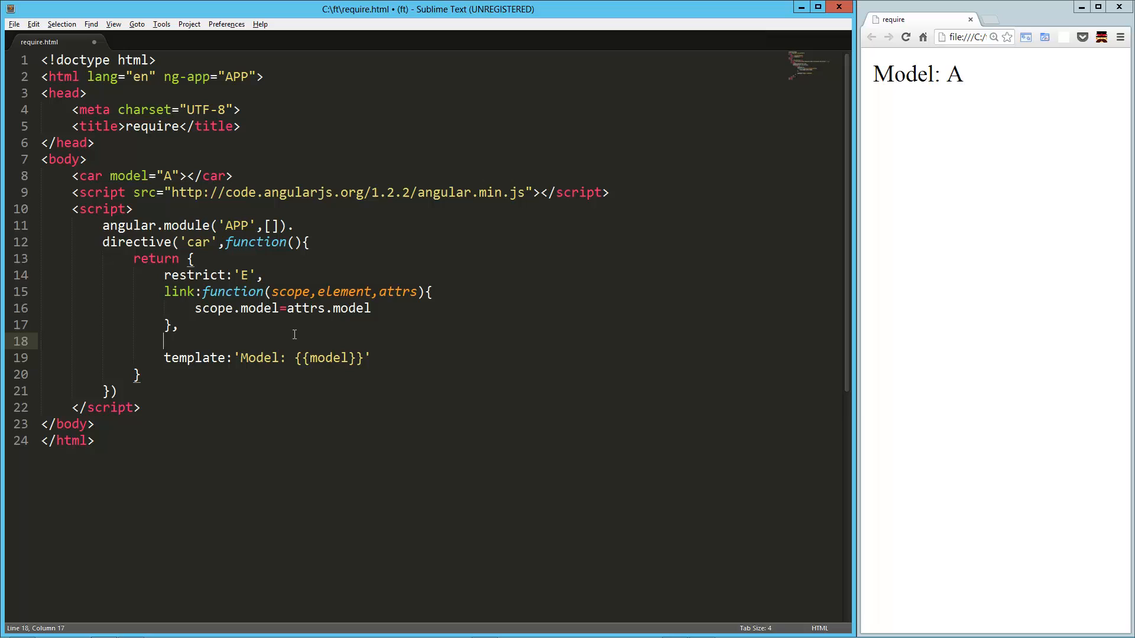
type("control")
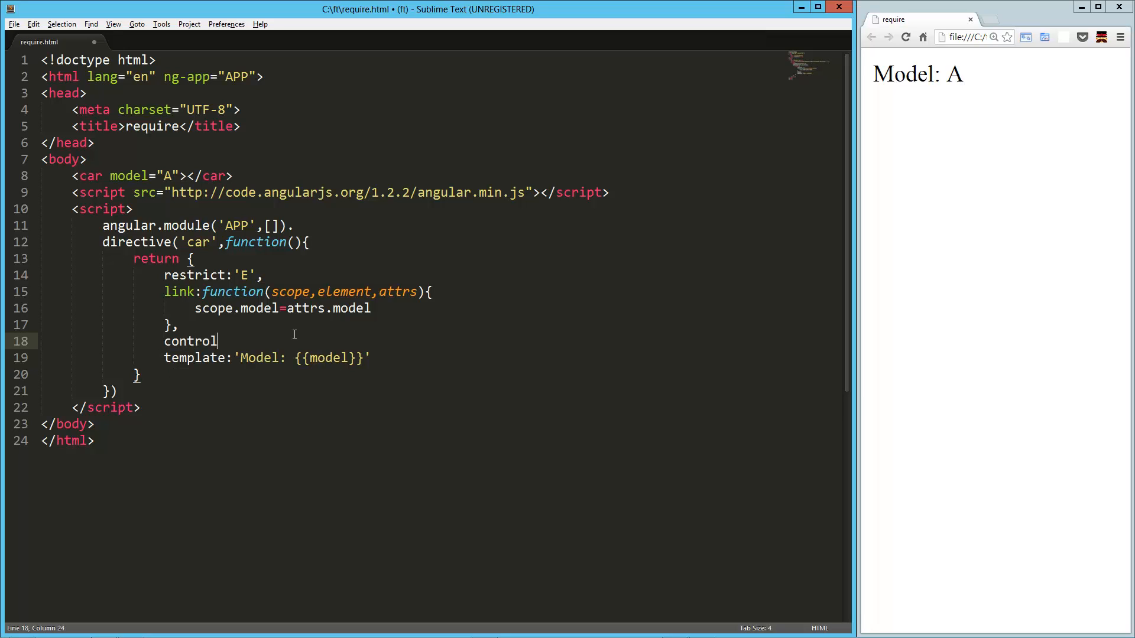
type("ler:")
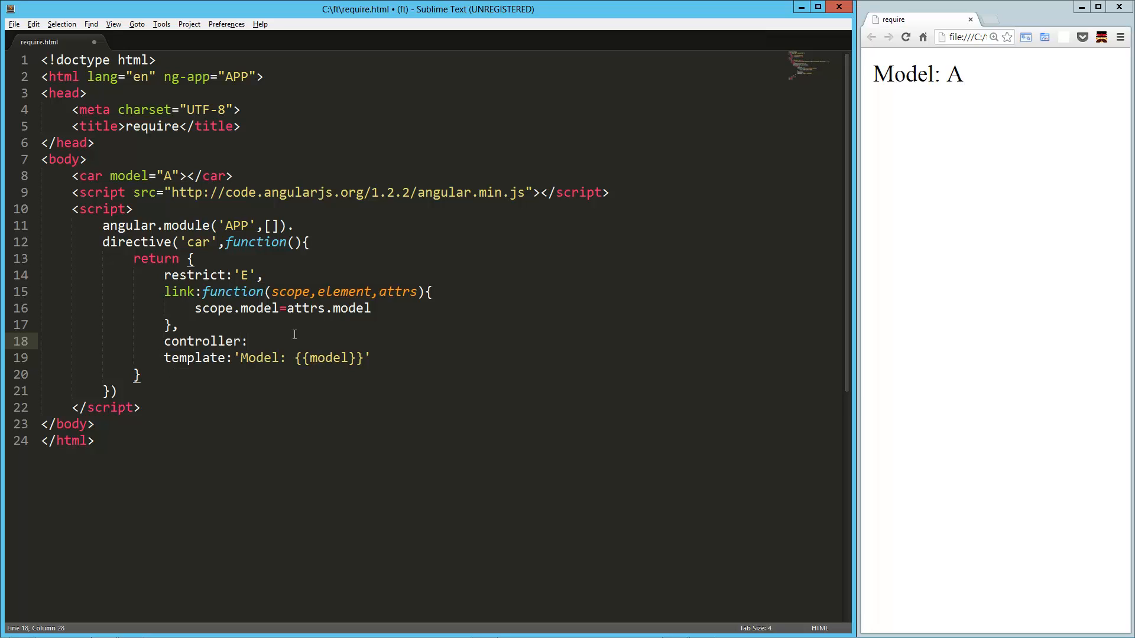
type("function")
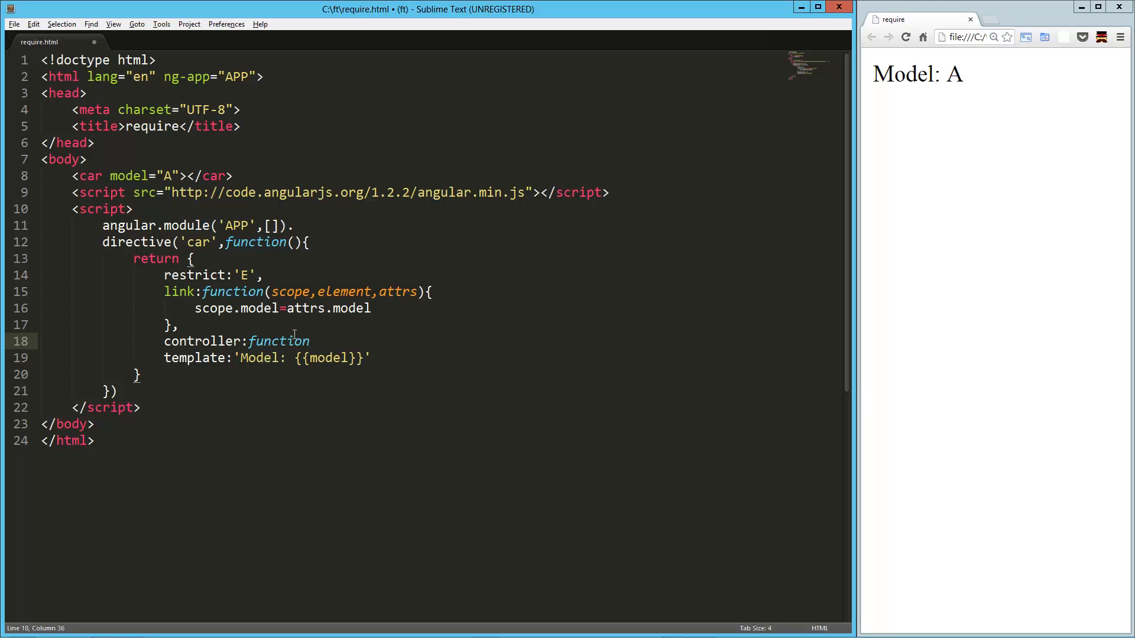
type("(){}")
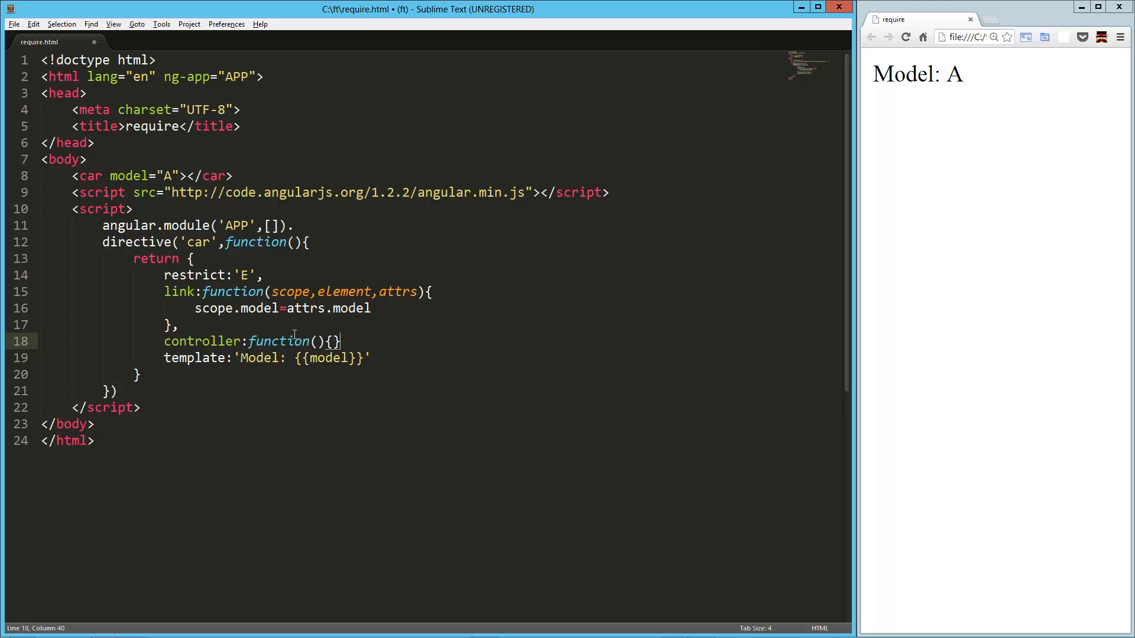
left_click_drag(249, 342, 341, 341)
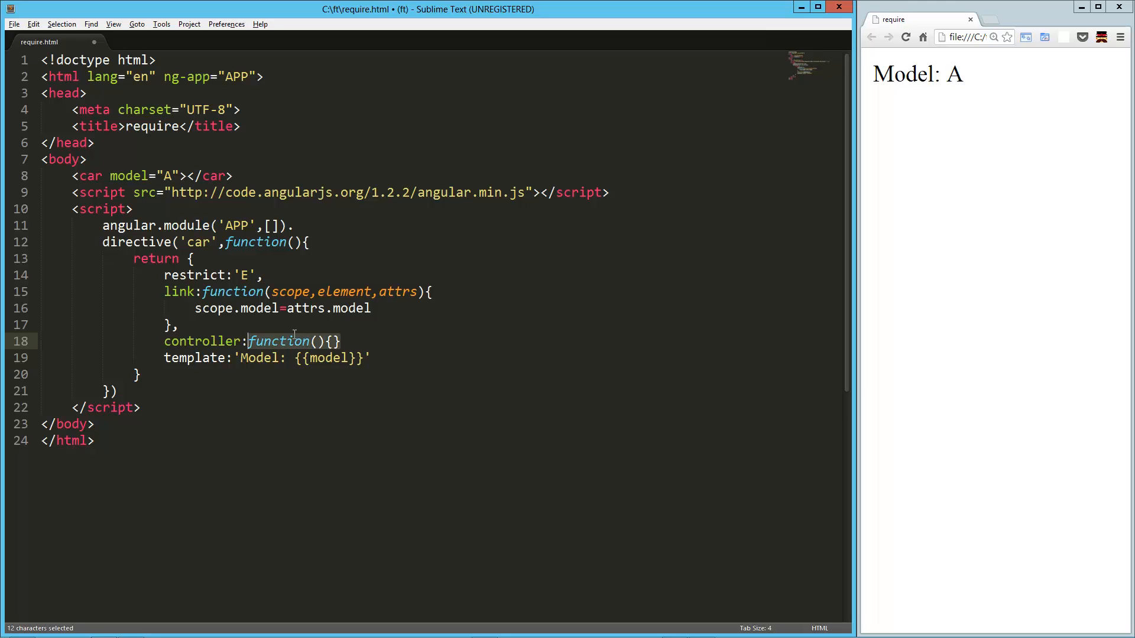
left_click(340, 341)
type(",")
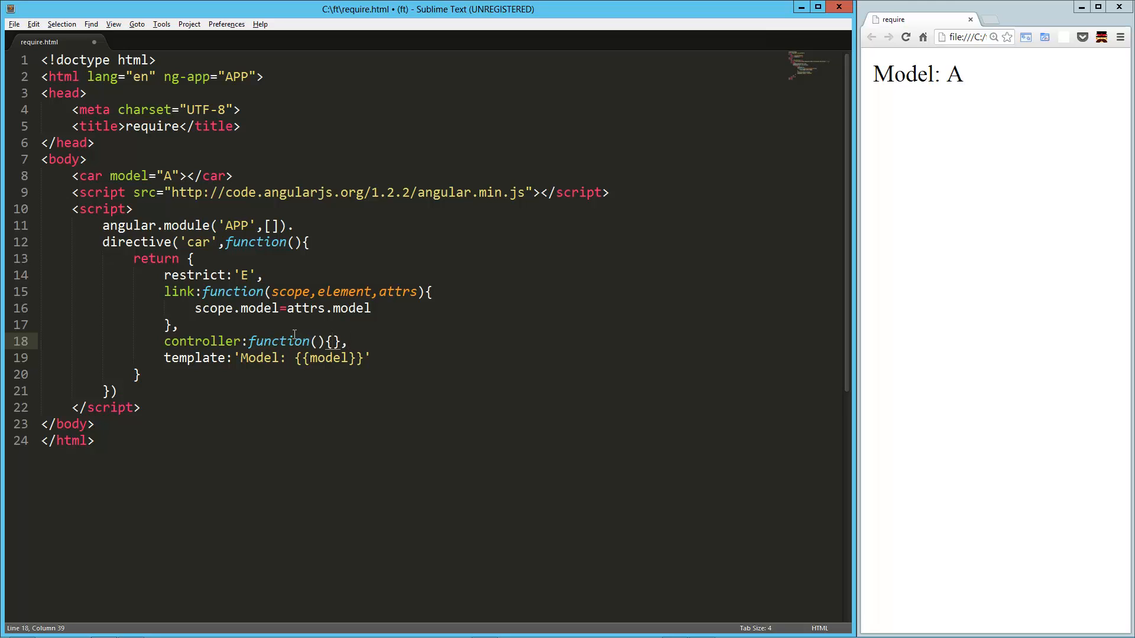
Pass $scope to the controller and add car B with wheels beside car A
type("$scope")
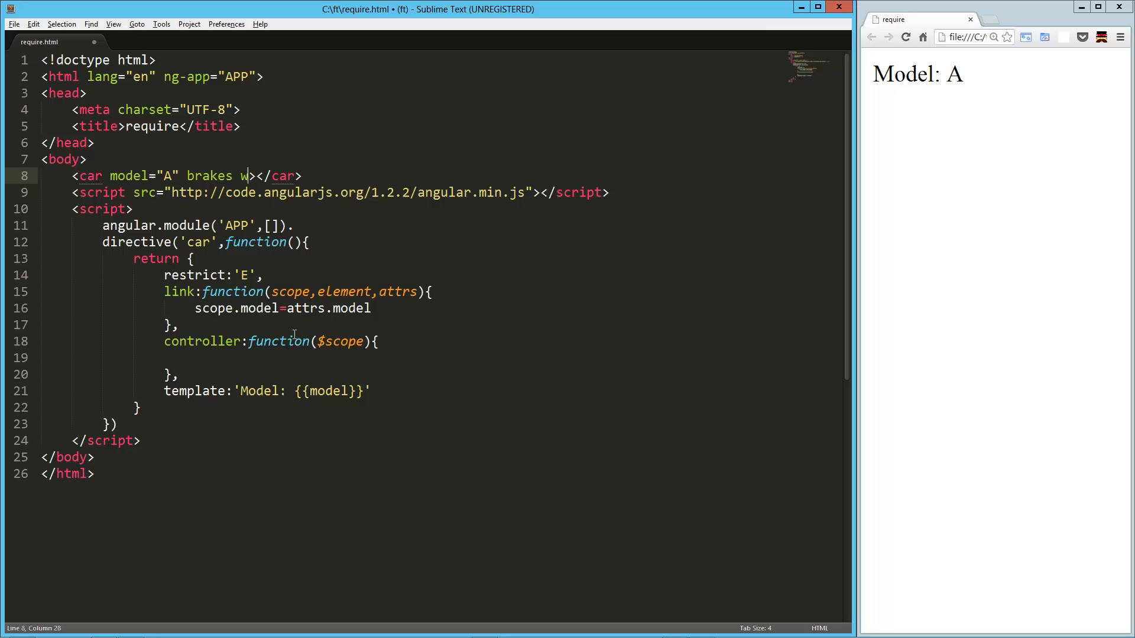
type("heels")
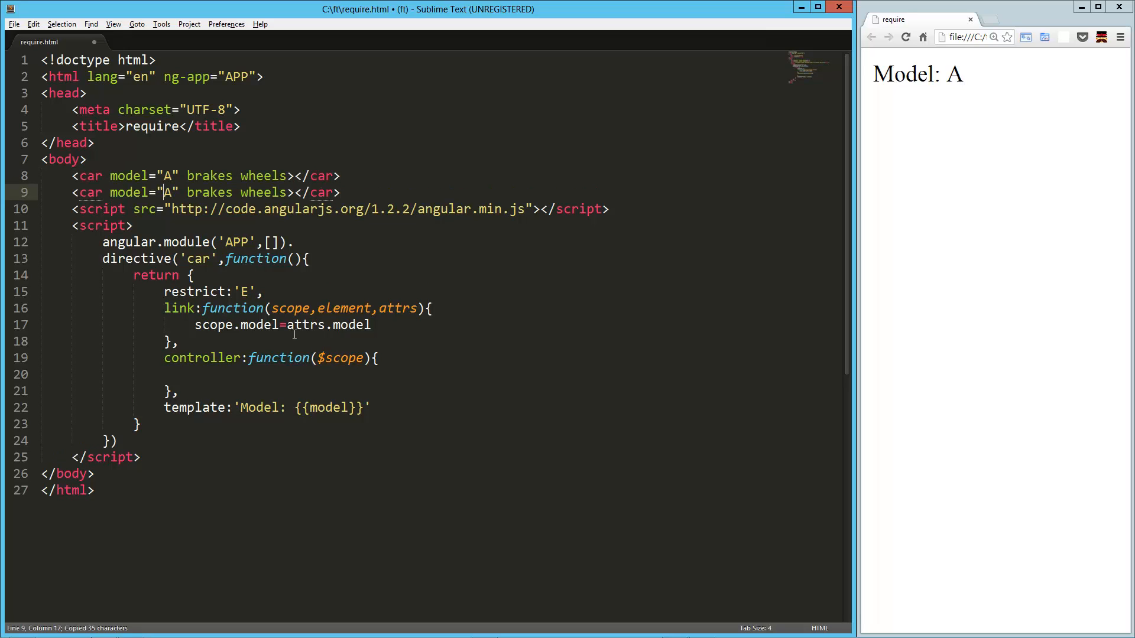
type("B")
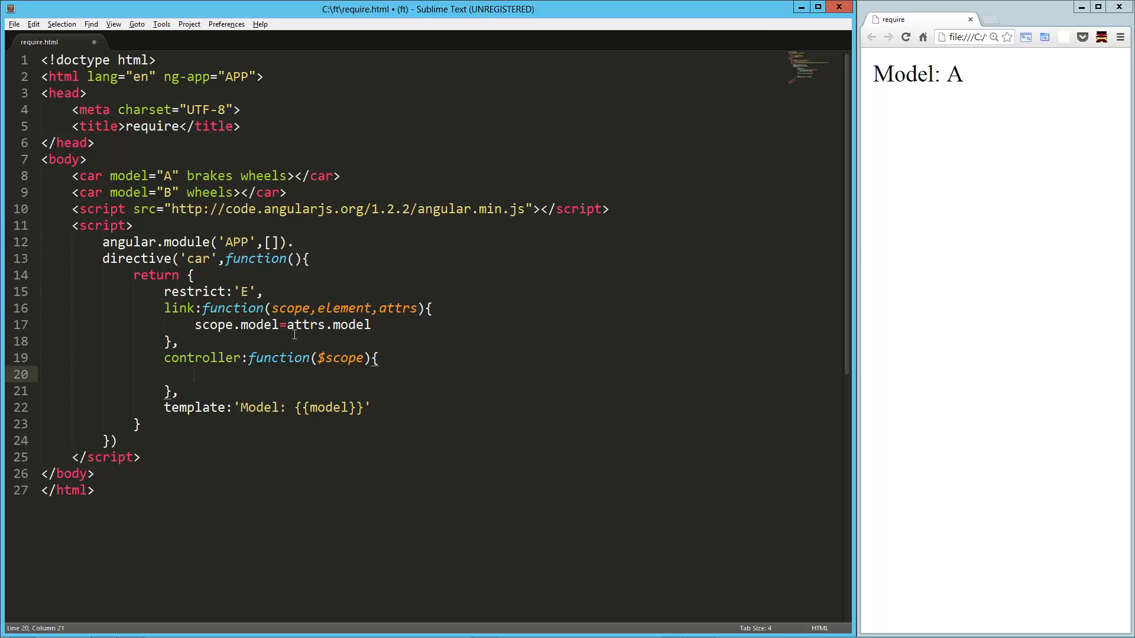
Initialize $scope.features in the controller as ['is a car']
type("$scope.fea")
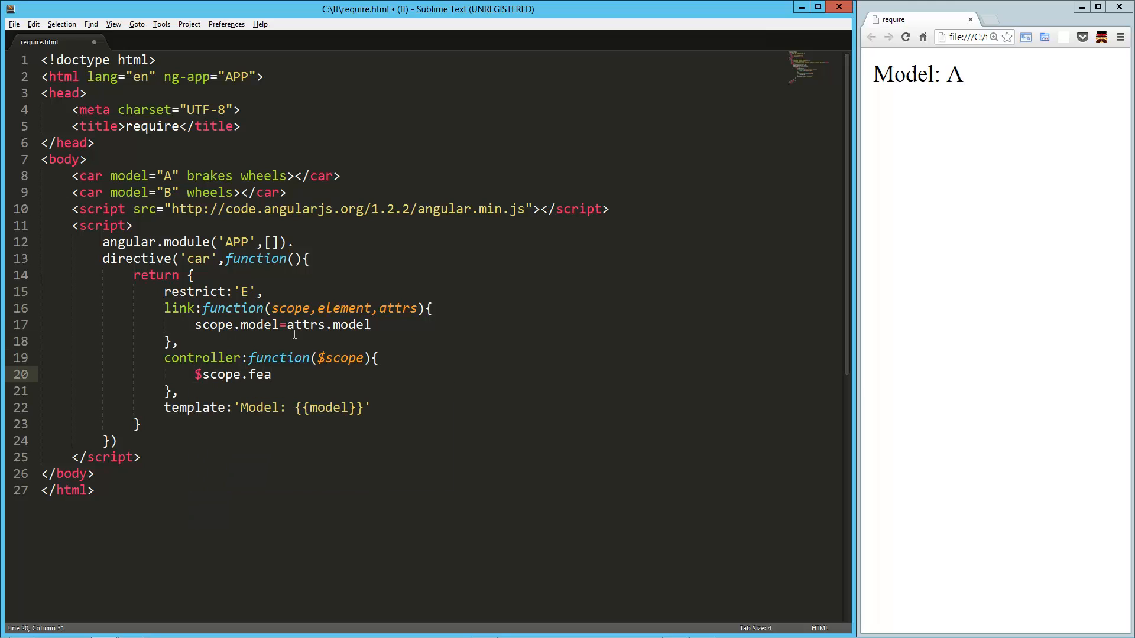
type("tures = []")
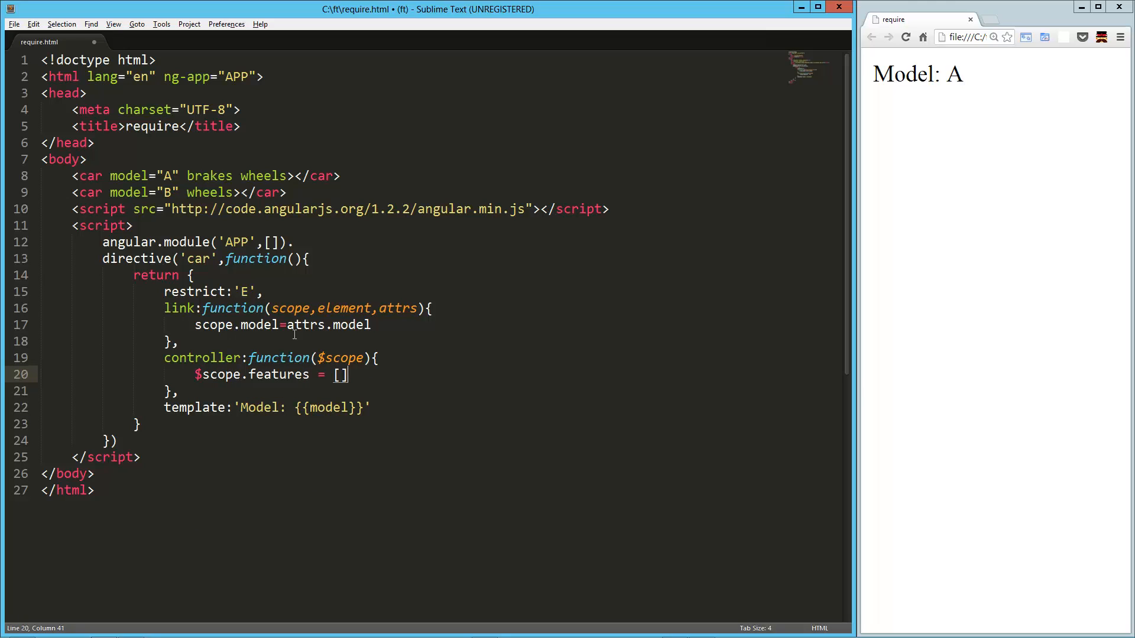
type("'is '")
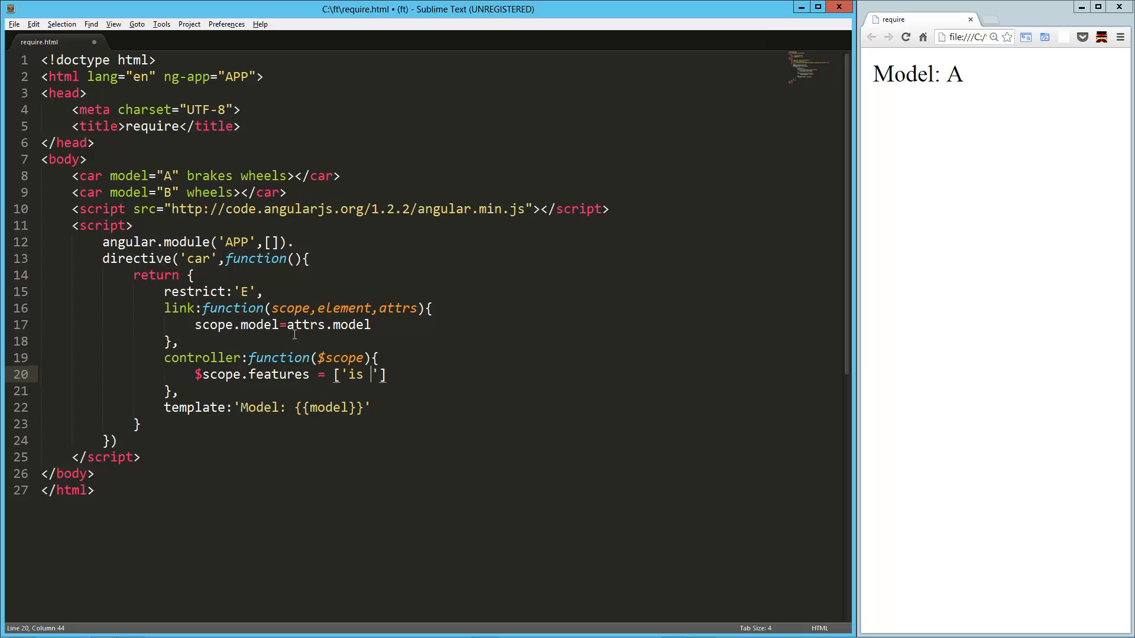
type("a car")
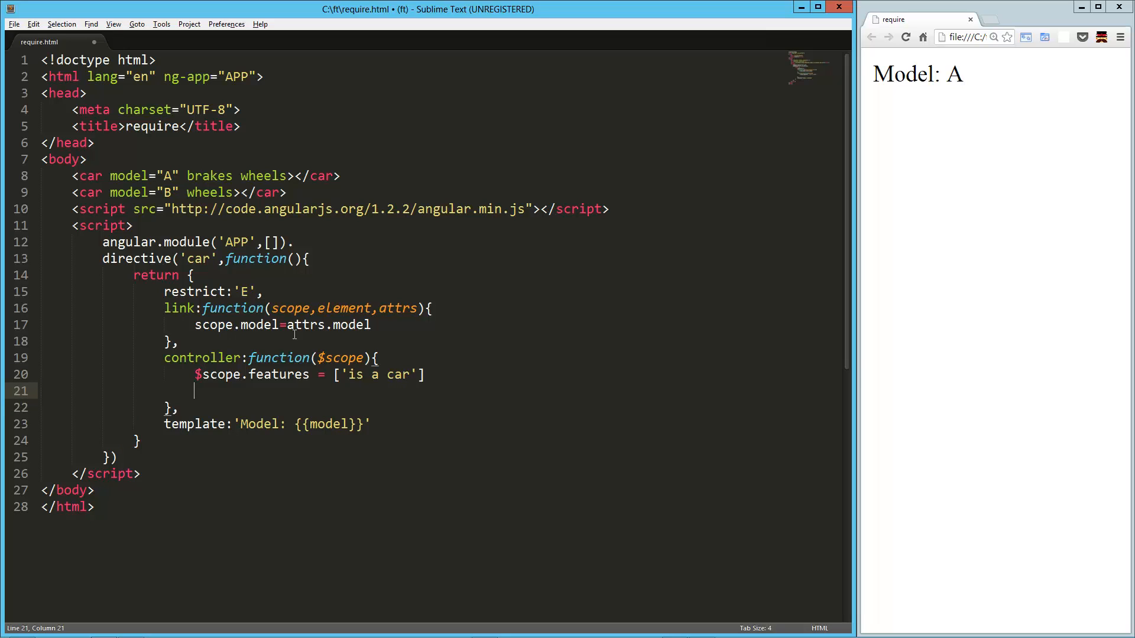
Define this.addFeature = function(f) pushing f onto $scope.features
type("this.")
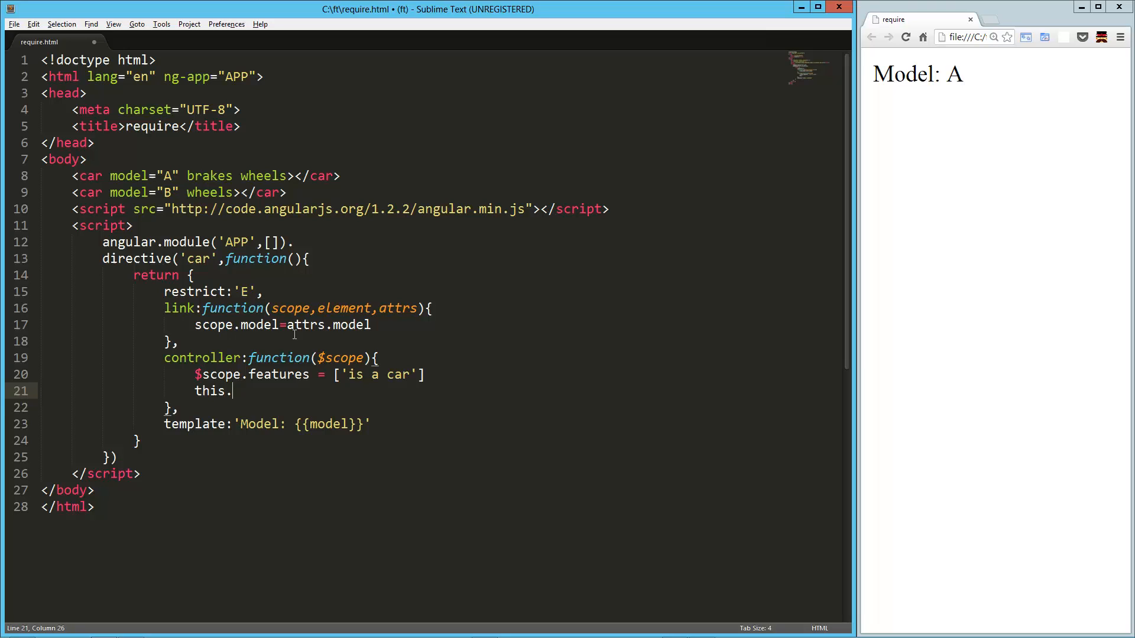
type("addFeature")
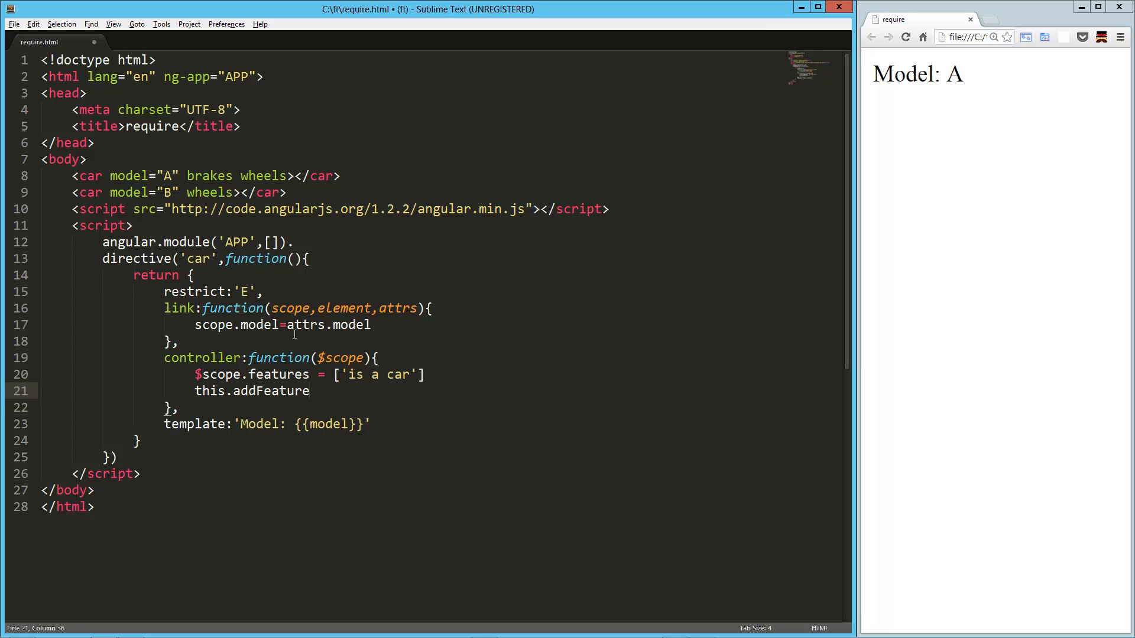
type("= func")
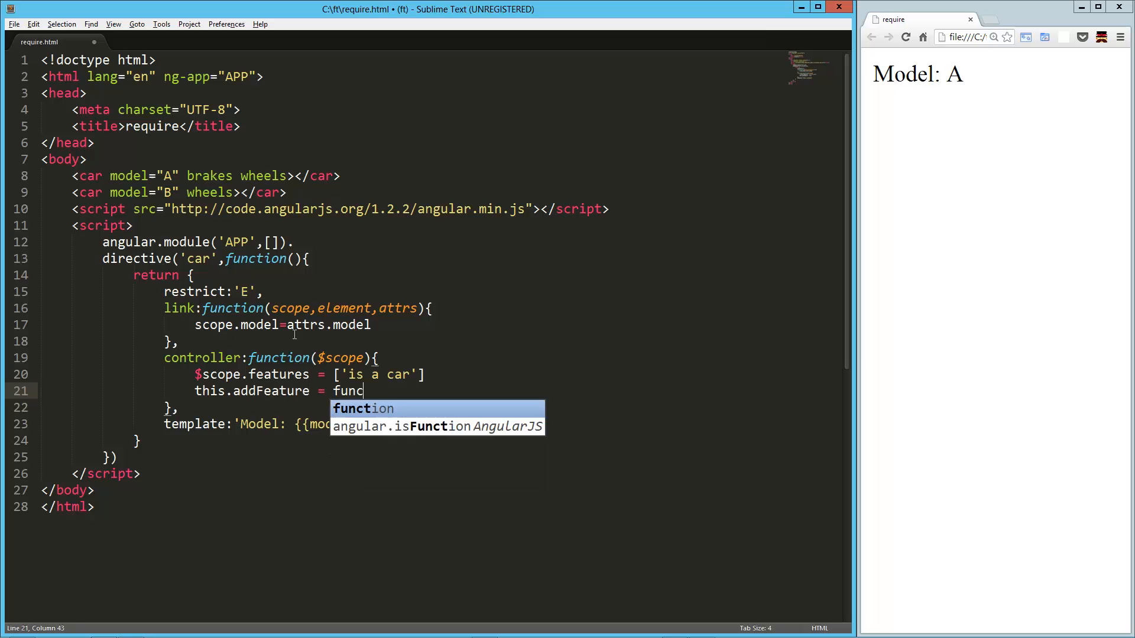
key("tab")
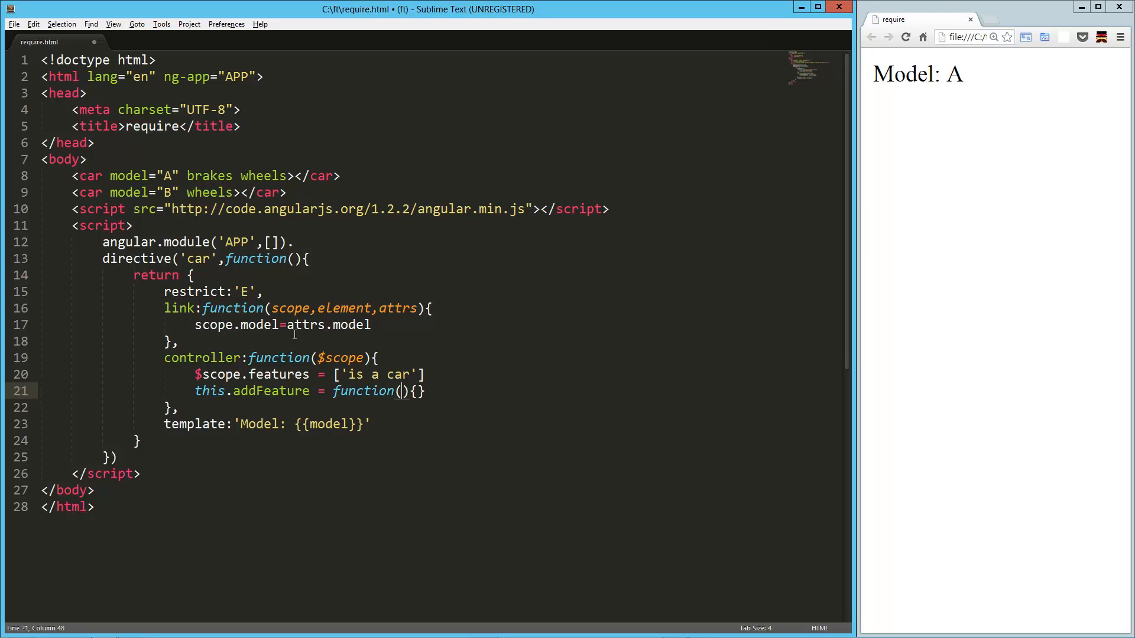
type("f")
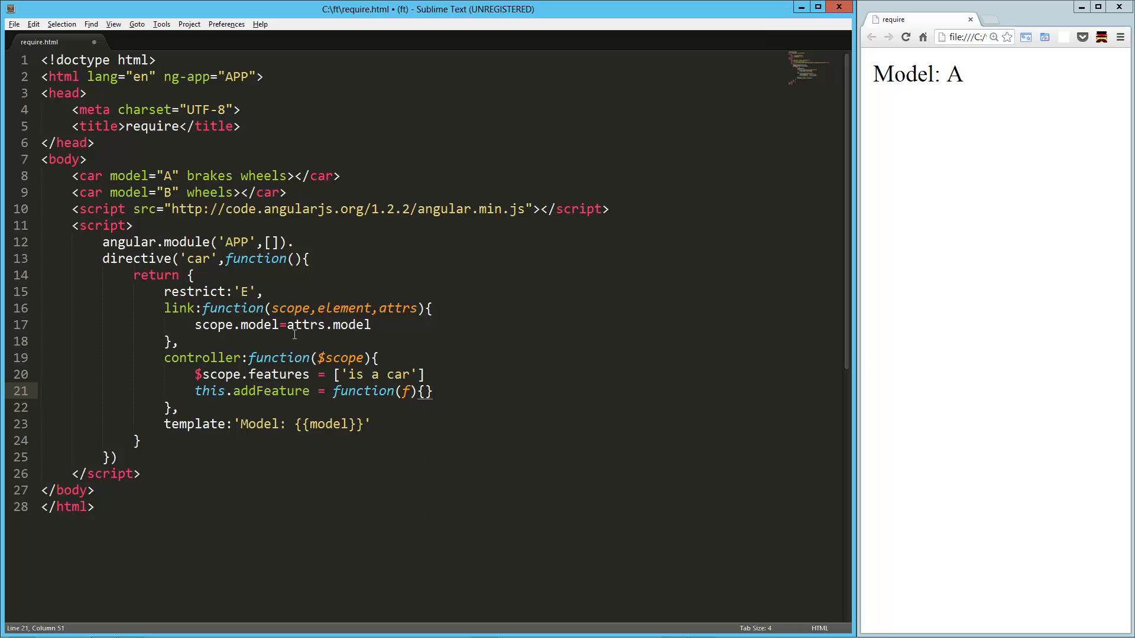
type("$scope.fea")
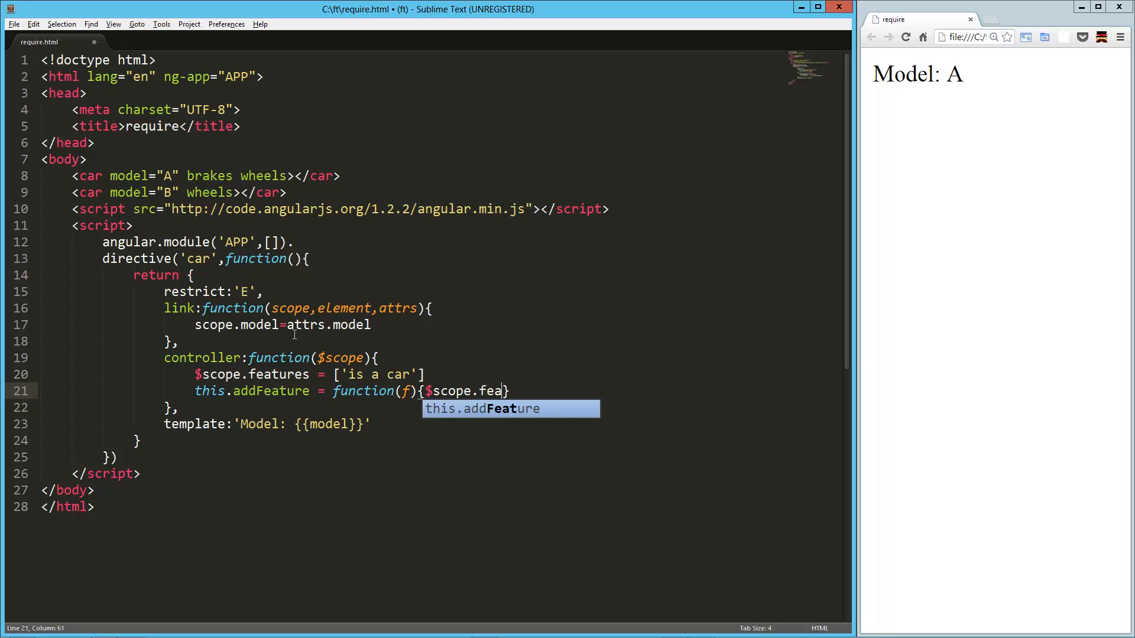
type("tures.push(f")
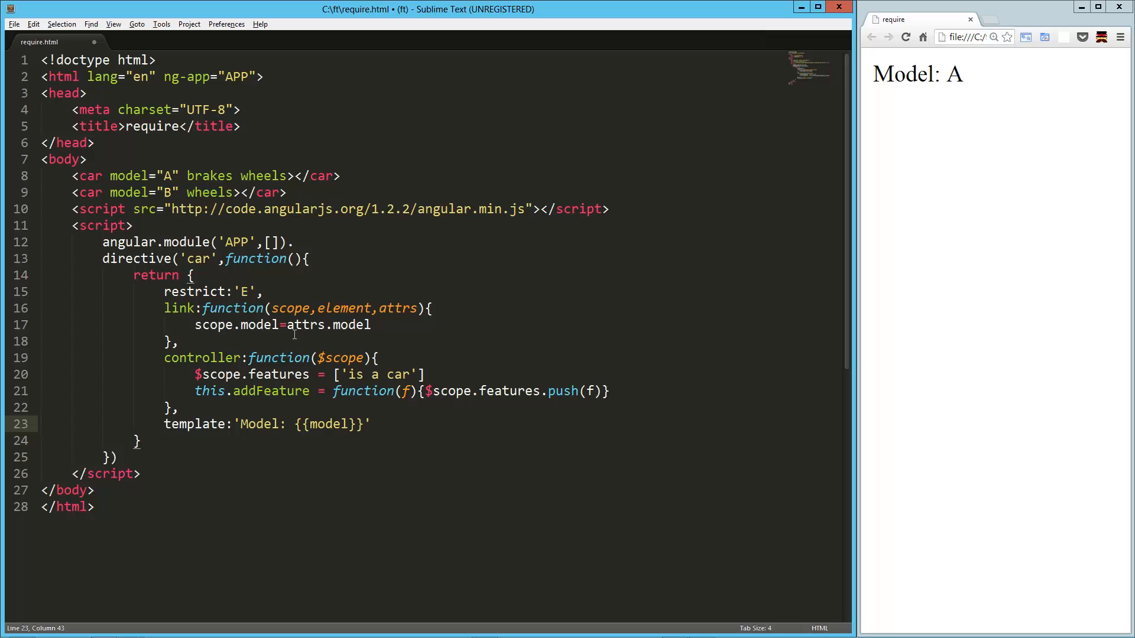
Extend the template with a ul whose li uses ng-repeat 'feature in features'
type("<u>")
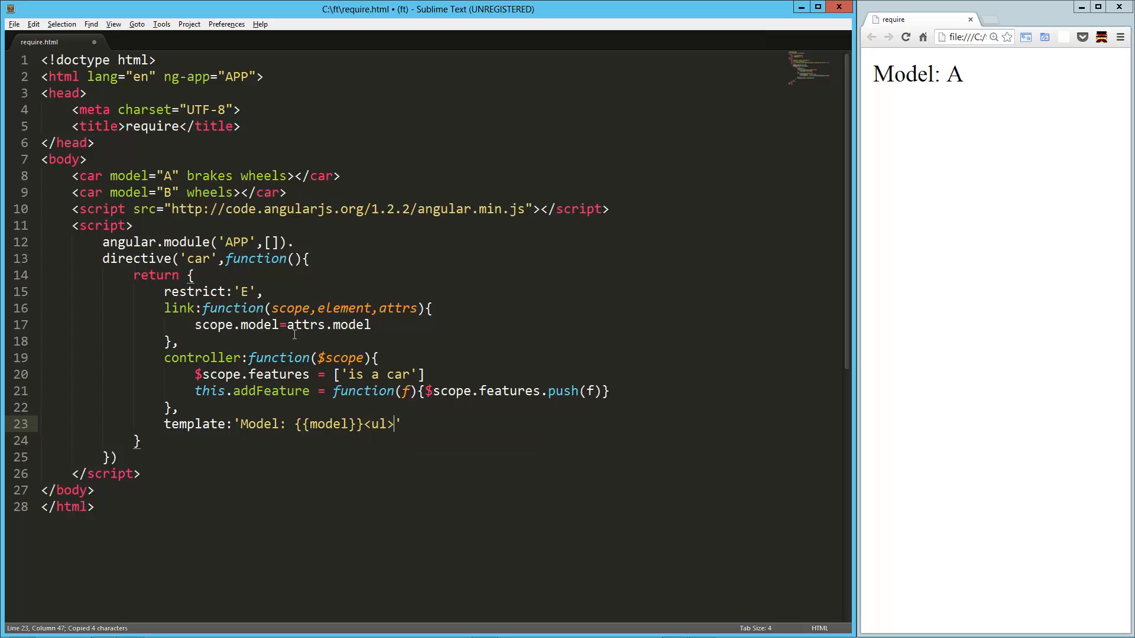
type("<ul>")
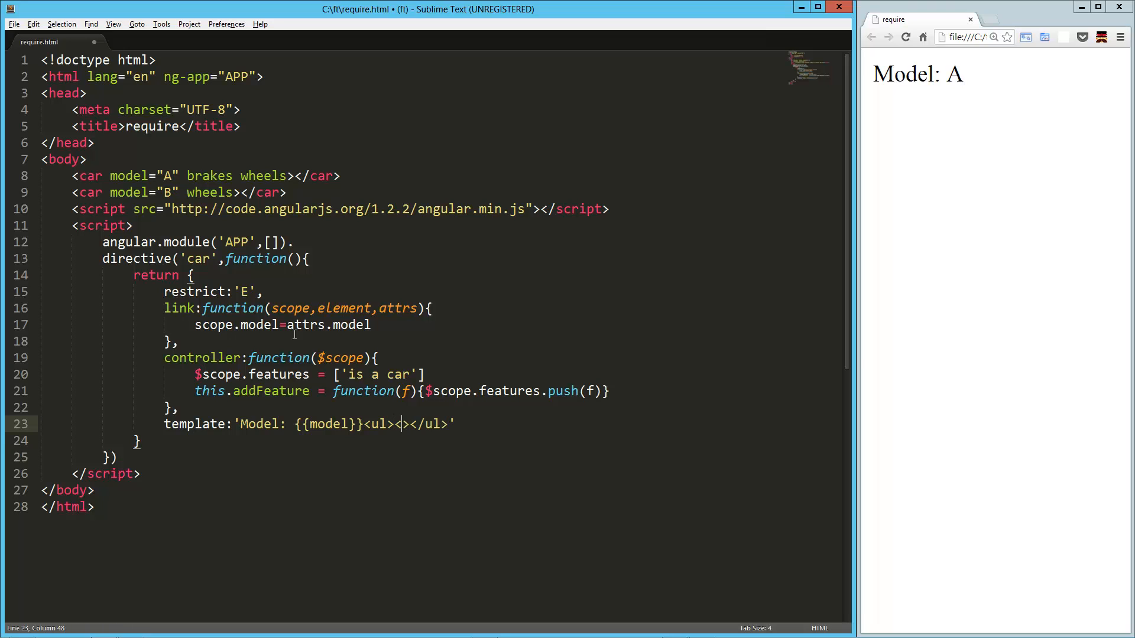
type("li ng-repeat=\"")
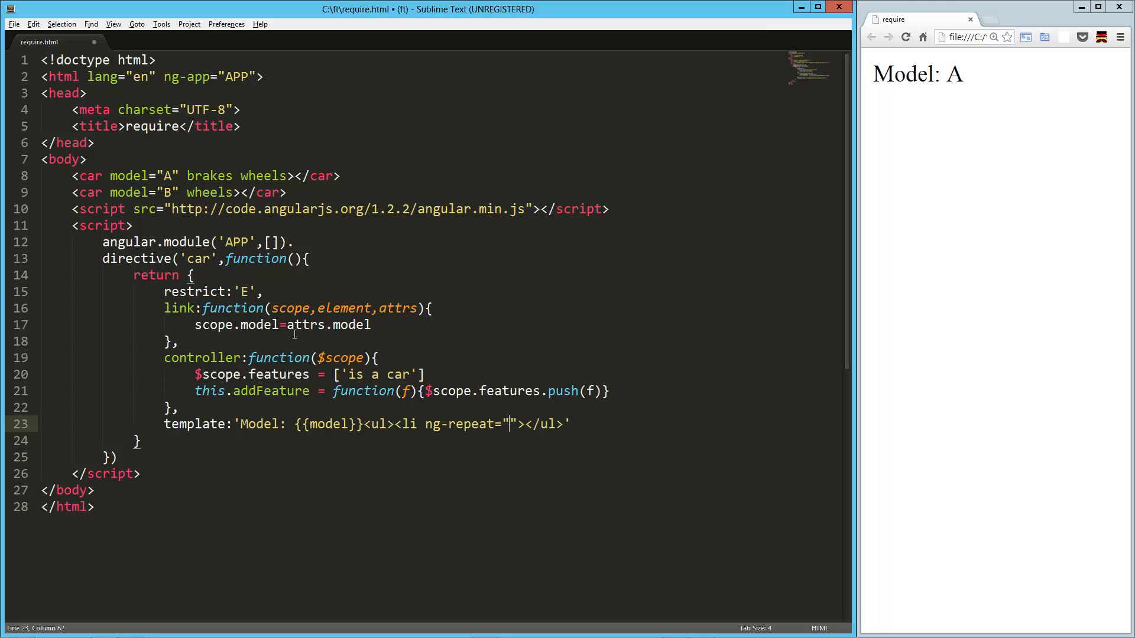
type("feature in f")
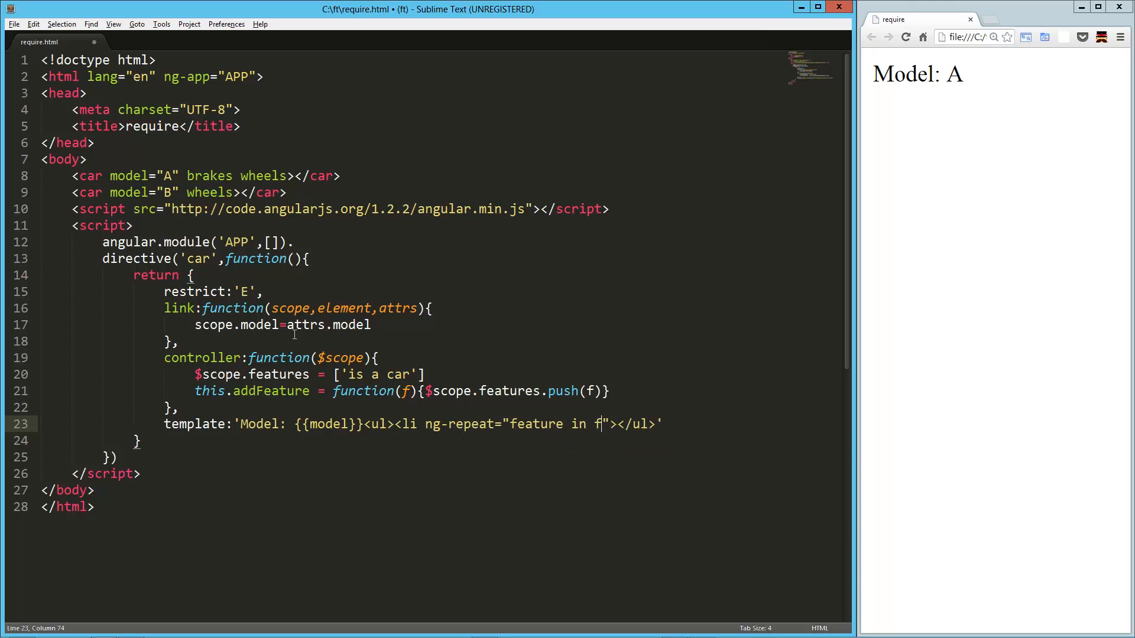
type("eatures")
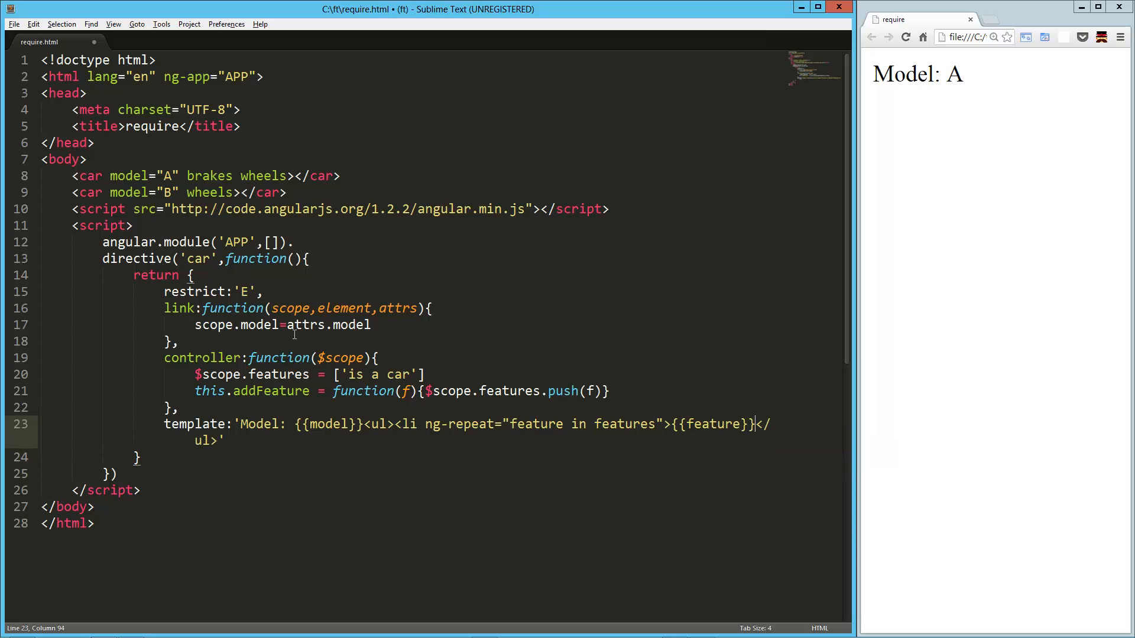
type("i><")
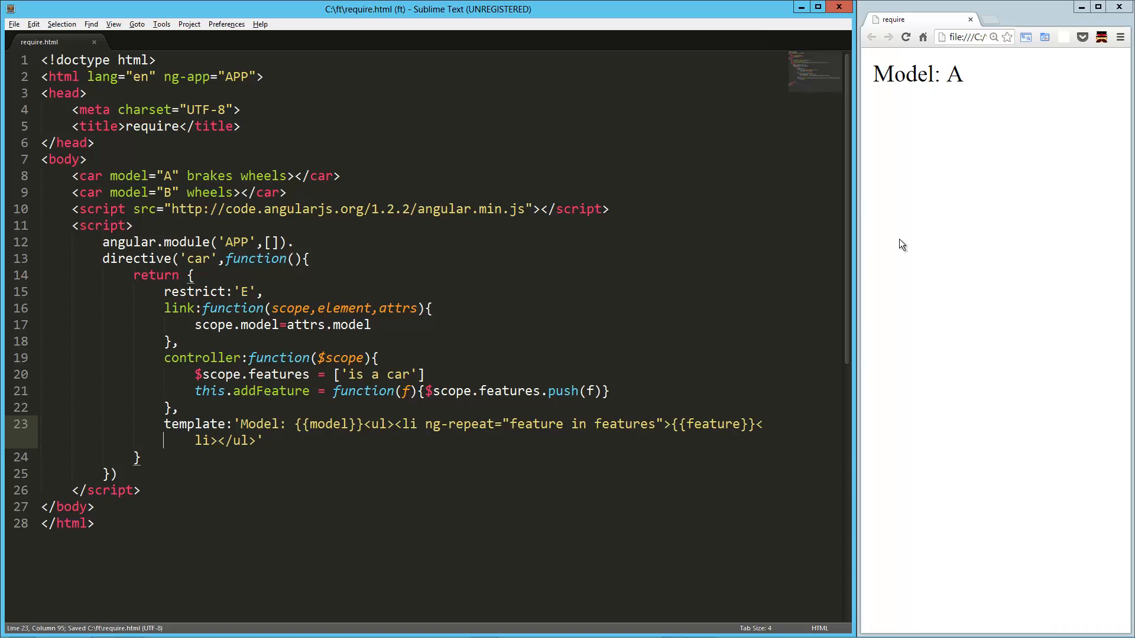
Review the features and addFeature lines, then break the template string onto its own line
left_click(906, 36)
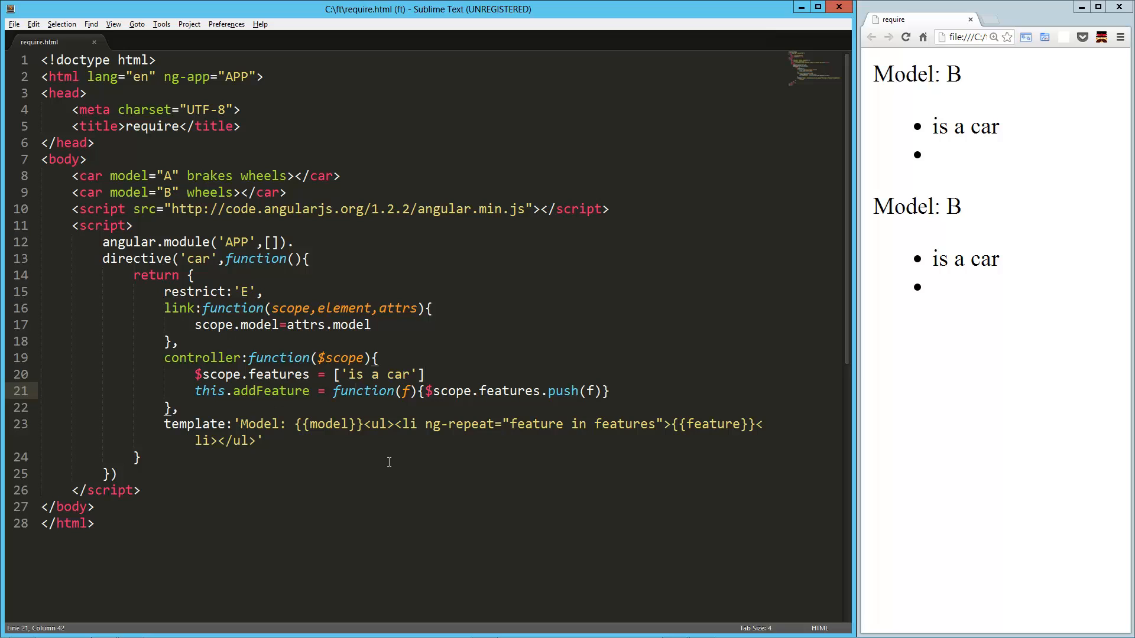
left_click(615, 424)
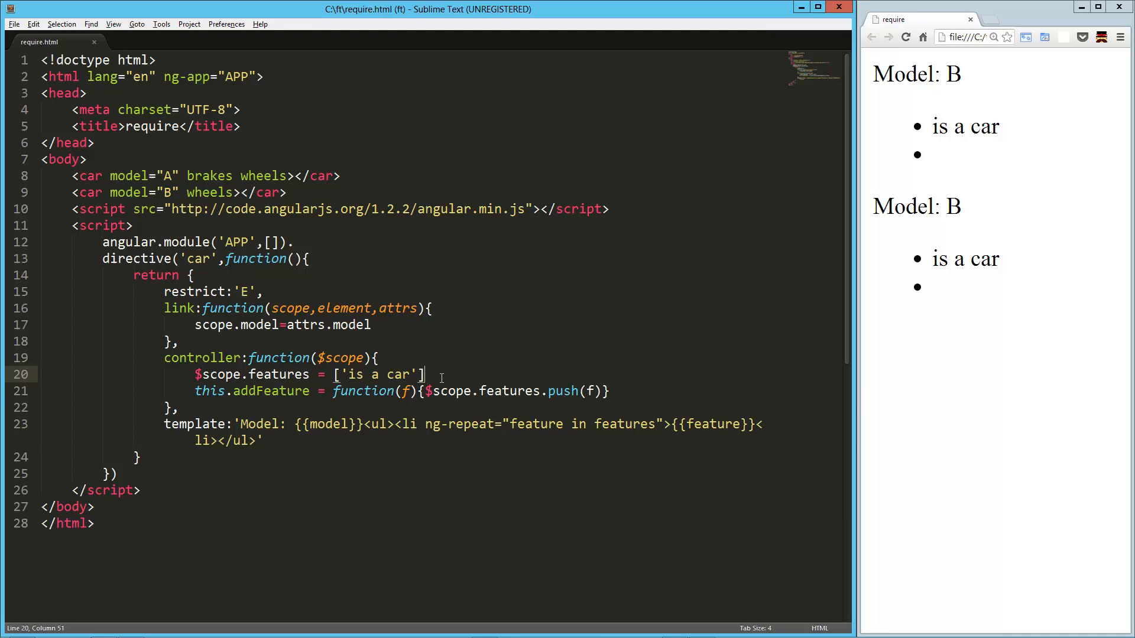
left_click(130, 457)
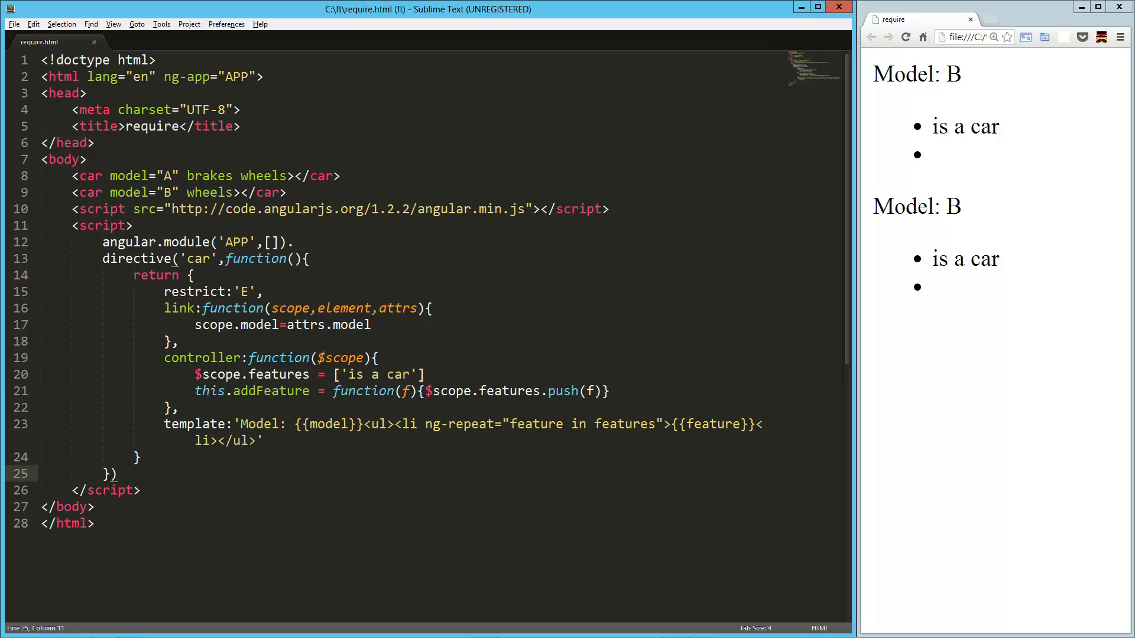
left_click(756, 425)
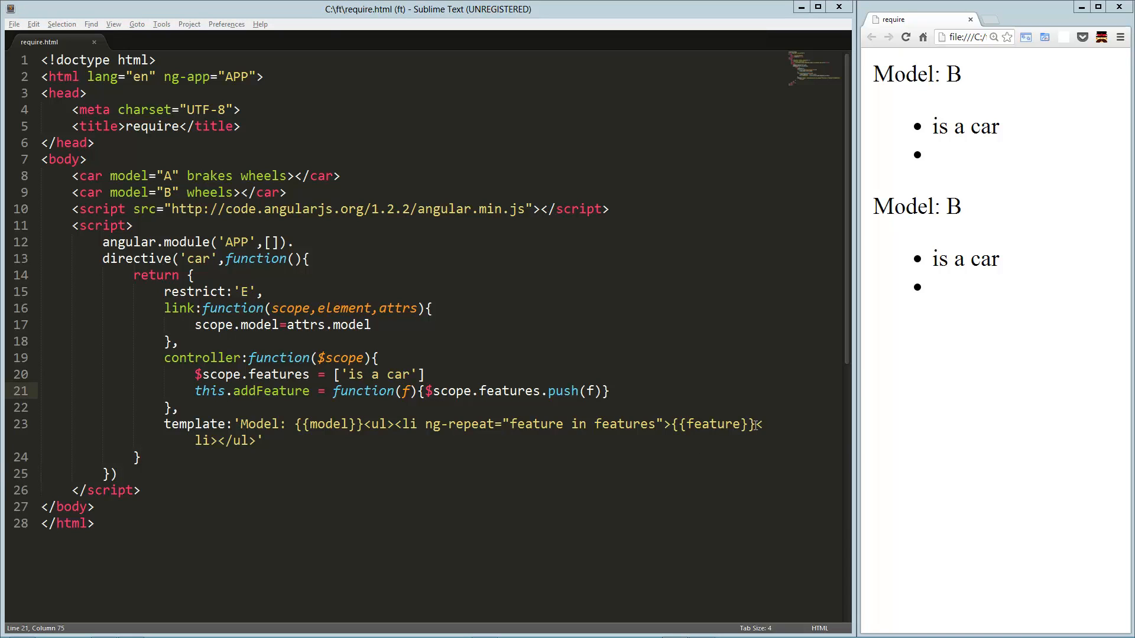
left_click(759, 423)
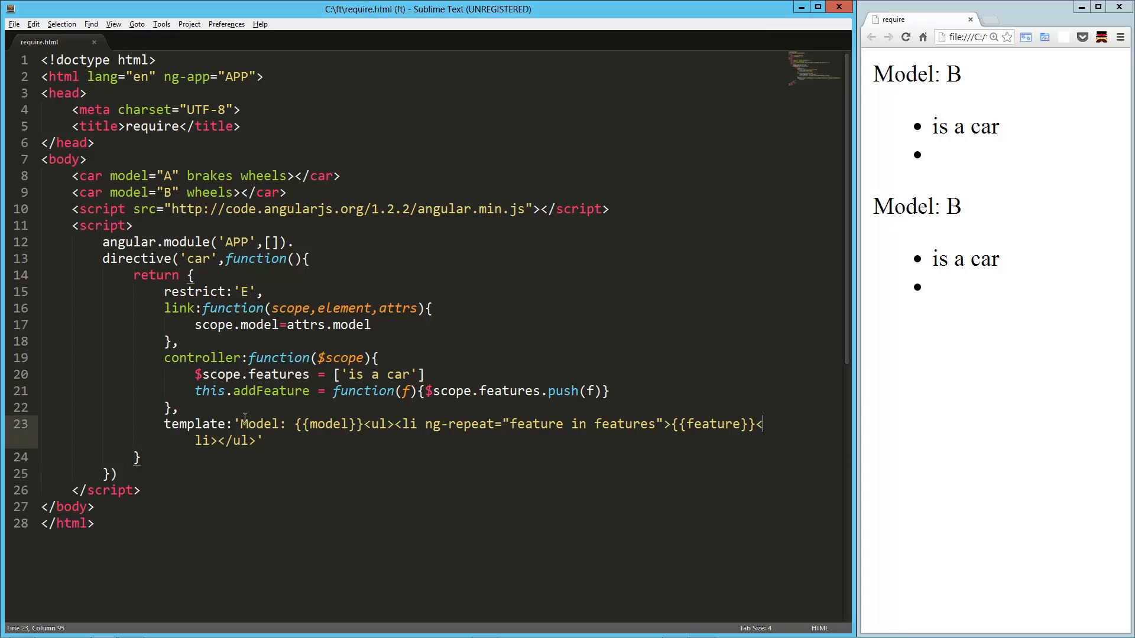
key("enter")
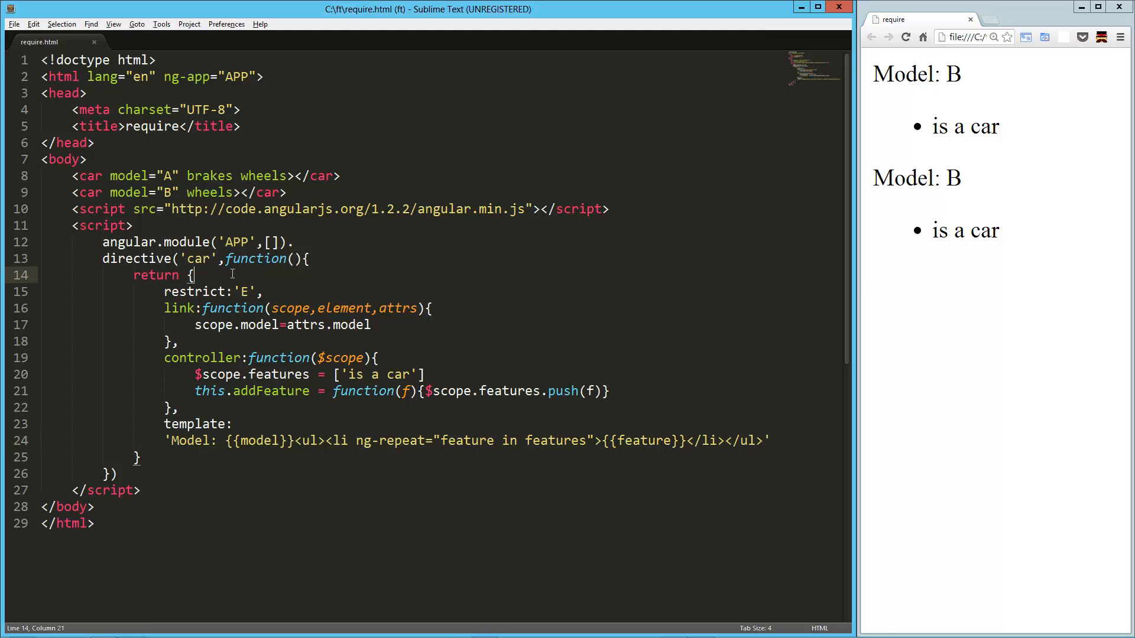
Declare scope:true as the car directive's first property and save the file
type("scope:")
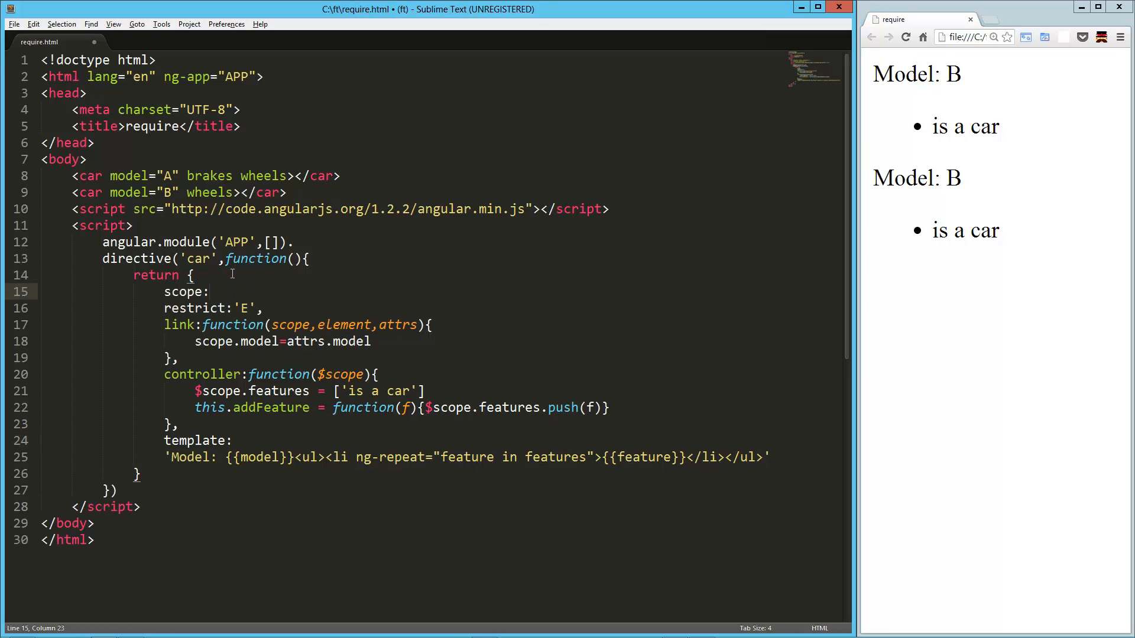
type("{},")
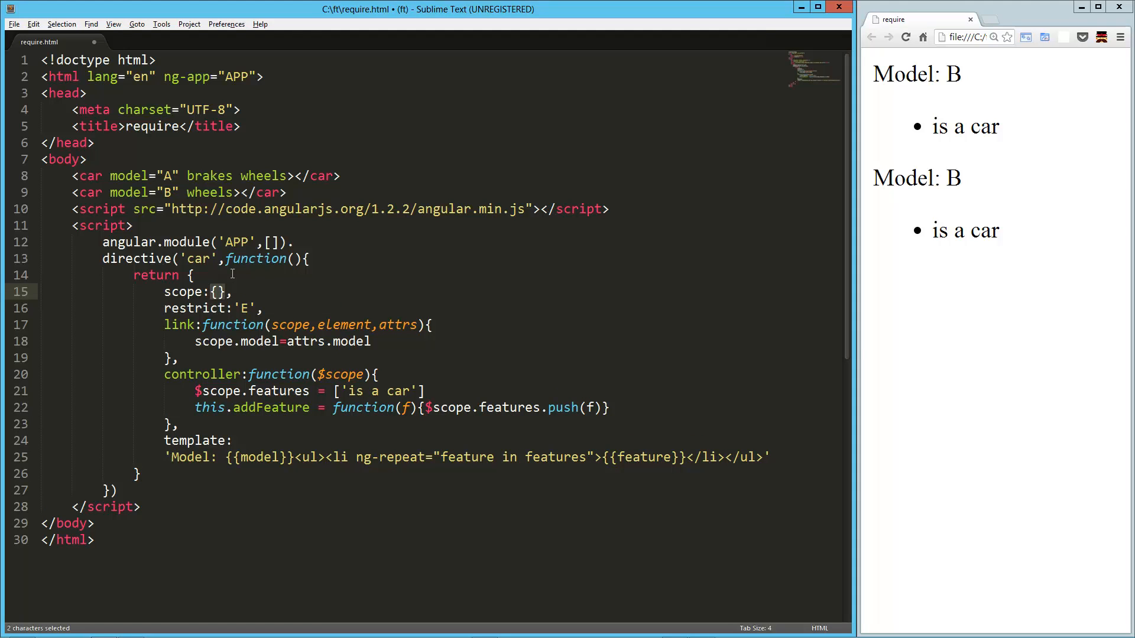
type("true")
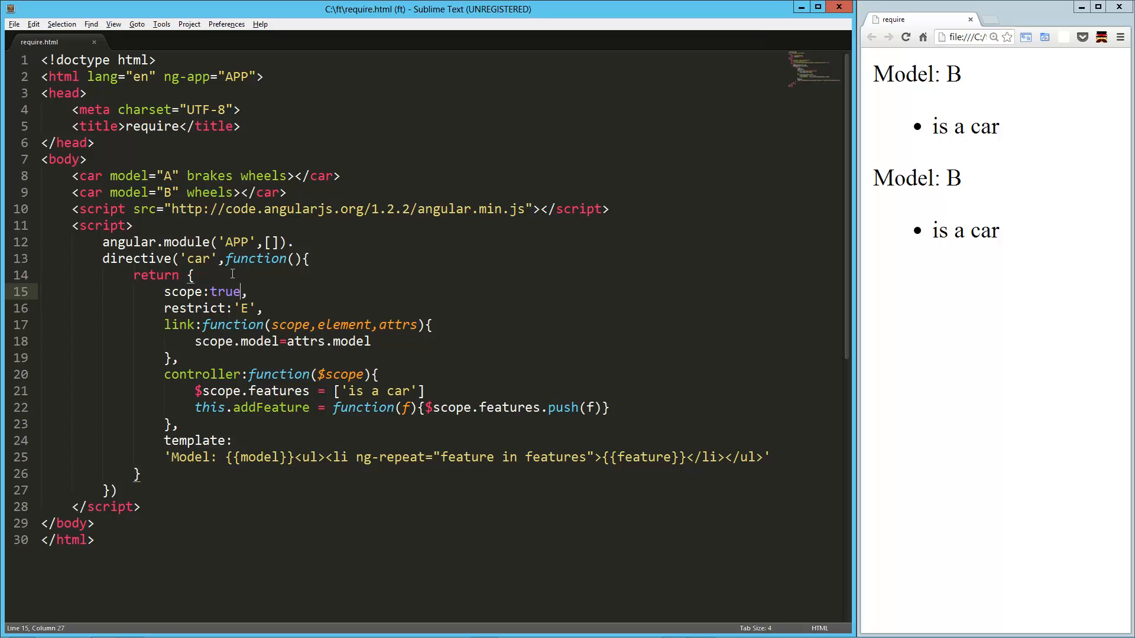
key("ctrl+s")
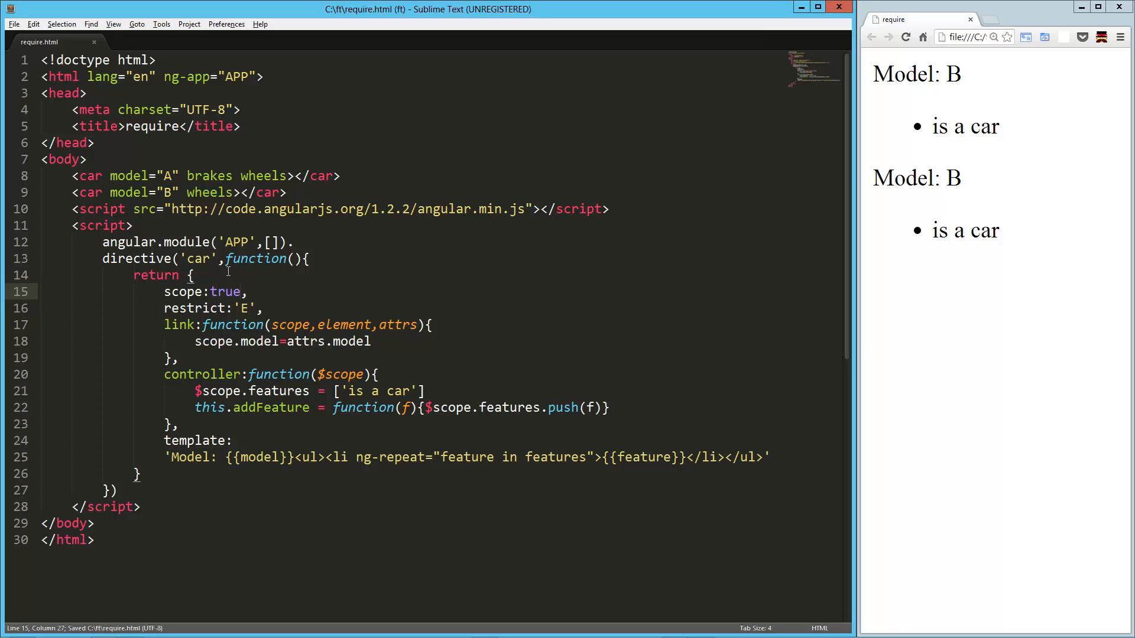
mouse_move(961, 302)
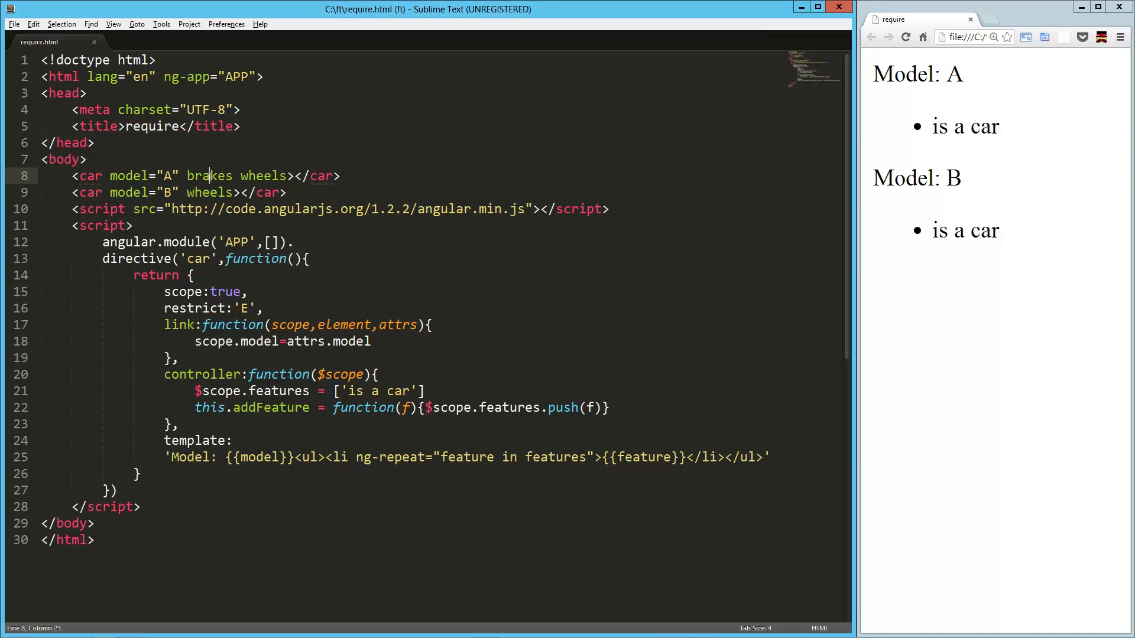
Start a 'wheels' directive function below the car directive
double_click(209, 176)
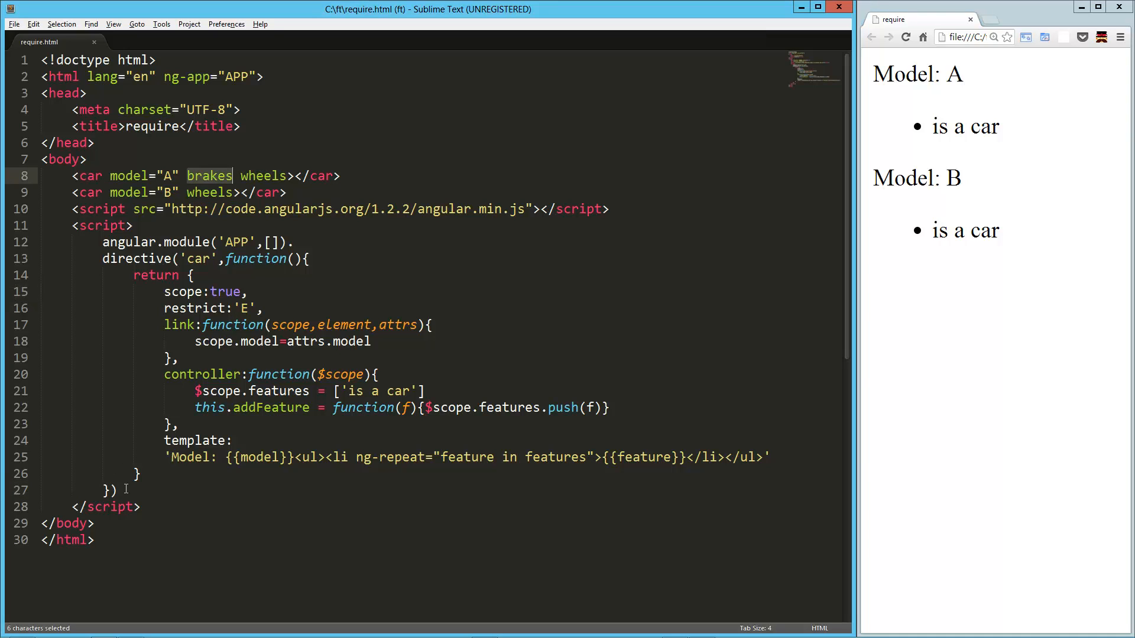
type(".")
key("enter")
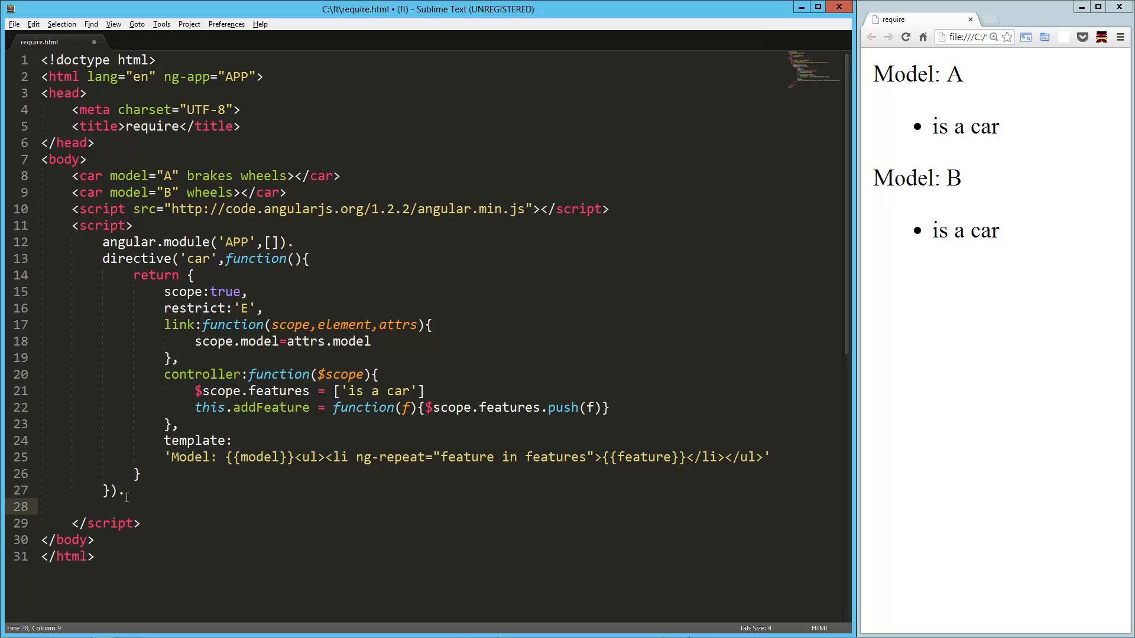
type("dire")
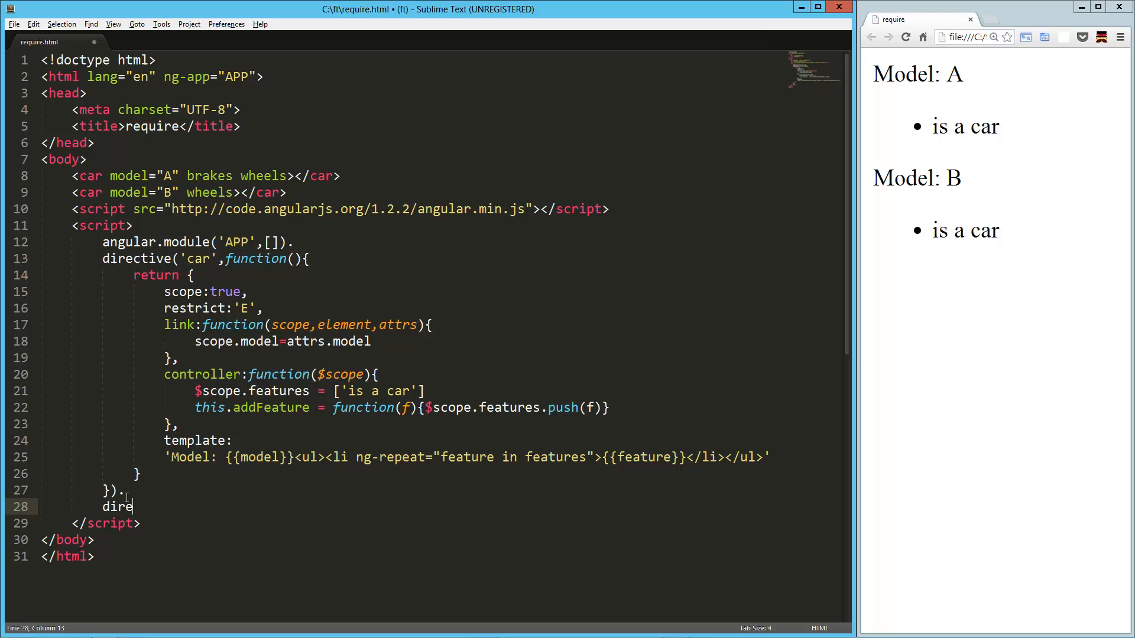
type("ctive()")
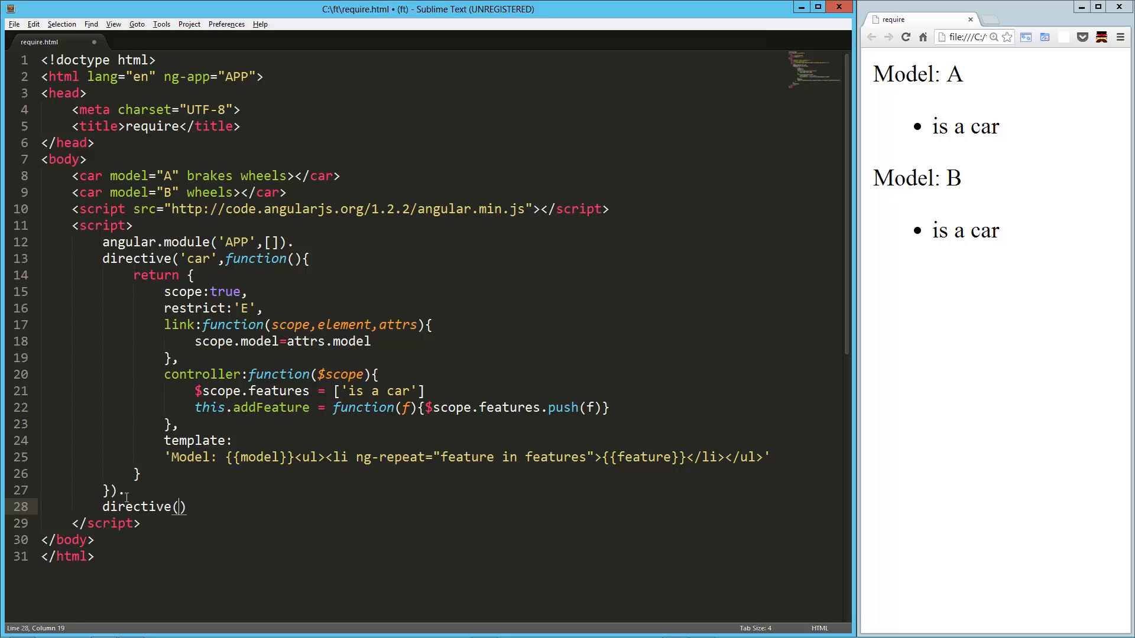
type("'wheel'")
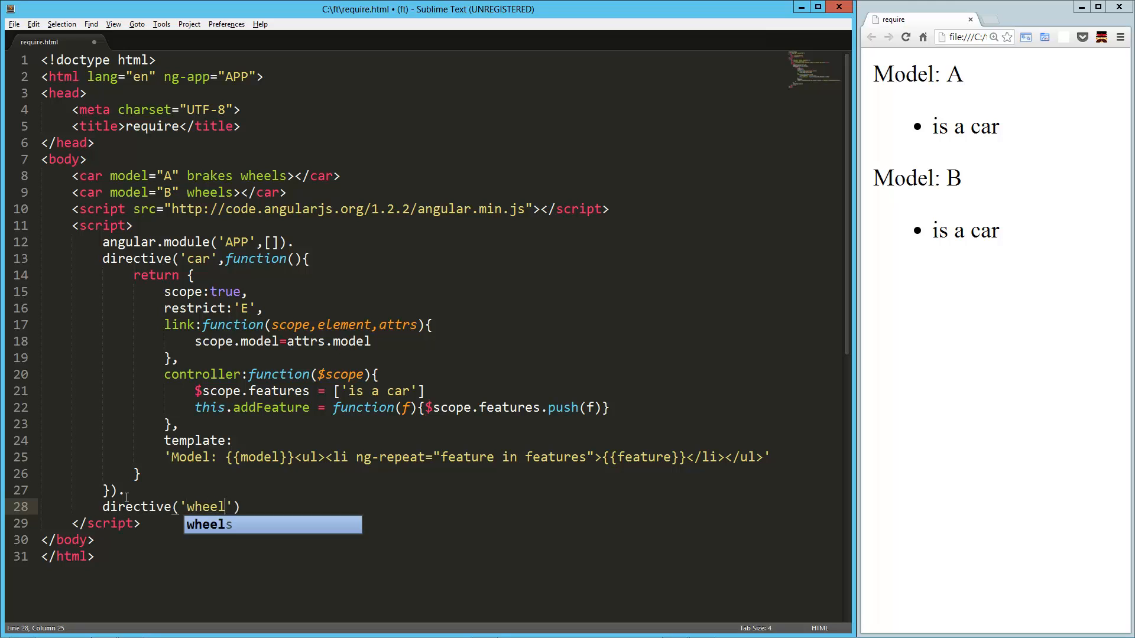
type("s',function(")
type("return")
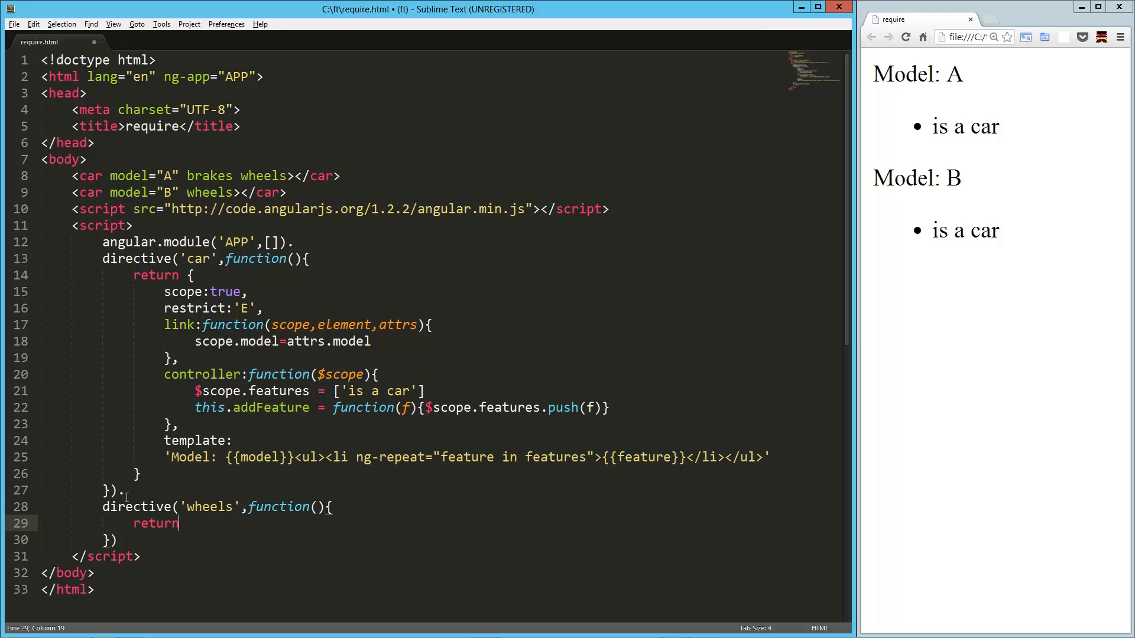
type("{")
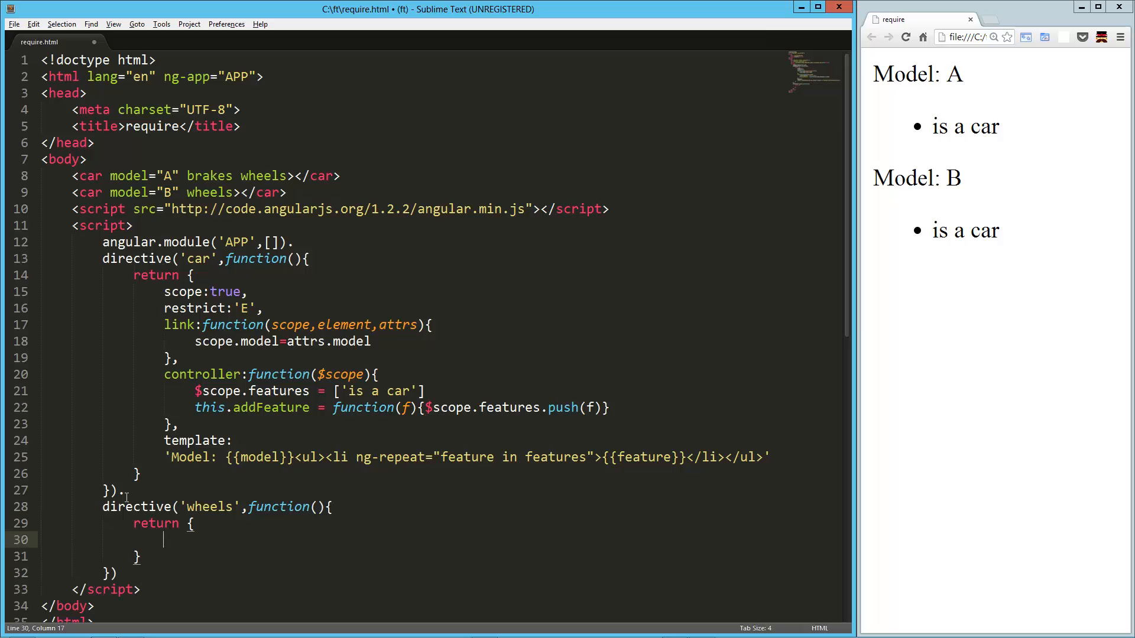
Give wheels restrict 'A', require 'car', and link(scope, element, attrs, carController)
type("restrict:'A'")
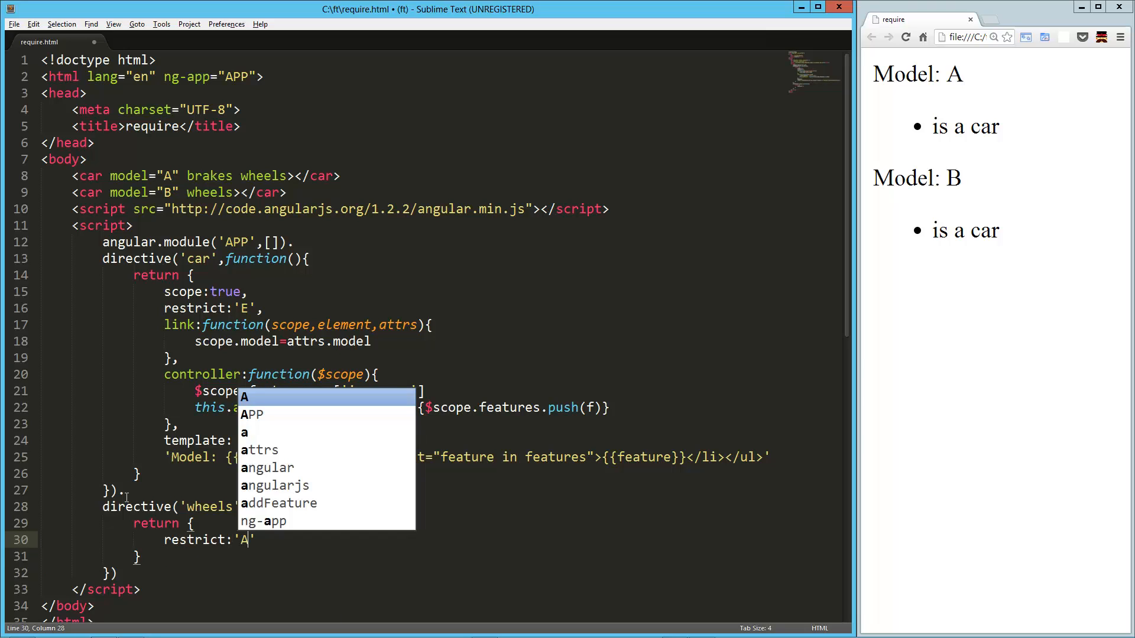
type("require:")
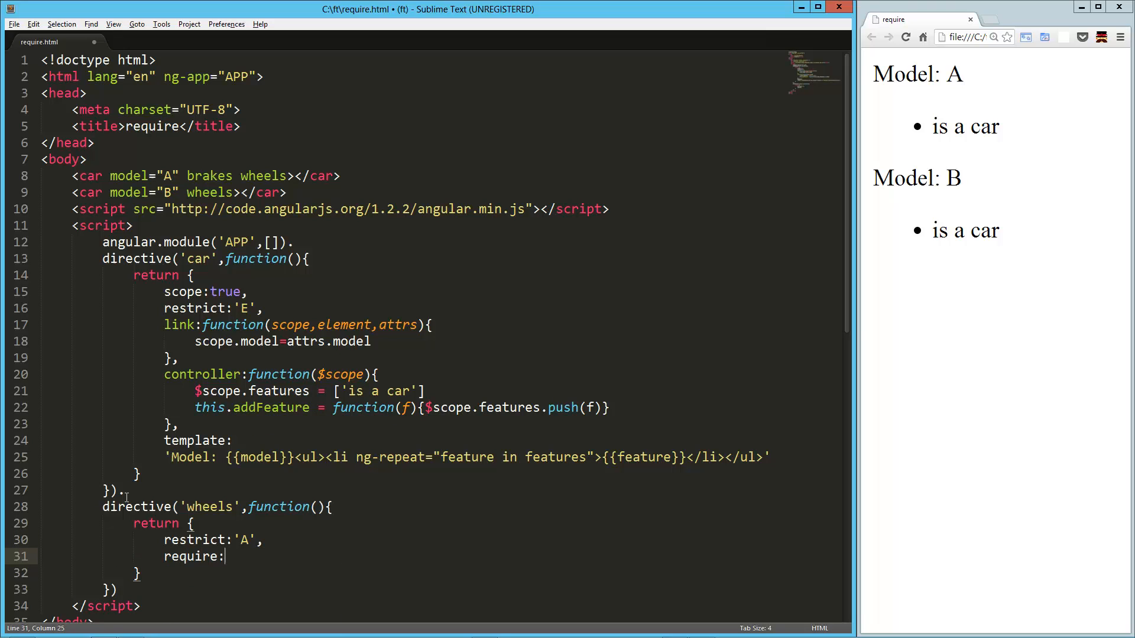
type("'car',")
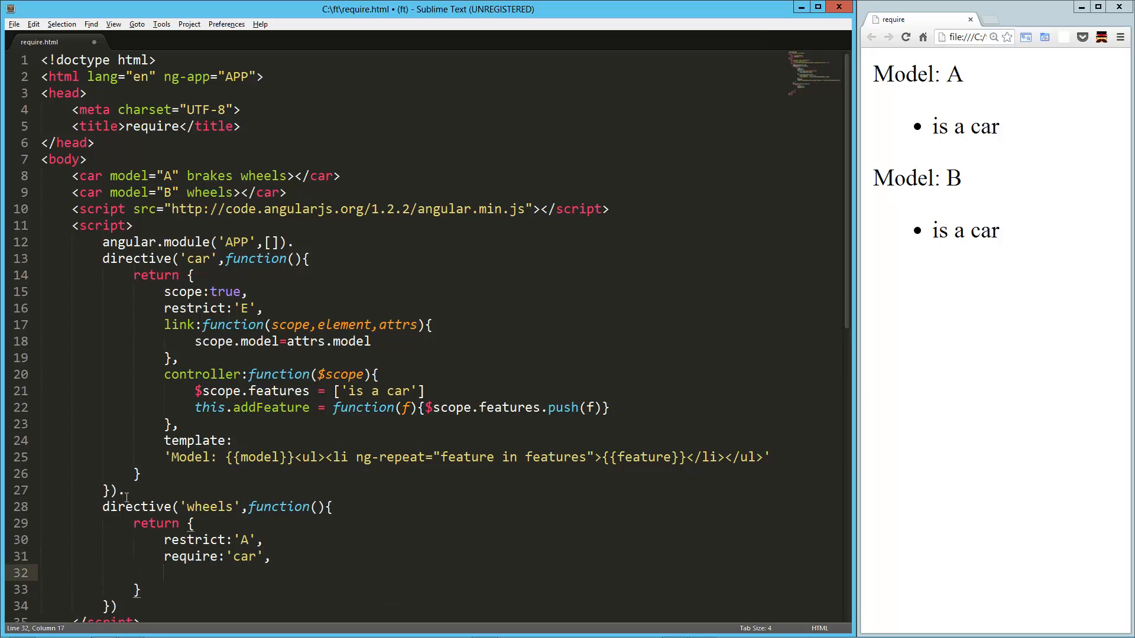
type("link:function(")
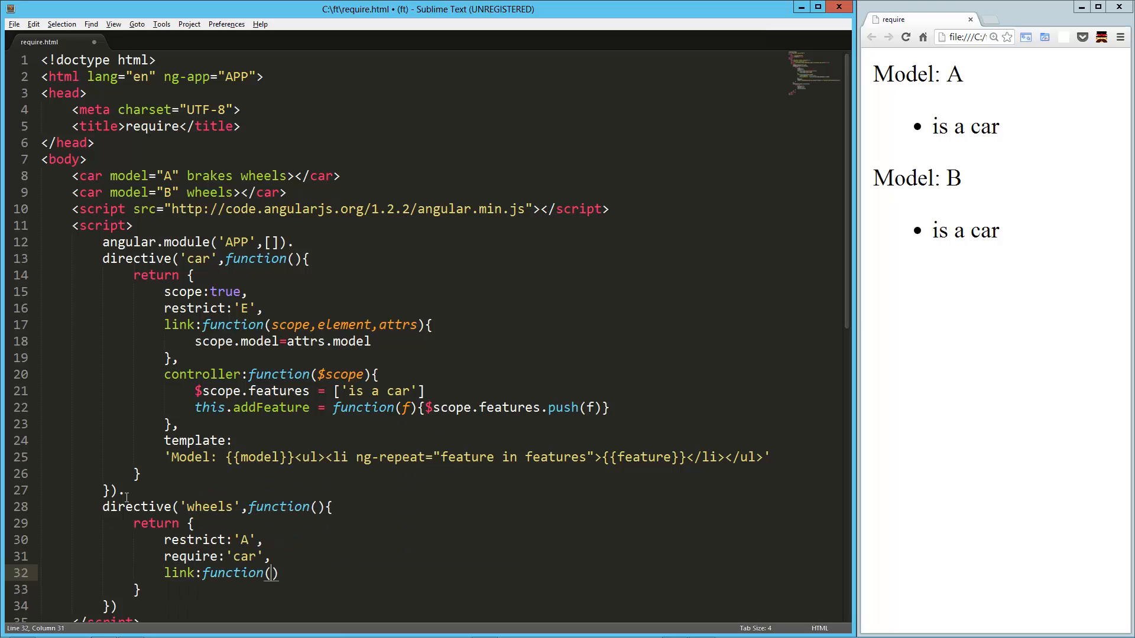
type("{}")
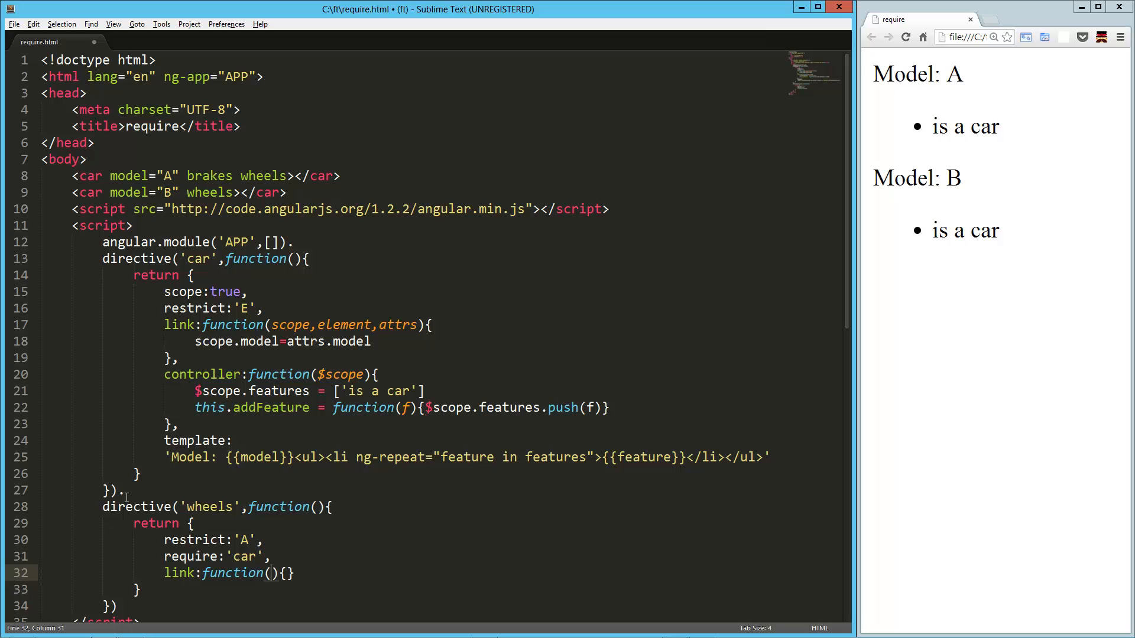
type("scope,element.attrs,")
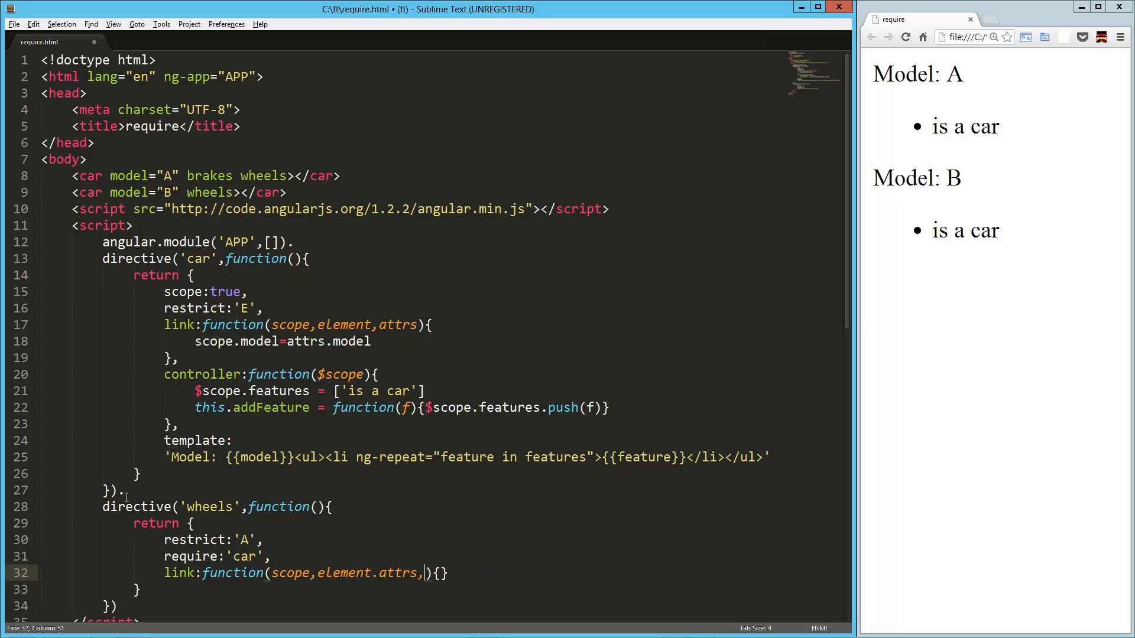
type("carController")
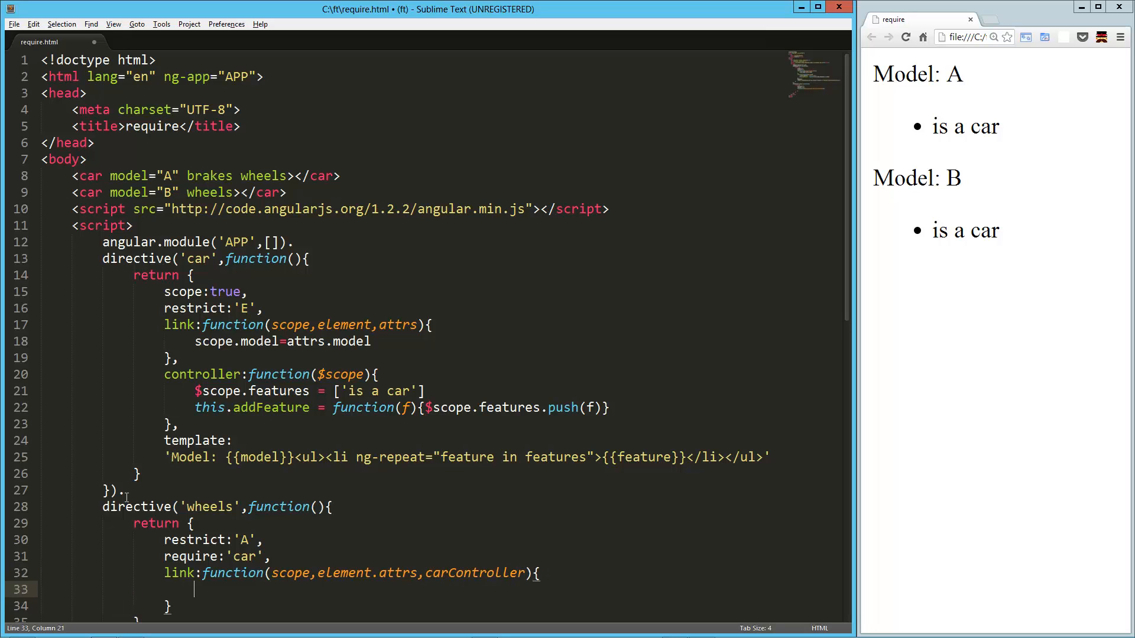
Change the wheels directive's require value to '^car'
scroll("down", 3)
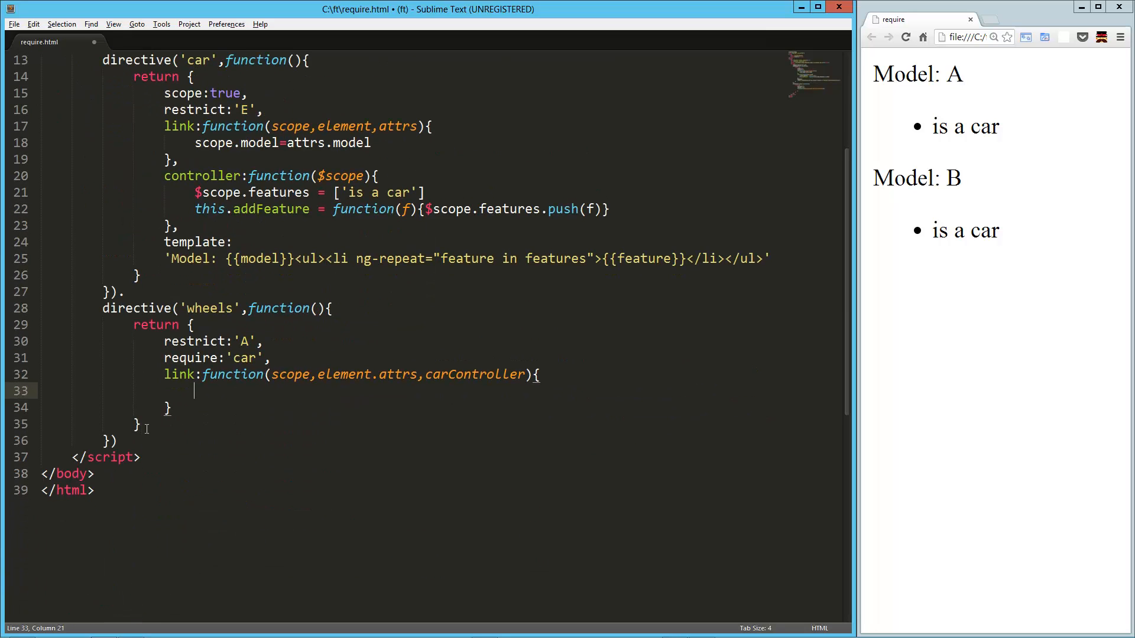
left_click(232, 358)
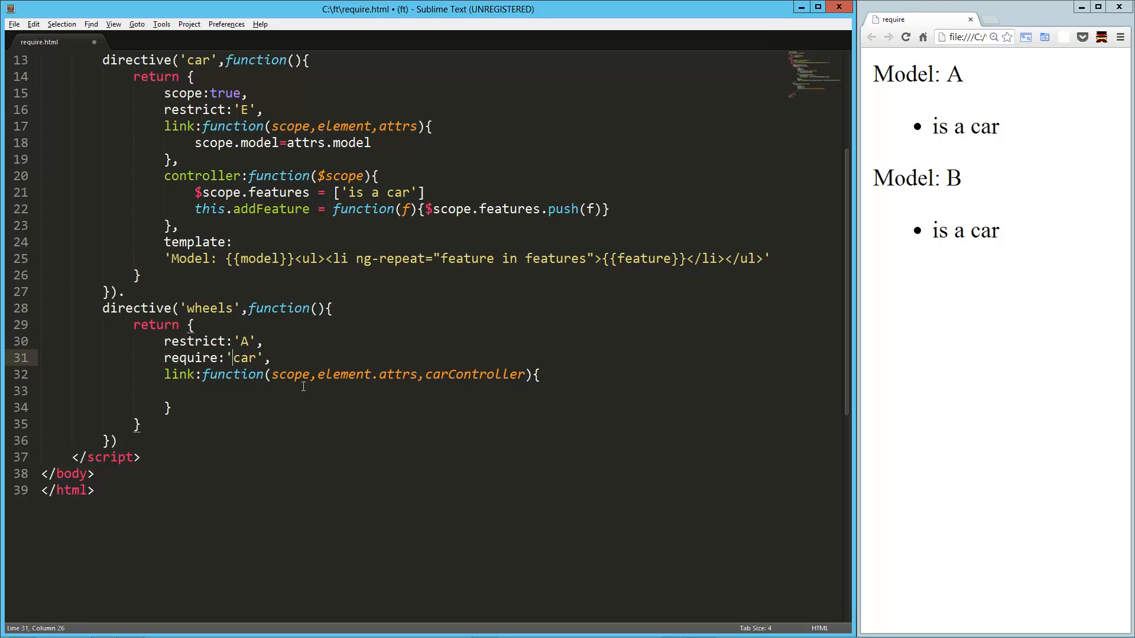
type("^")
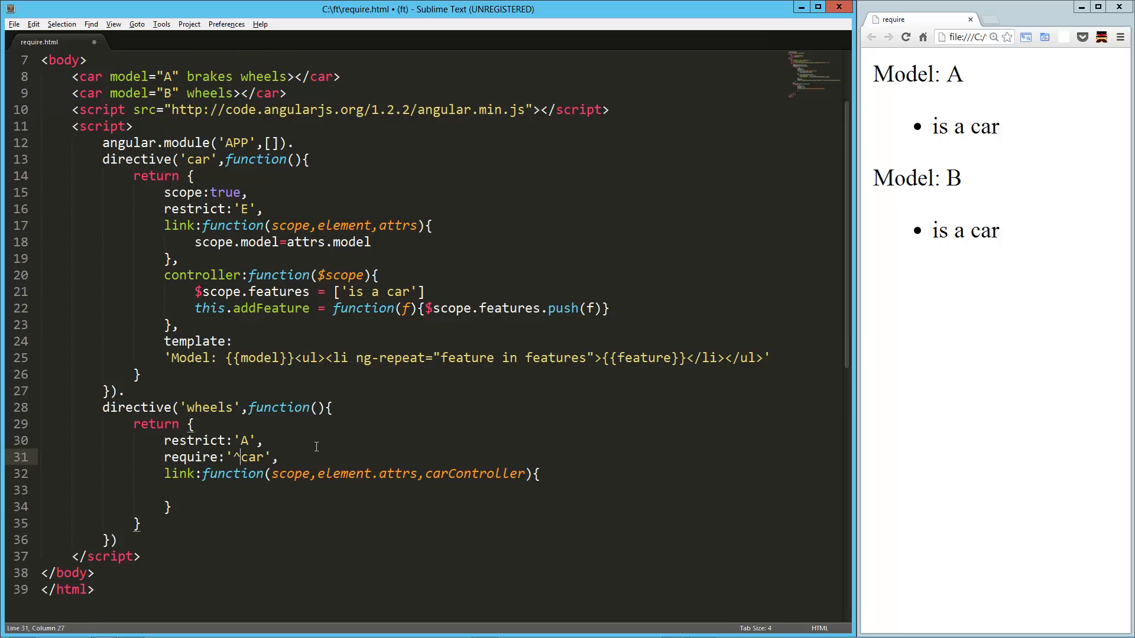
Fix the separator after element and call carController.addFeature('has wheels')
left_click(325, 473)
type(",")
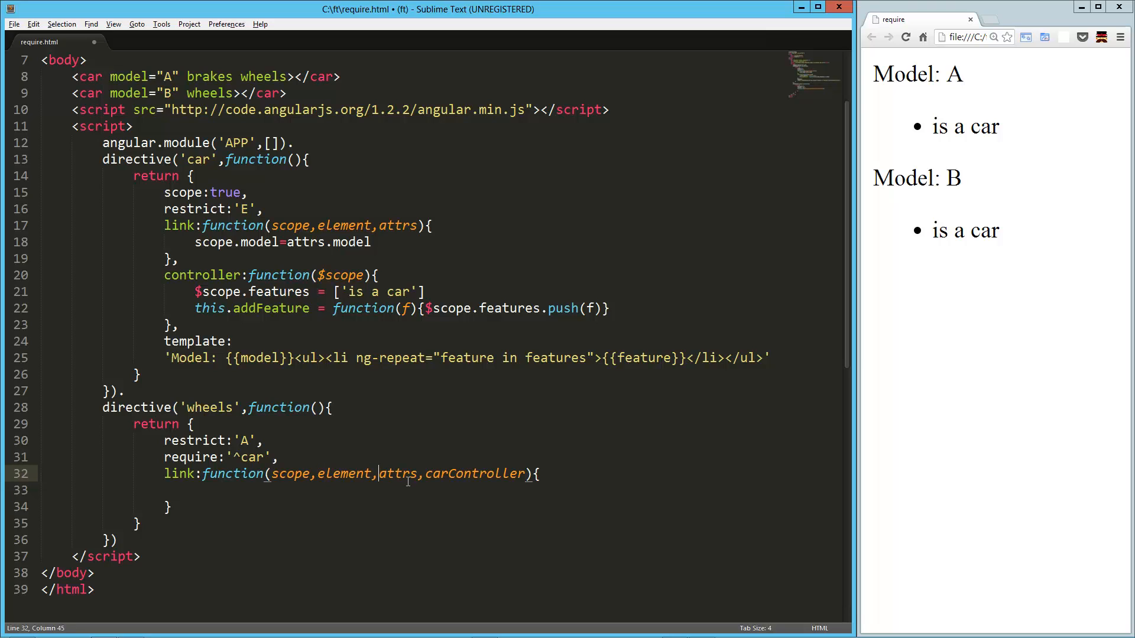
type("carController.a")
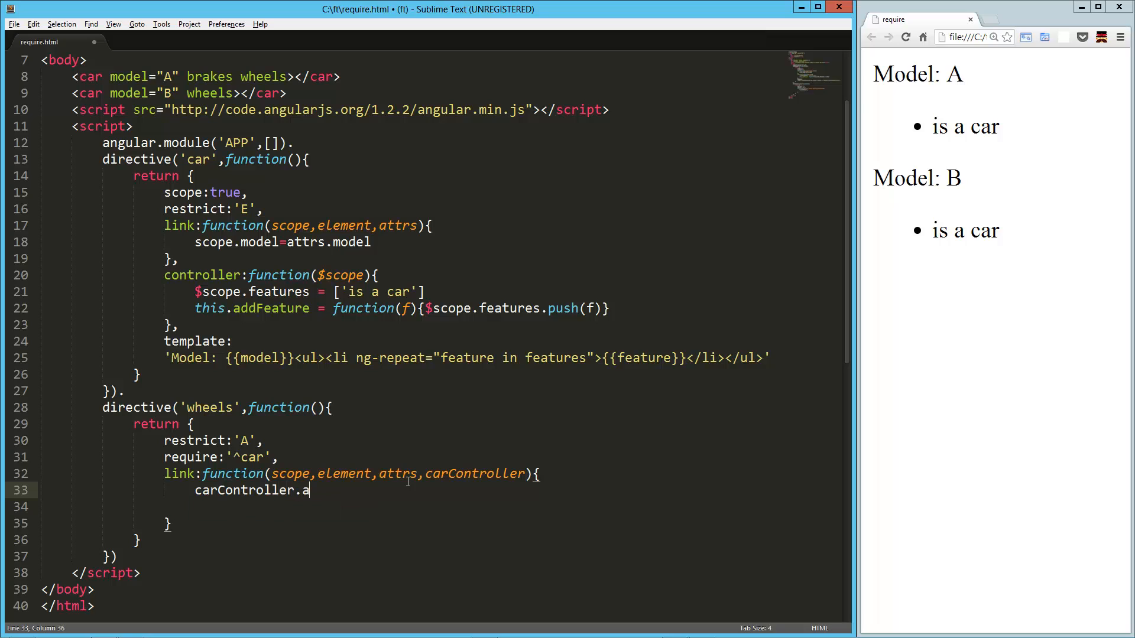
type("ddFeature()")
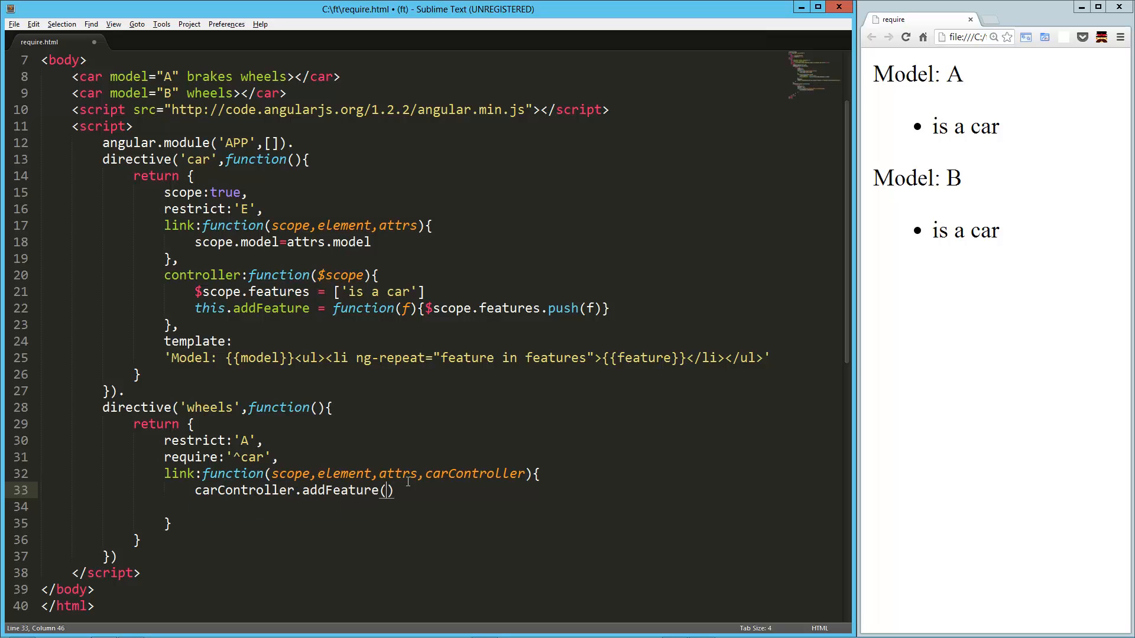
type("'has '")
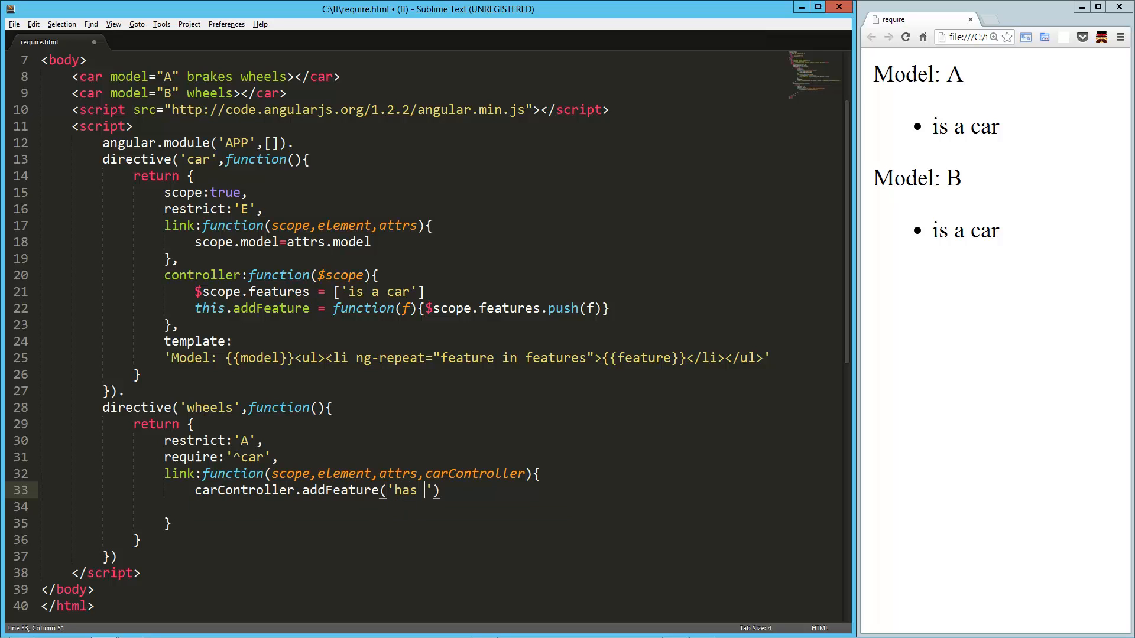
type("wheels")
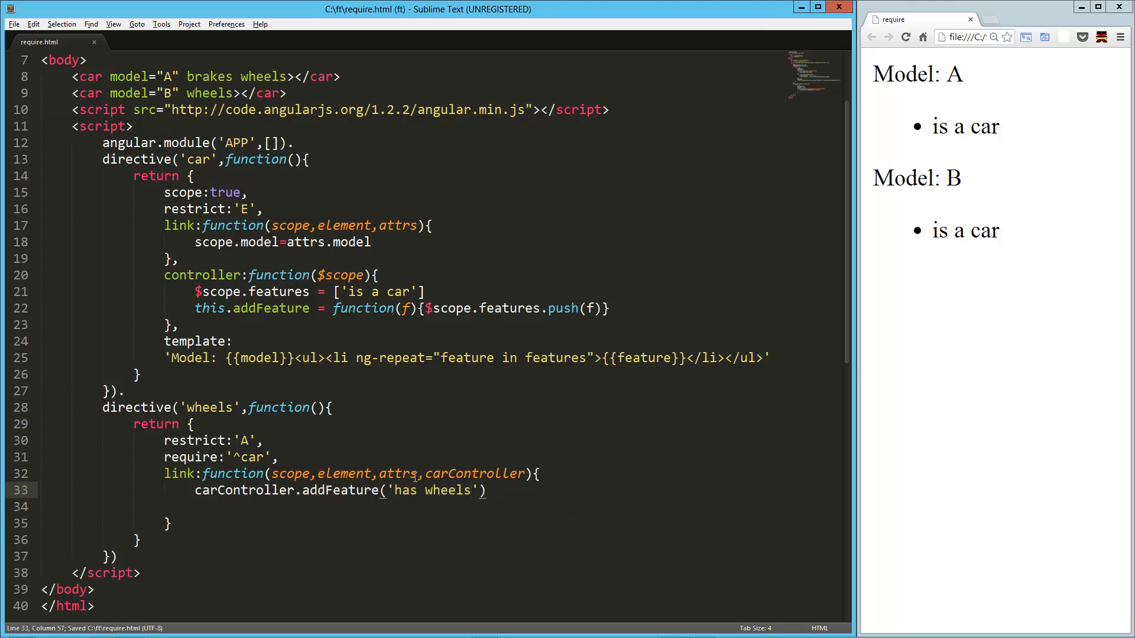
Duplicate the wheels directive below and rename its copy to brakes
left_click(905, 37)
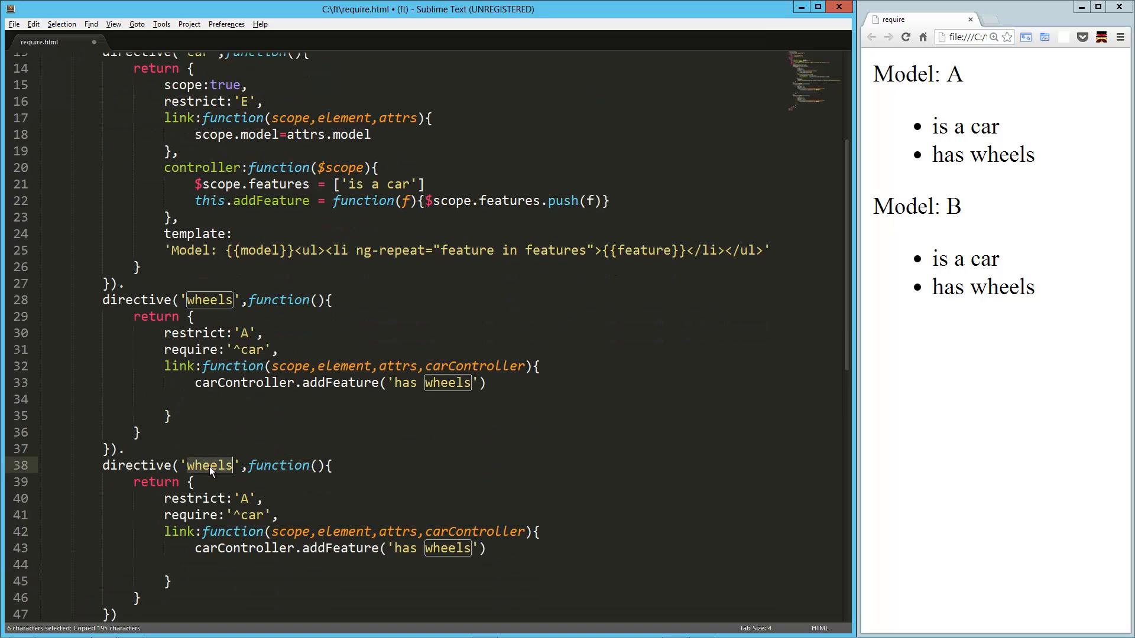
type("brakers")
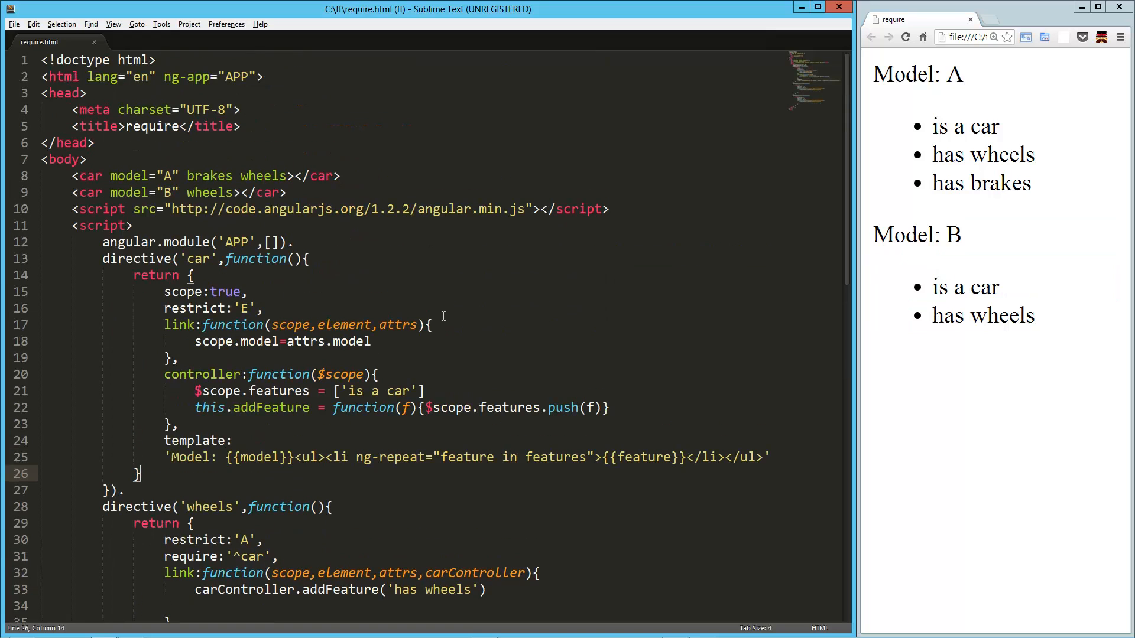
Cut the function out of the car directive's controller and start a controller line after angular.module
scroll("down", 3)
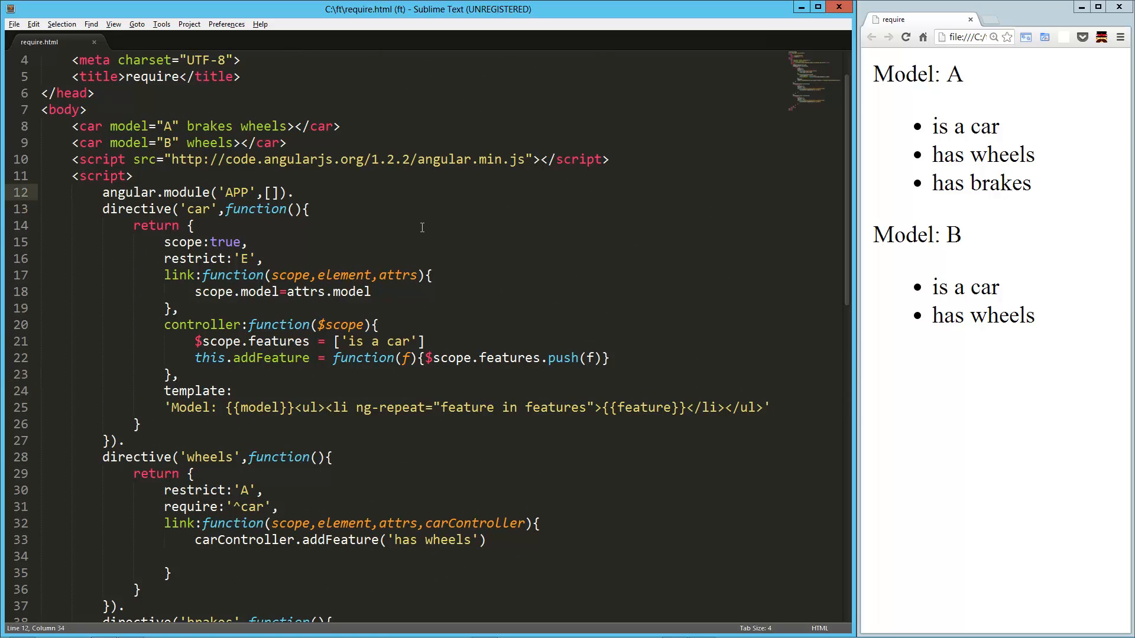
type("controoller:")
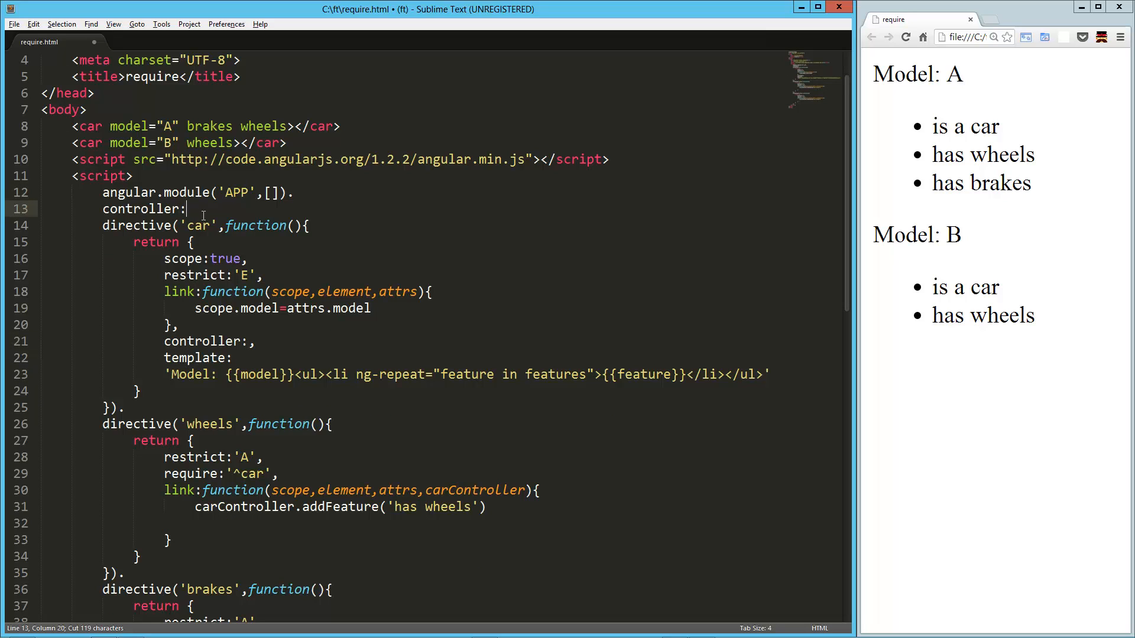
Register the pasted function($scope) as a module-level controller named 'carController'
type("function($scope){")
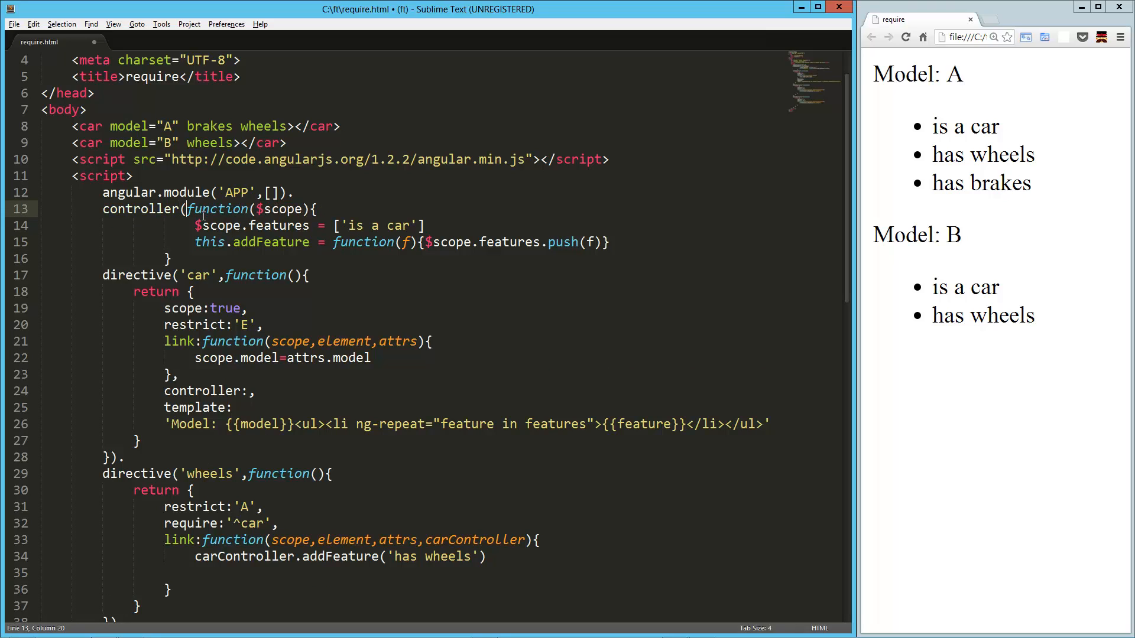
type("'carcontr")
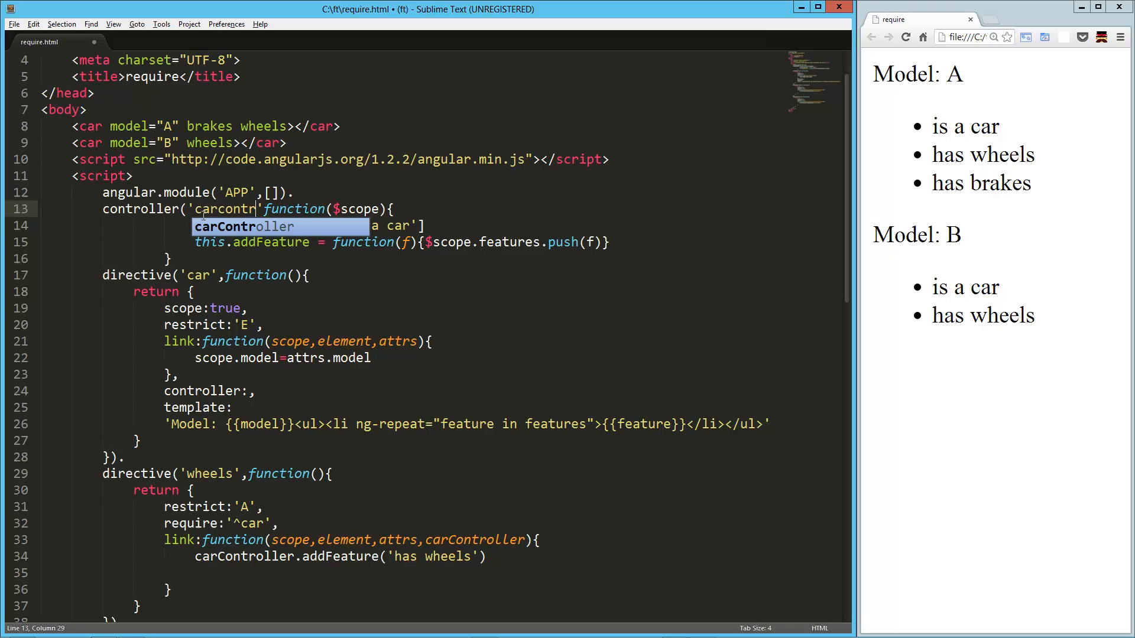
type("oller")
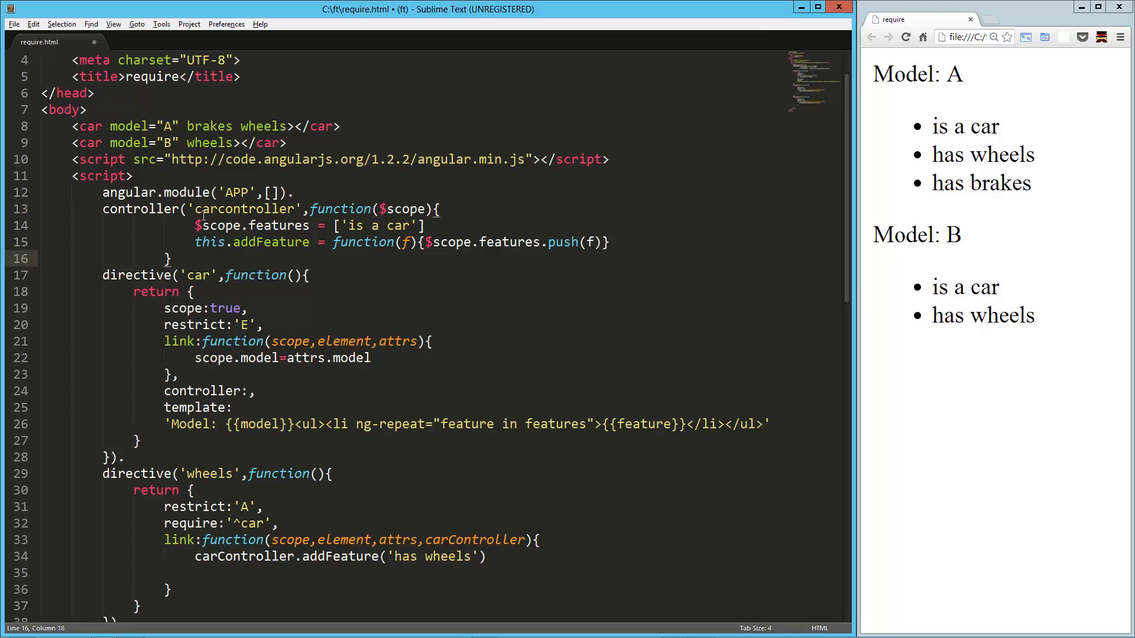
type(")")
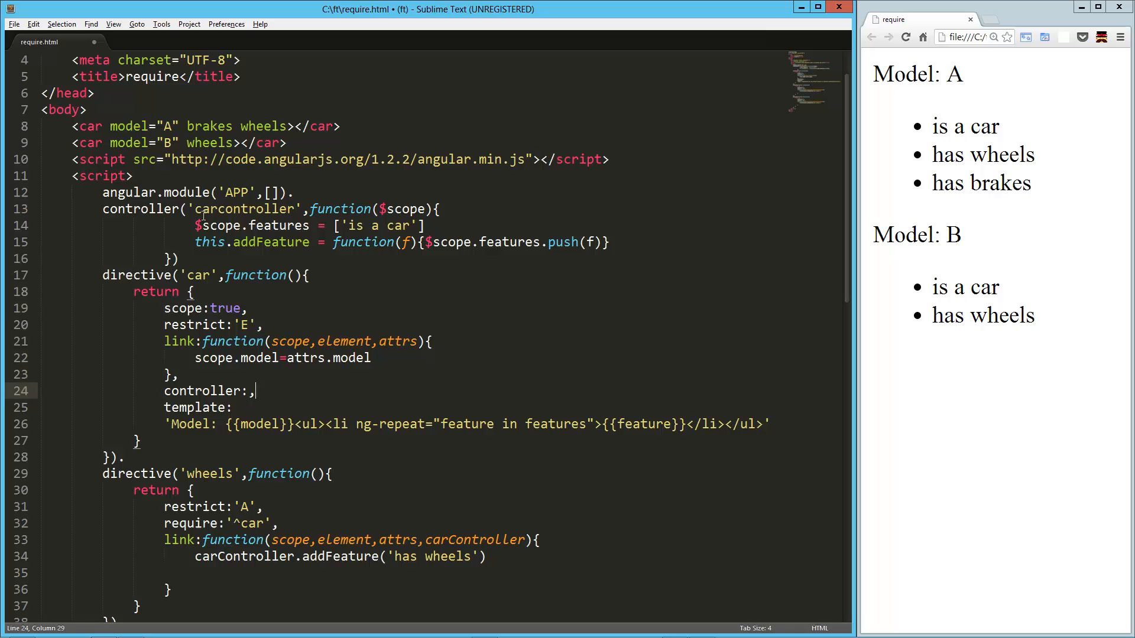
Set the car directive's controller to 'carController' and save the file
key("Backspace")
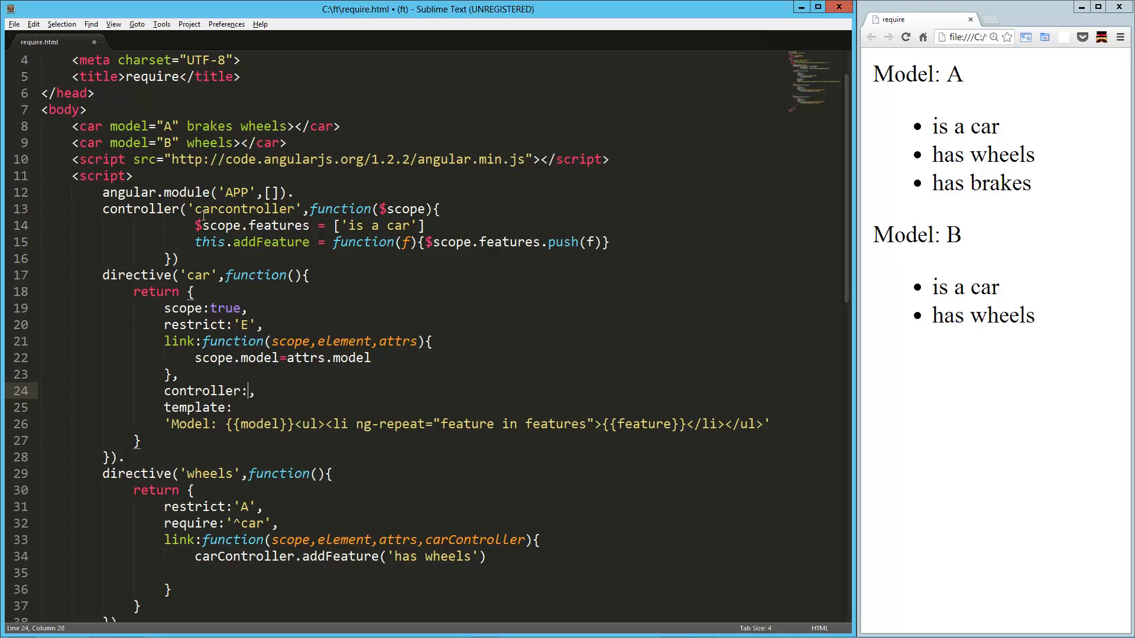
type("'carController")
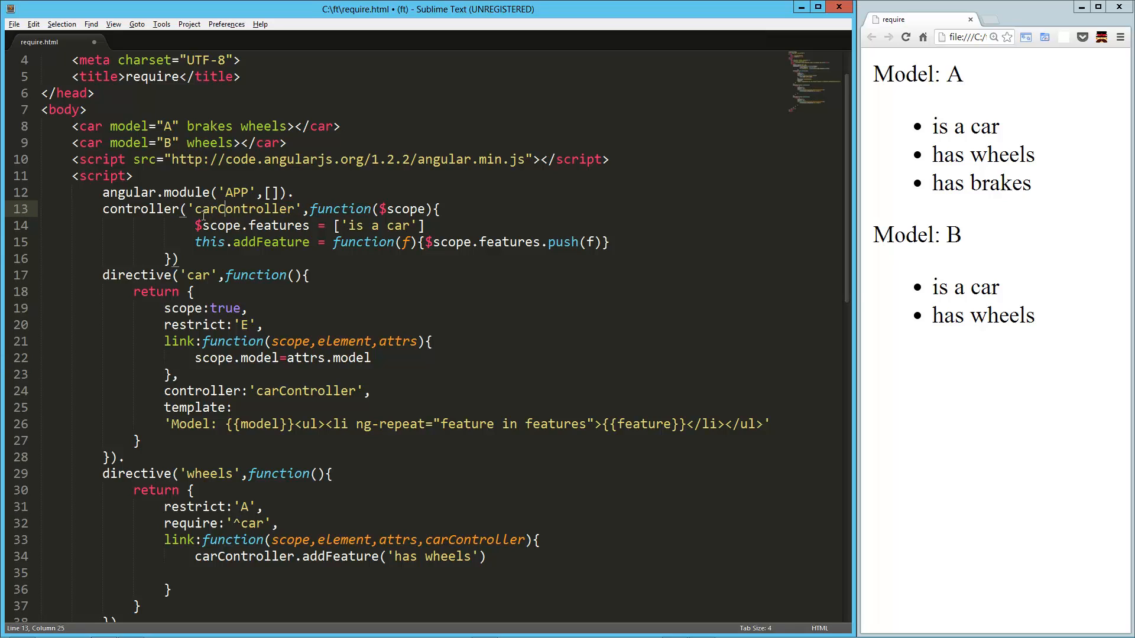
key("ctrl+s")
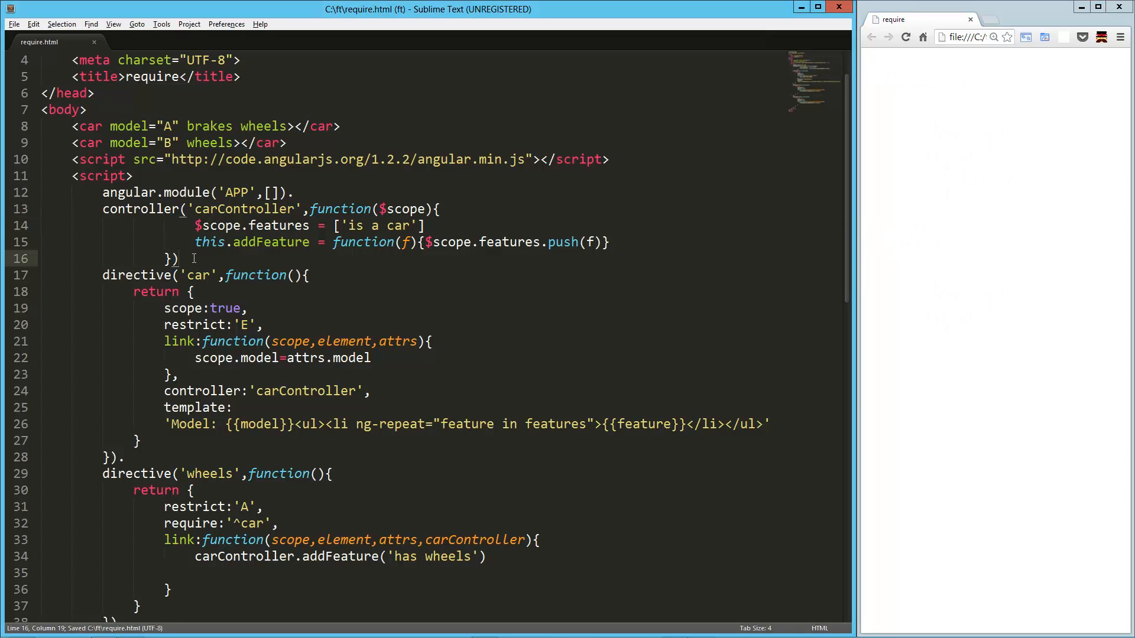
Add a chaining dot after carController's closing brace, save, and highlight carController's uses
type(".")
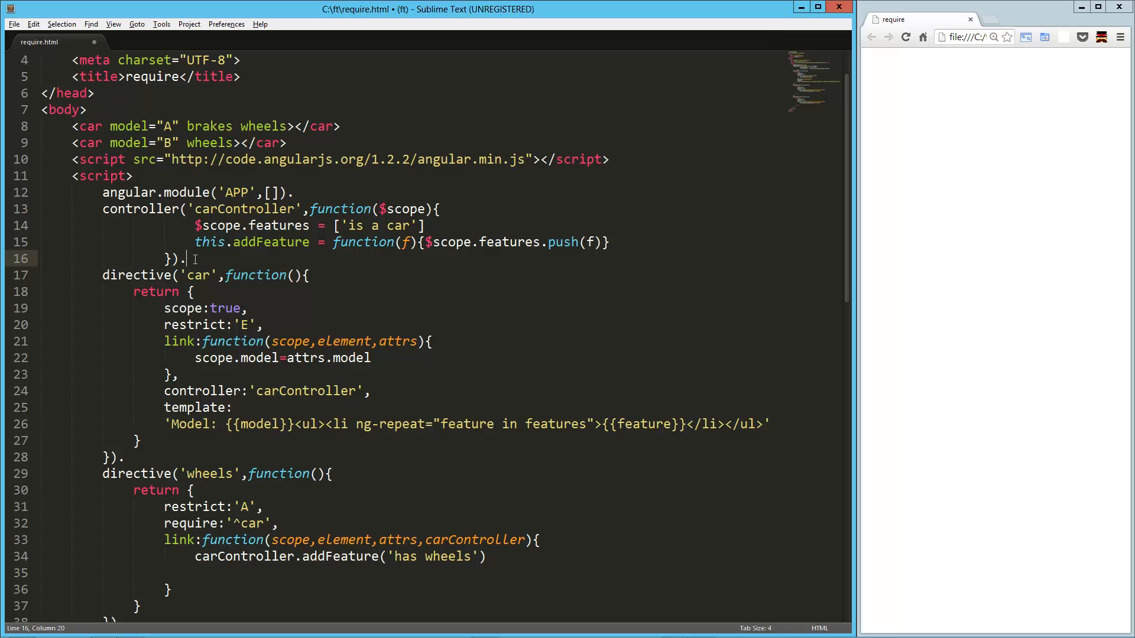
key("ctrl+s")
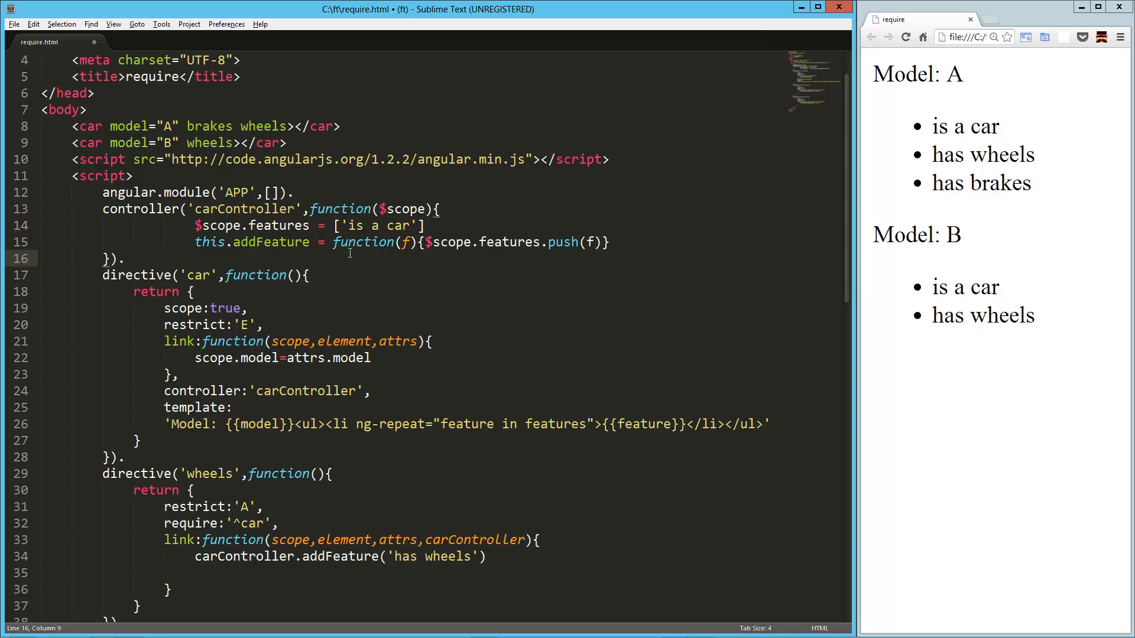
double_click(305, 390)
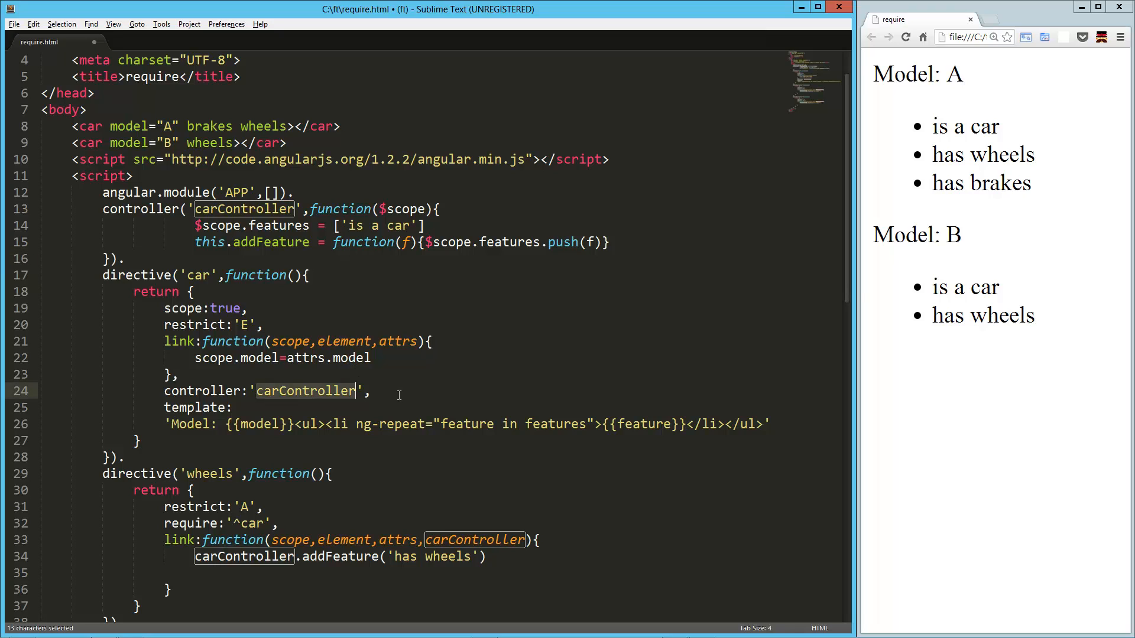
mouse_move(408, 394)
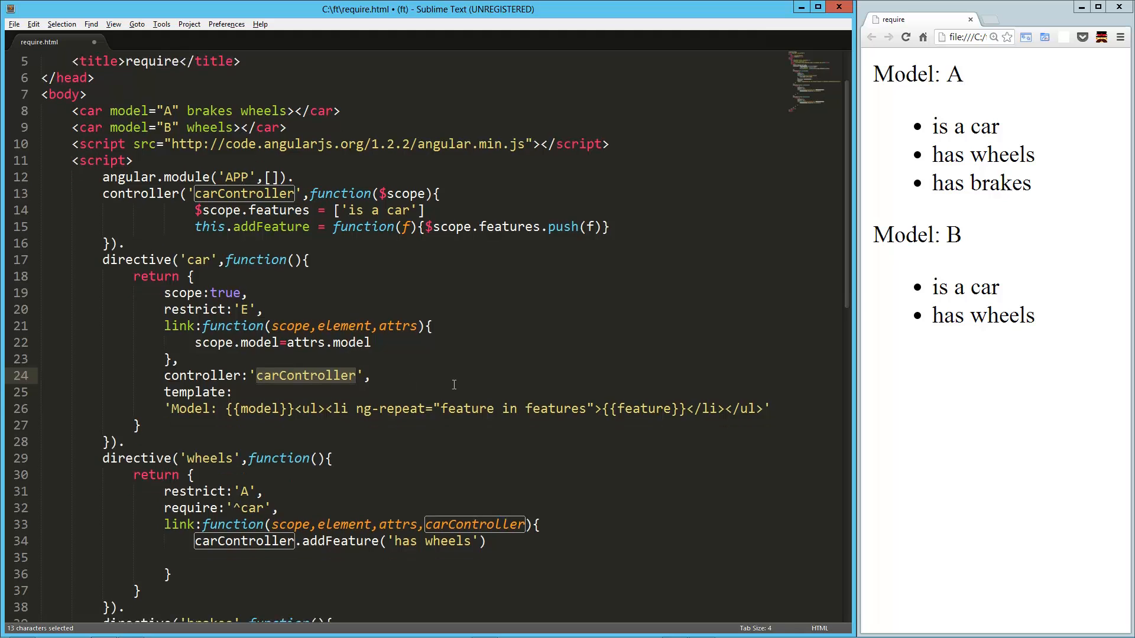
scroll("down", 3)
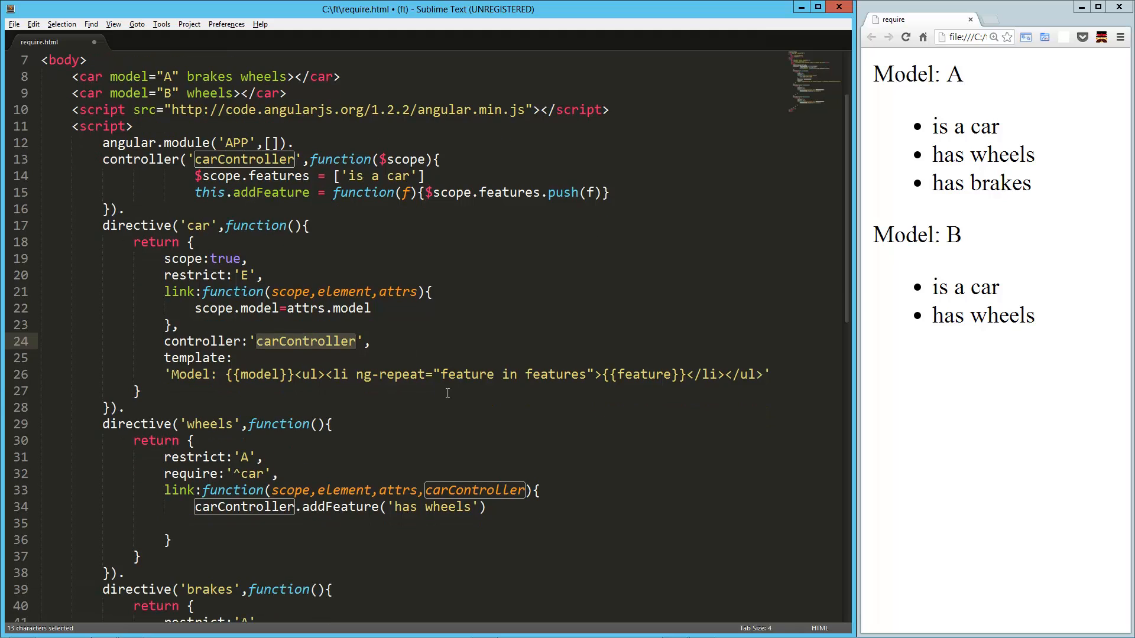